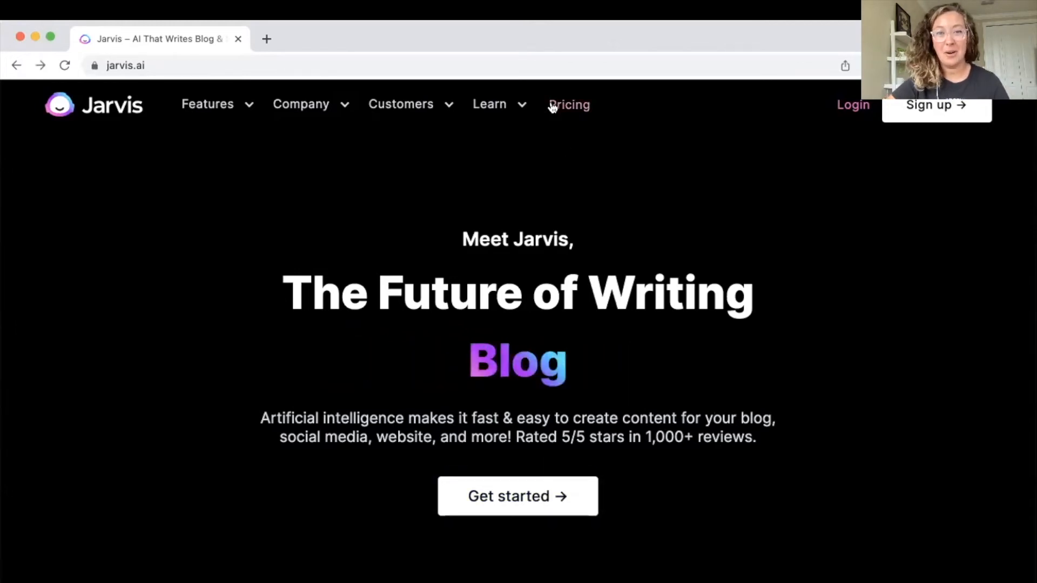
# Open the Pricing page and scroll to the Starter and Boss Mode plan cards
pyautogui.click(568, 104)
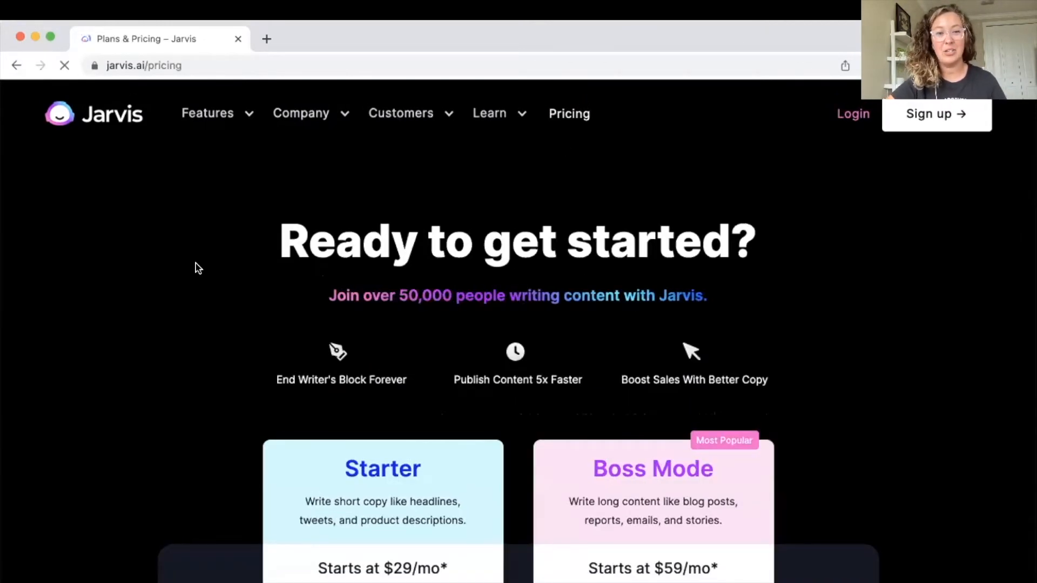
pyautogui.scroll(-3)
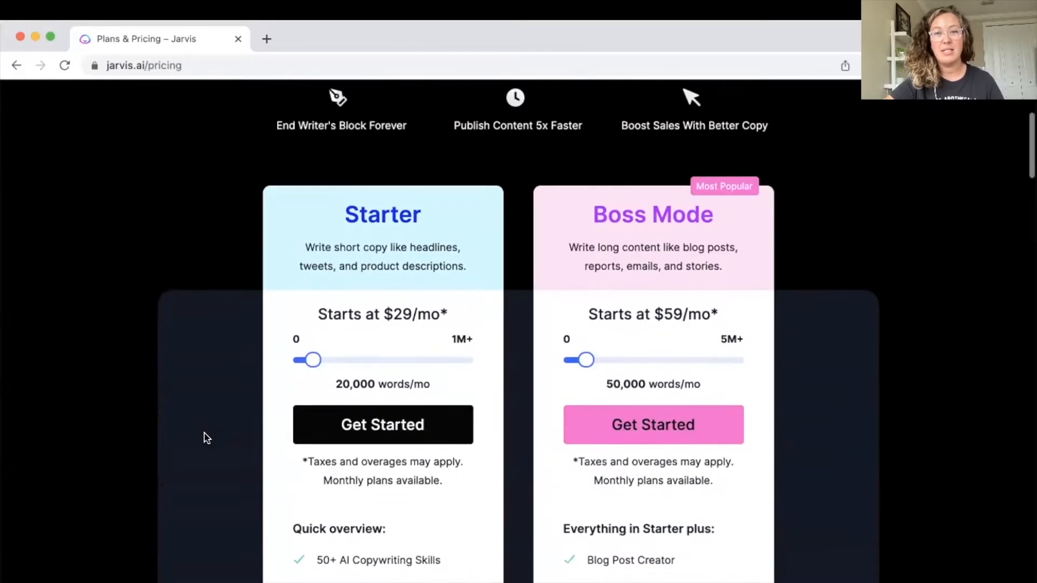
pyautogui.scroll(-3)
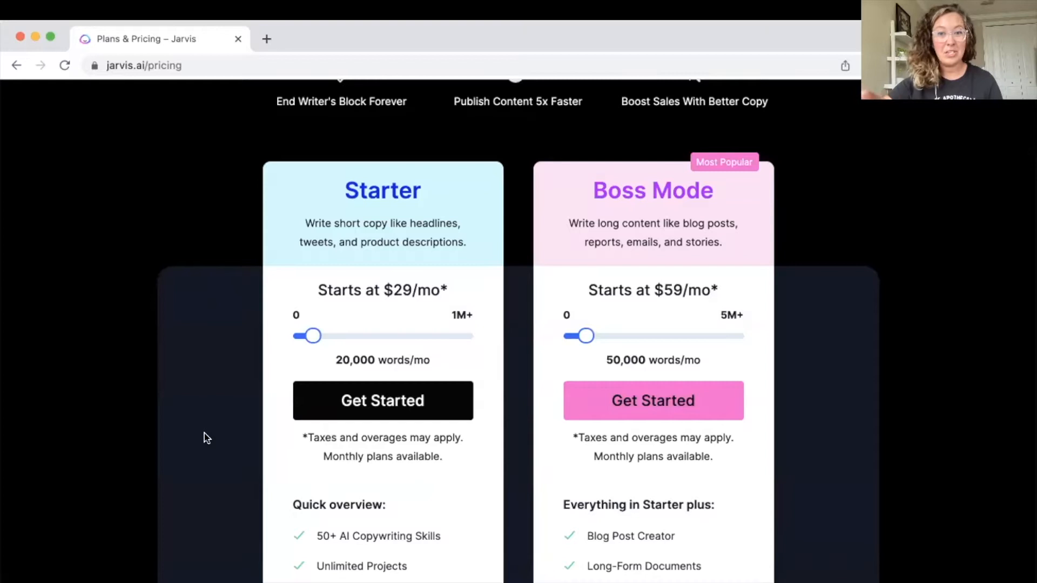
pyautogui.moveTo(651, 304)
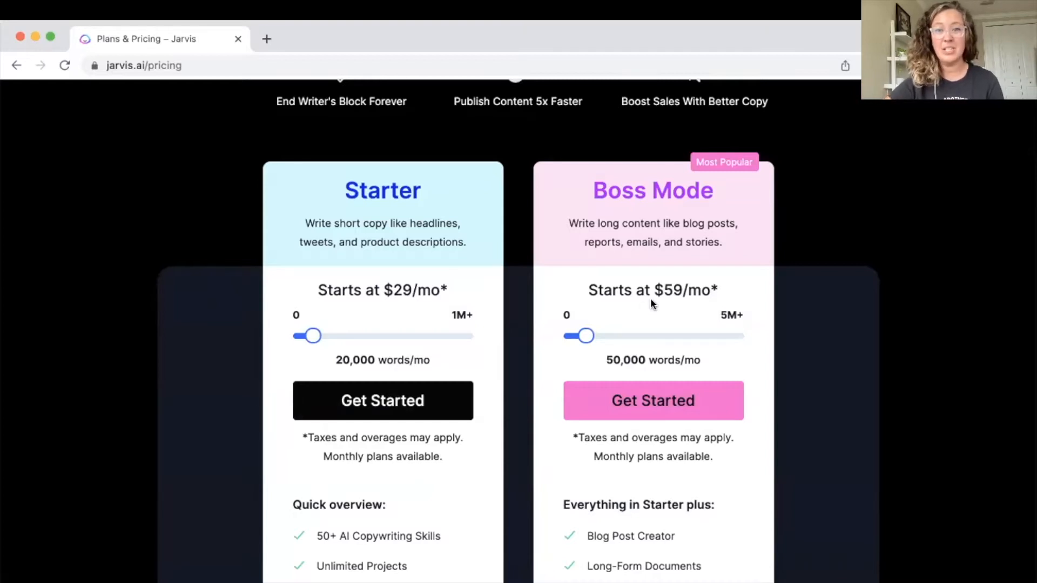
pyautogui.moveTo(155, 168)
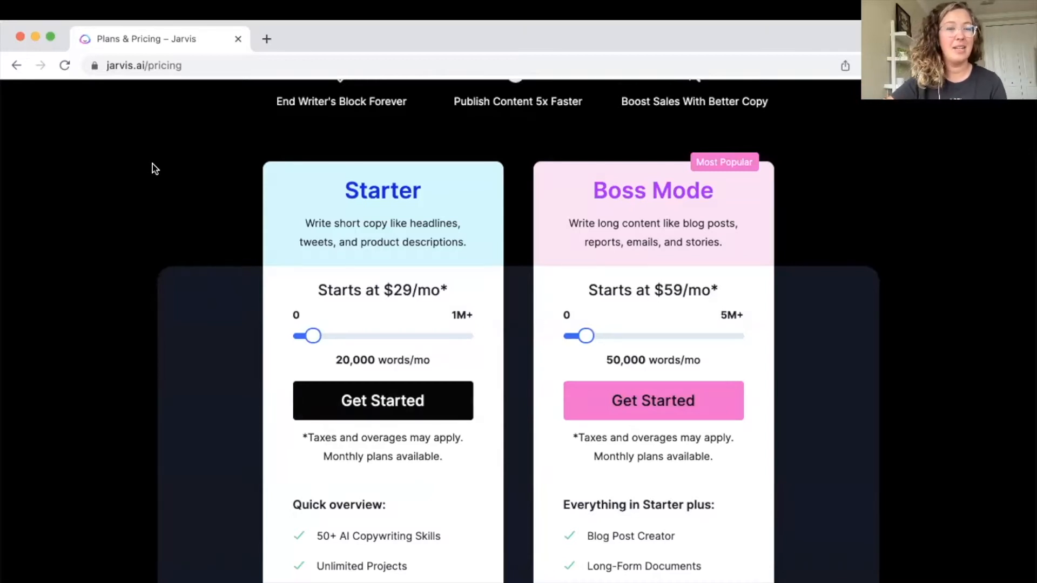
pyautogui.moveTo(130, 213)
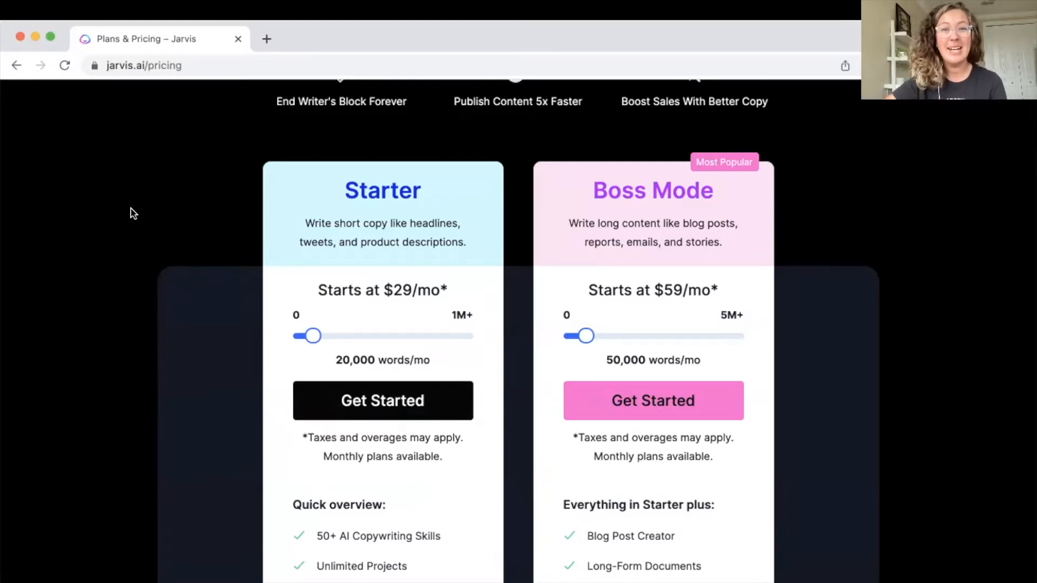
# Log in from the site header's Login link to reach the Jarvis dashboard
pyautogui.scroll(3)
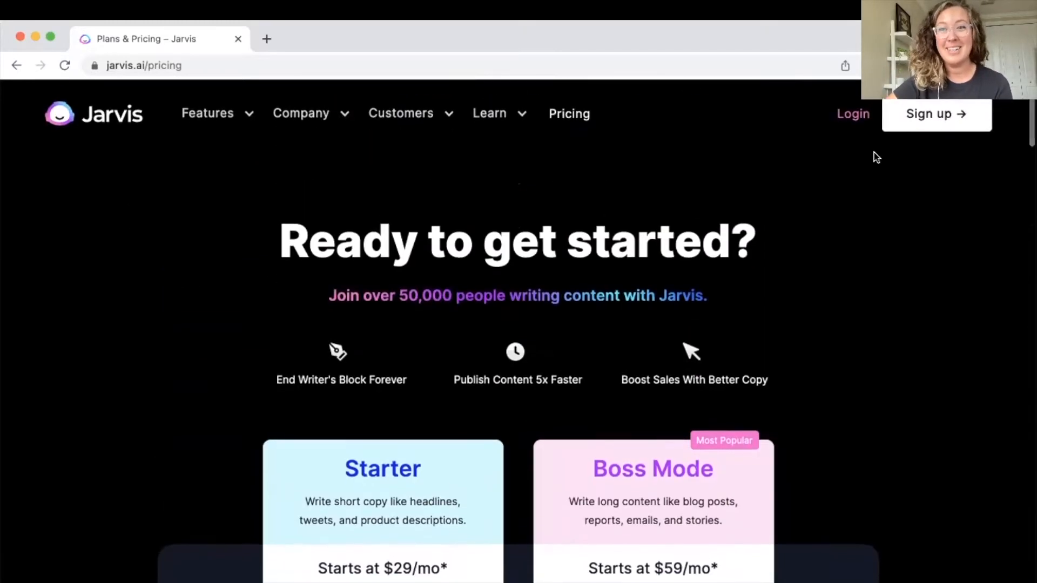
pyautogui.click(852, 113)
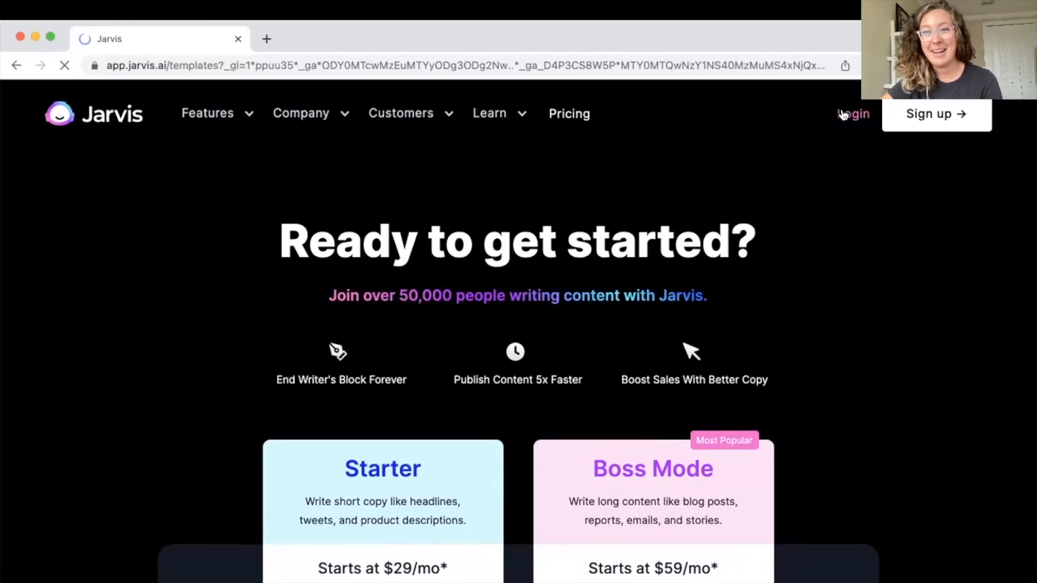
pyautogui.click(856, 114)
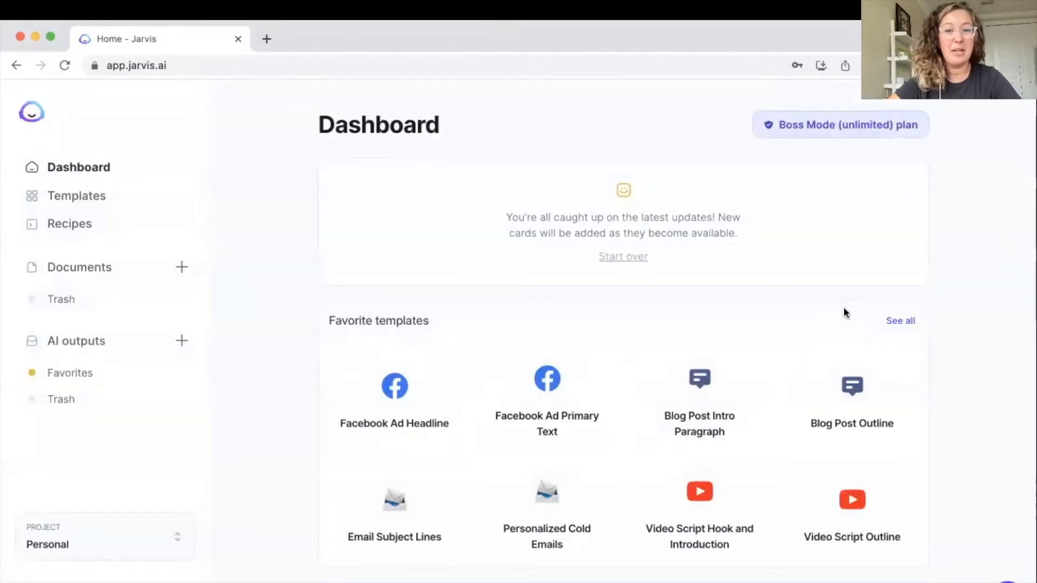
pyautogui.moveTo(77, 195)
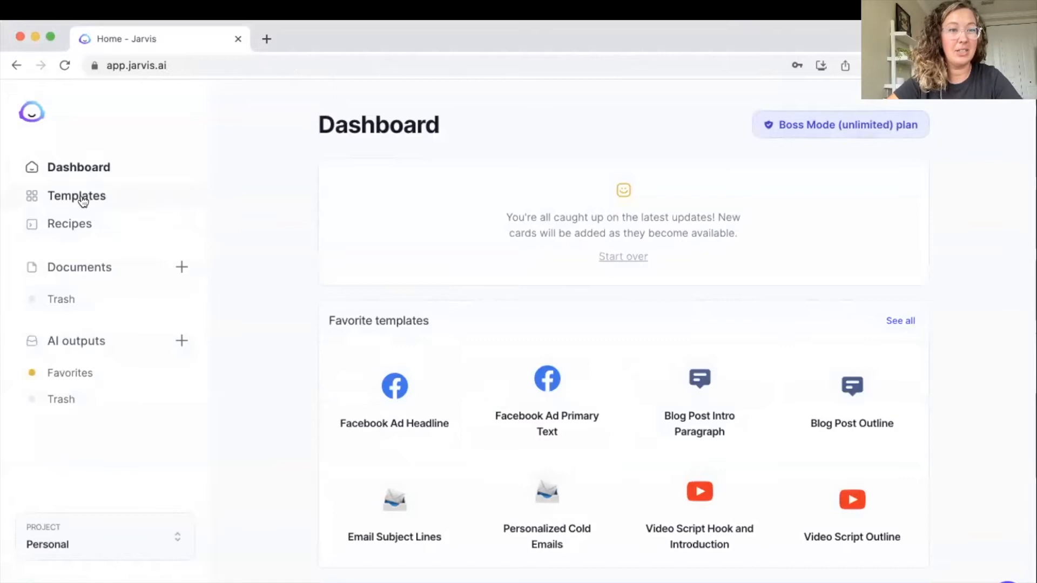
# Open Templates from the sidebar and browse the template cards, then scroll back up
pyautogui.click(76, 195)
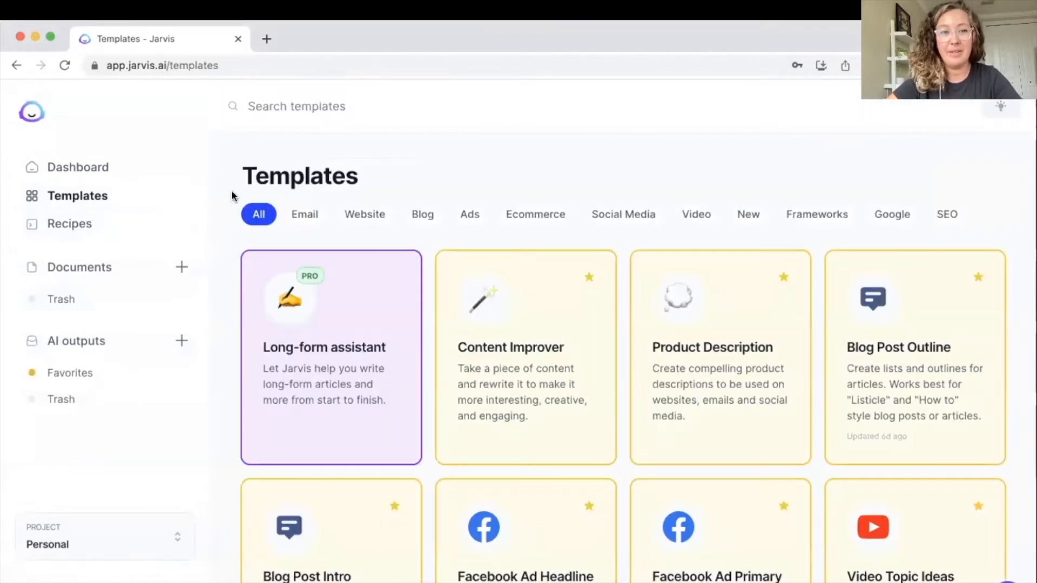
pyautogui.moveTo(218, 207)
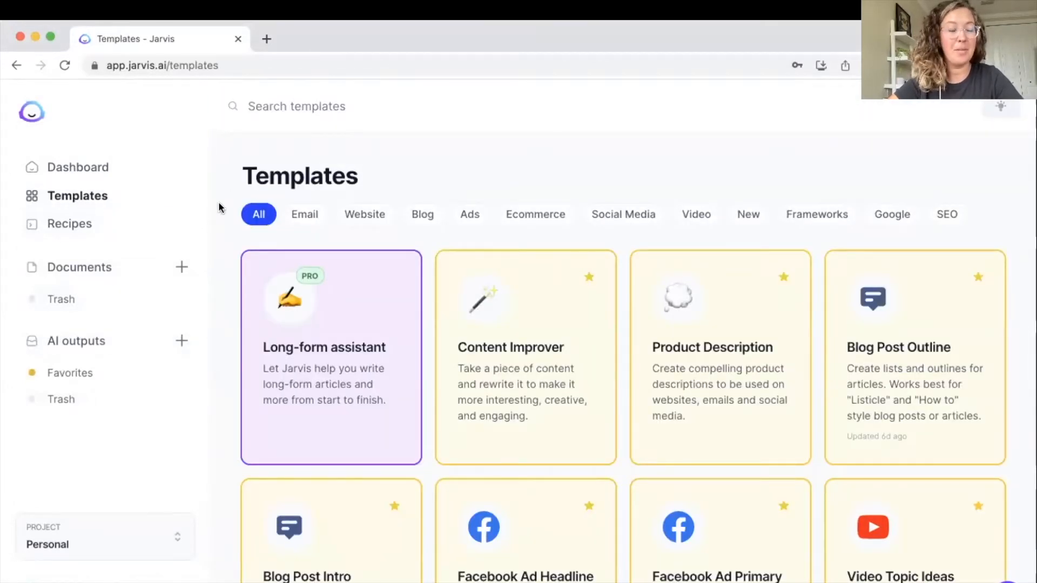
pyautogui.moveTo(329, 273)
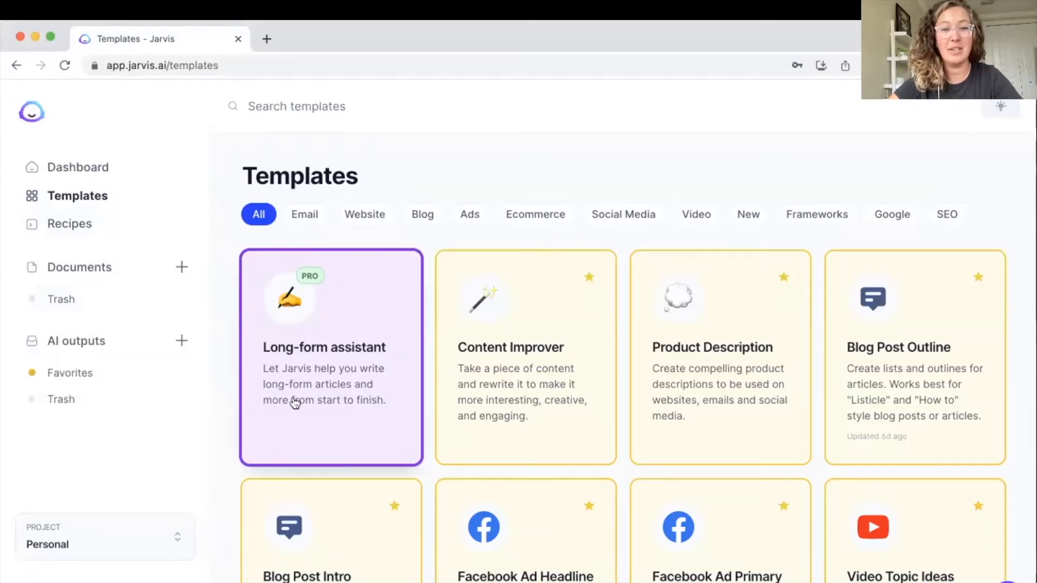
pyautogui.moveTo(79, 274)
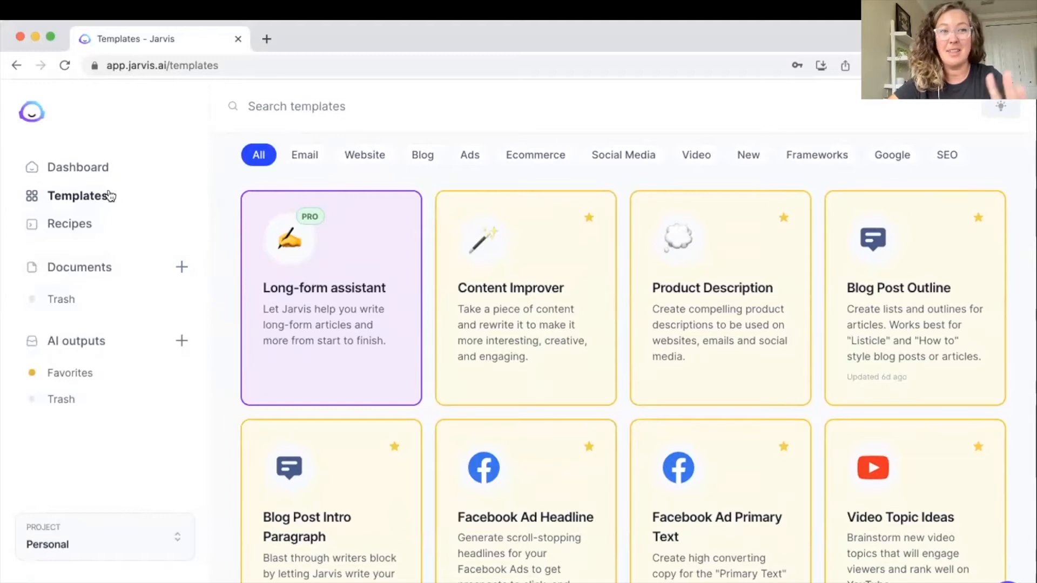
pyautogui.moveTo(250, 311)
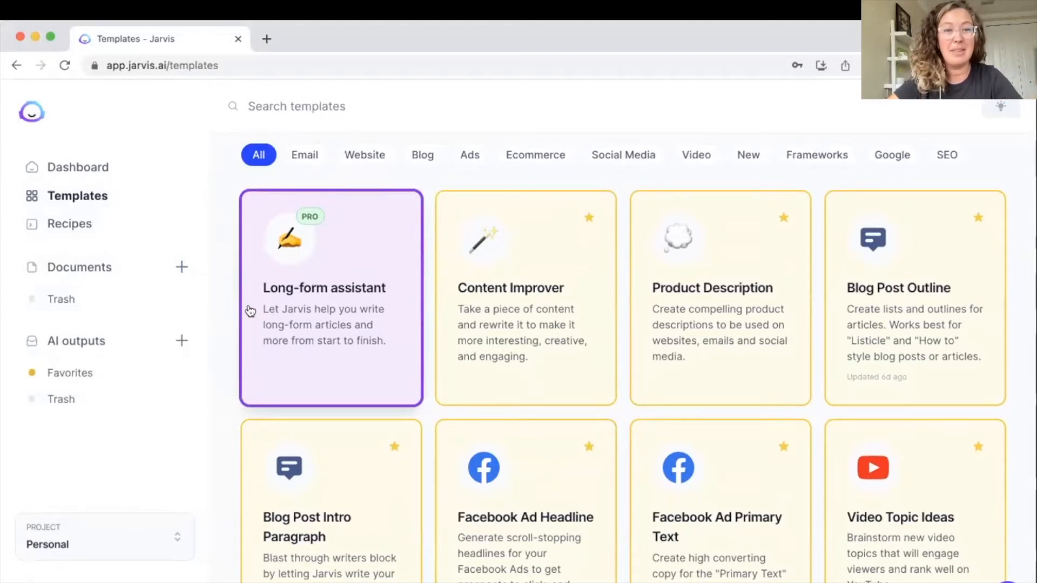
pyautogui.scroll(-3)
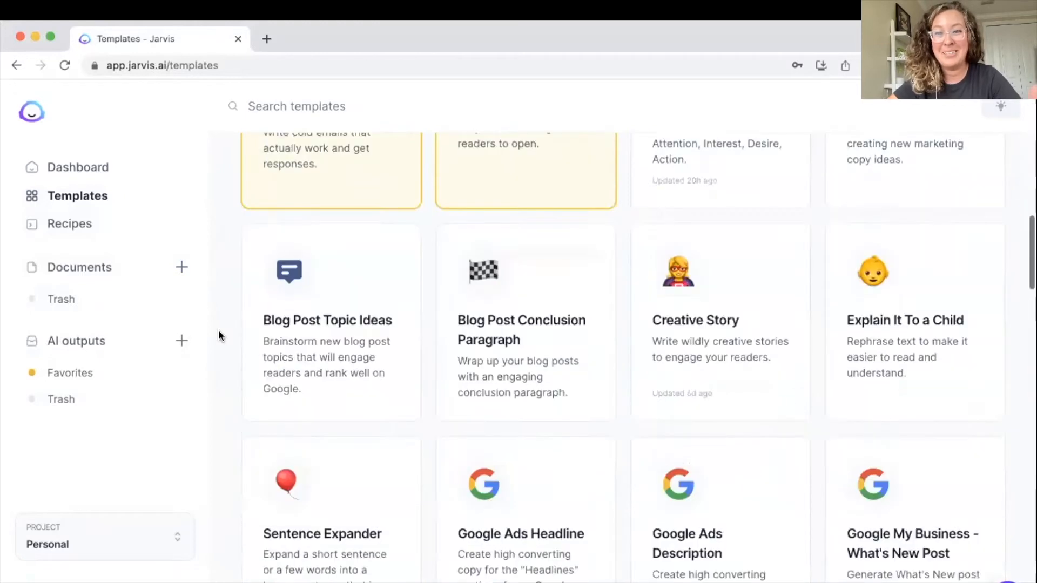
pyautogui.scroll(-3)
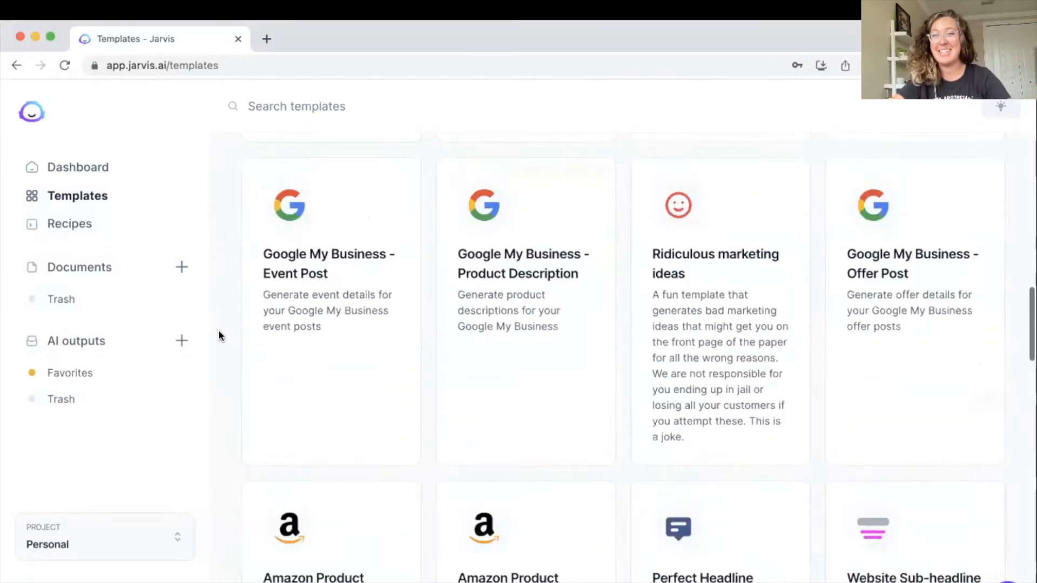
pyautogui.scroll(-3)
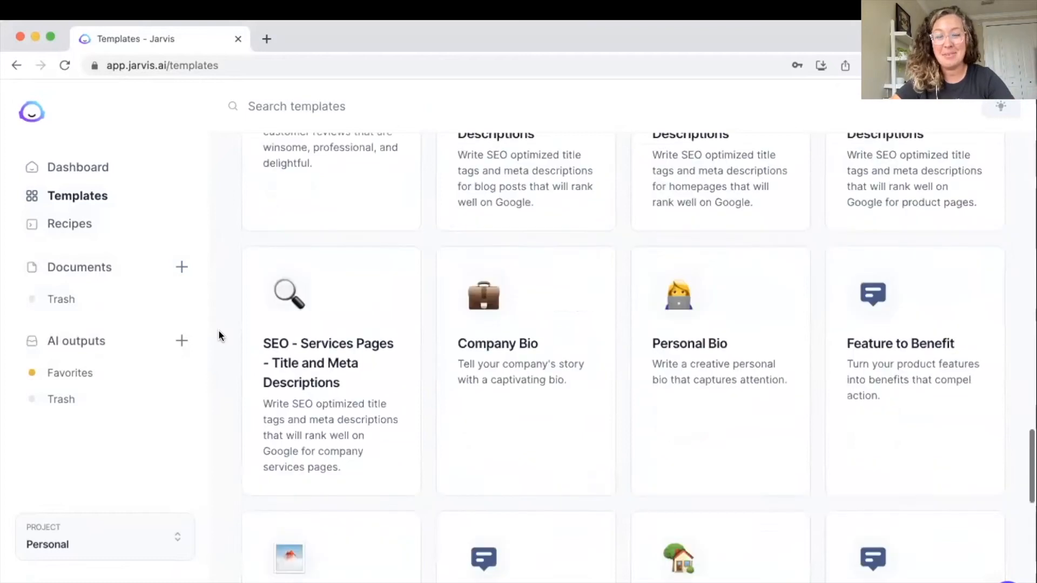
pyautogui.scroll(-3)
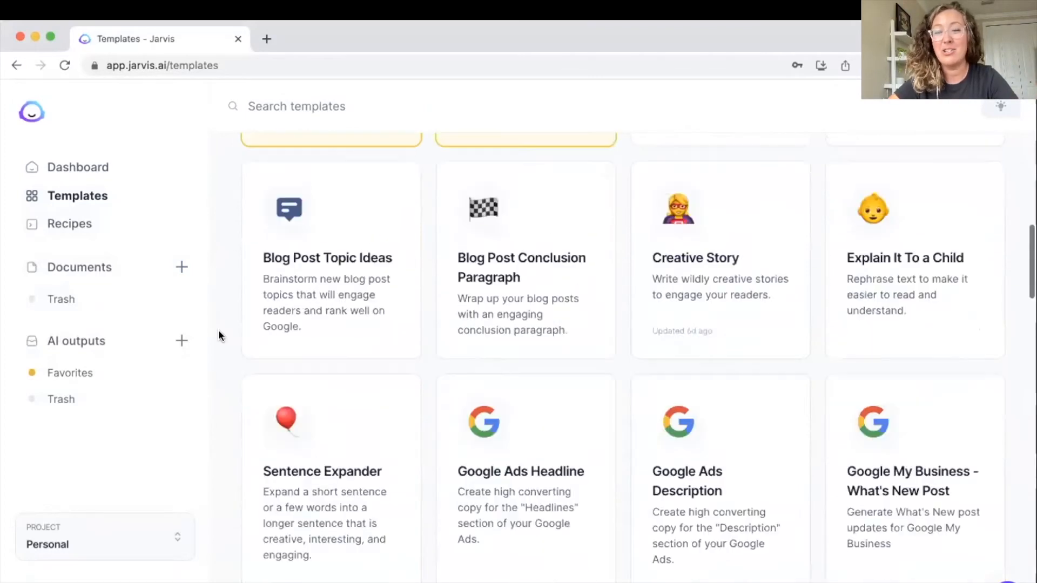
pyautogui.scroll(3)
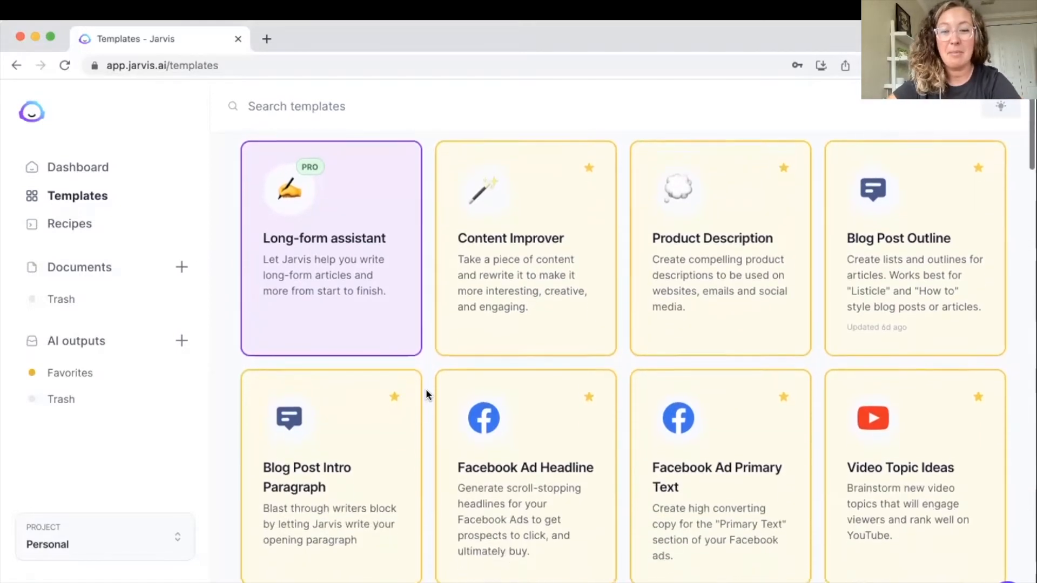
pyautogui.moveTo(525, 312)
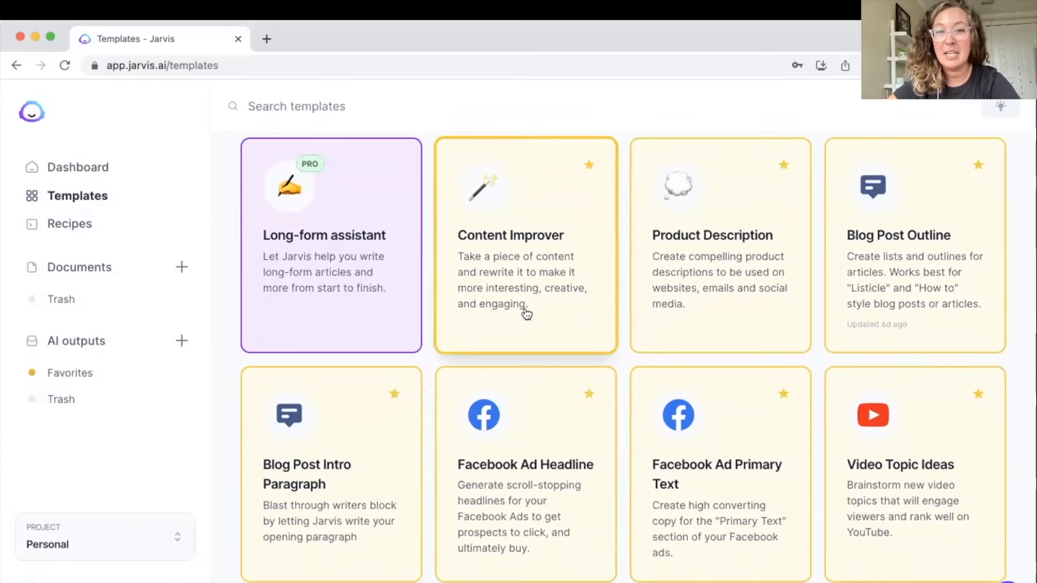
pyautogui.moveTo(436, 516)
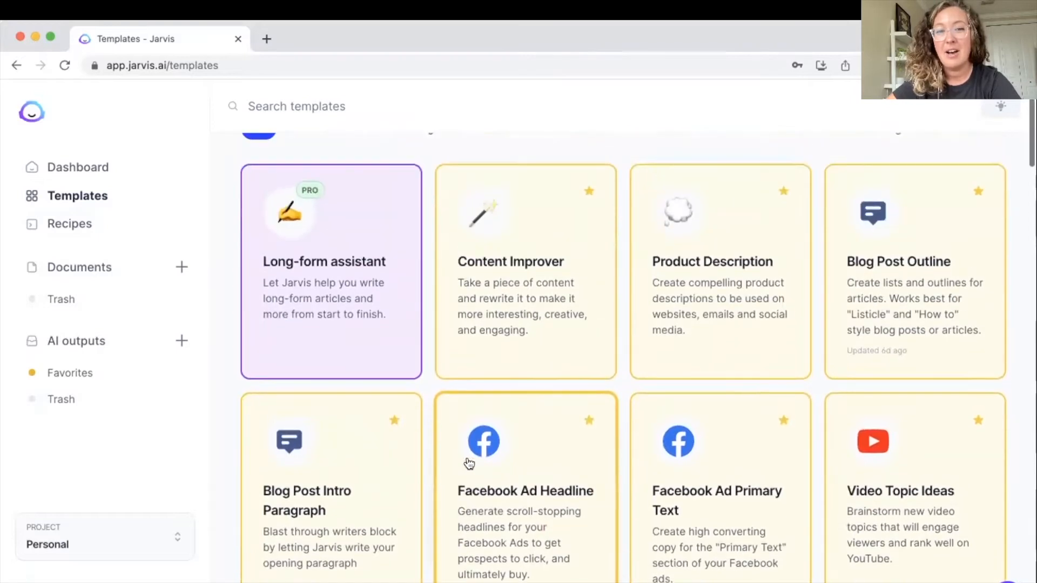
pyautogui.moveTo(527, 301)
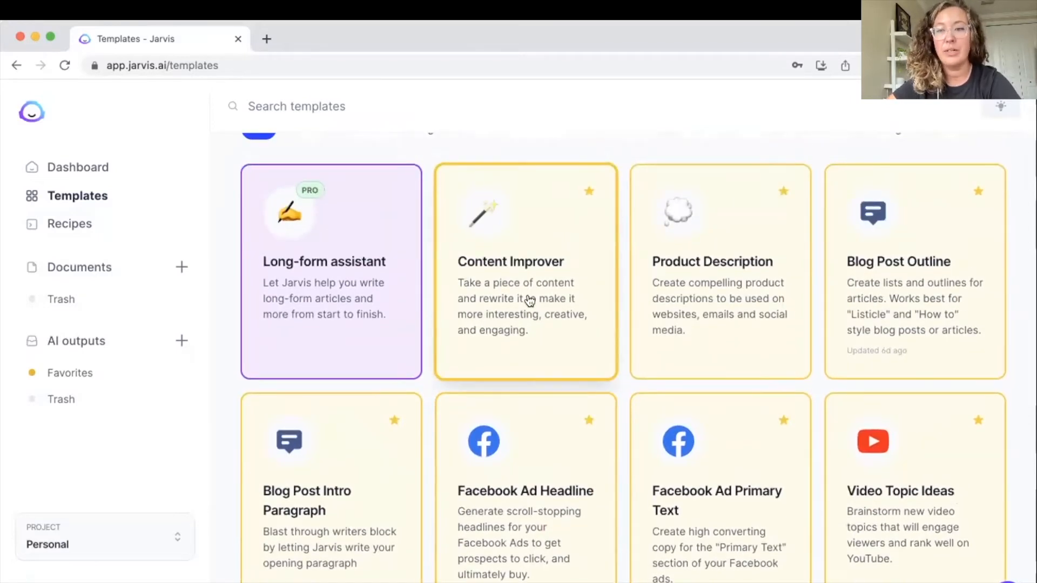
pyautogui.moveTo(716, 344)
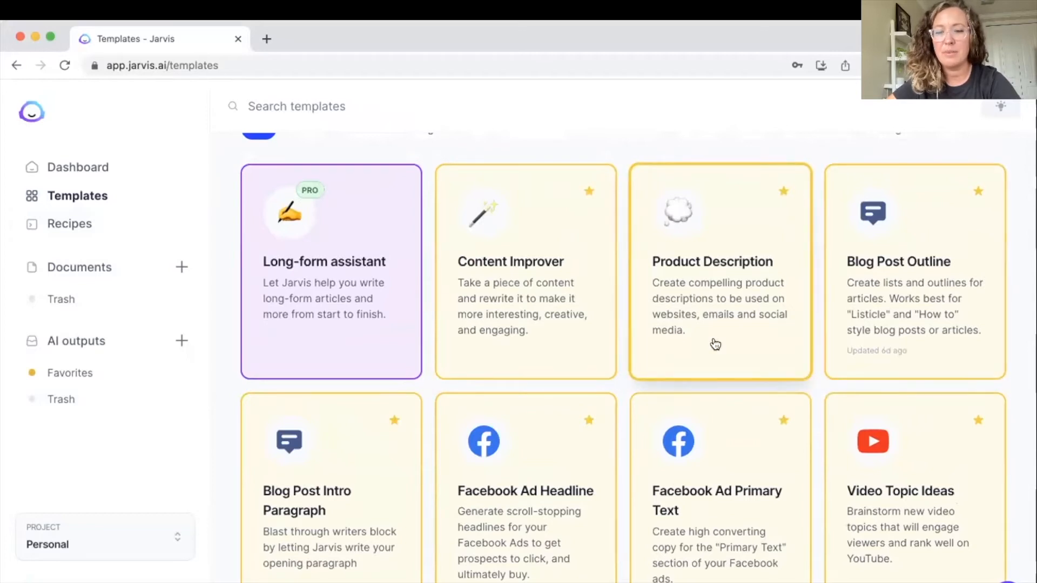
# Scroll down the Templates gallery and open the PAS Framework card
pyautogui.scroll(-3)
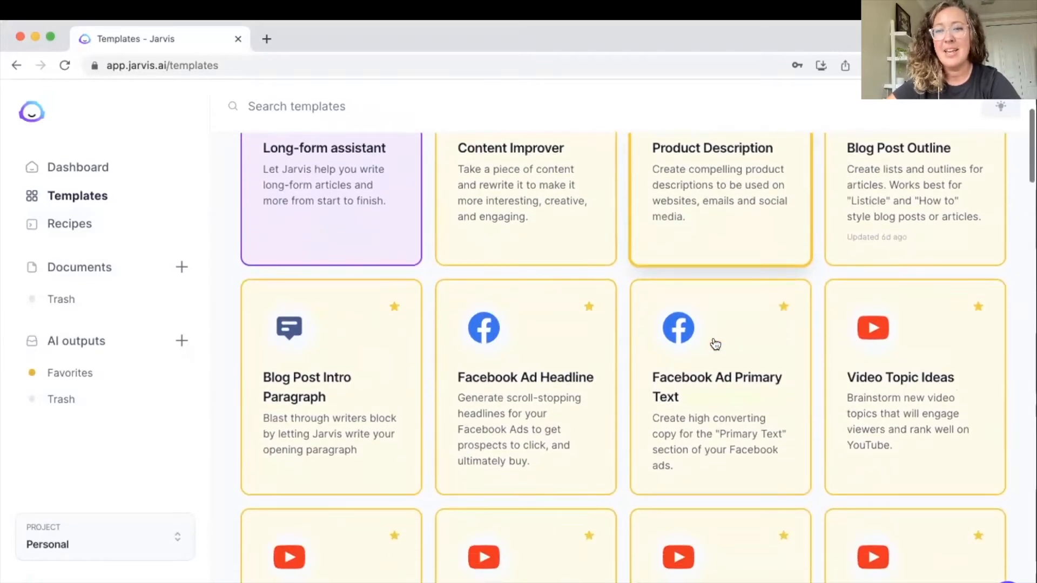
pyautogui.scroll(-3)
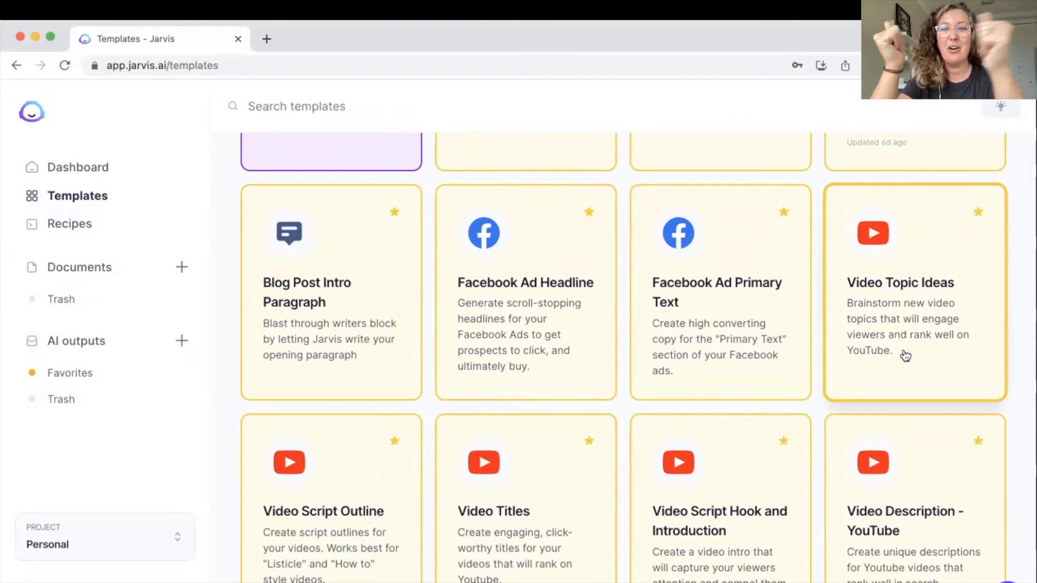
pyautogui.scroll(-3)
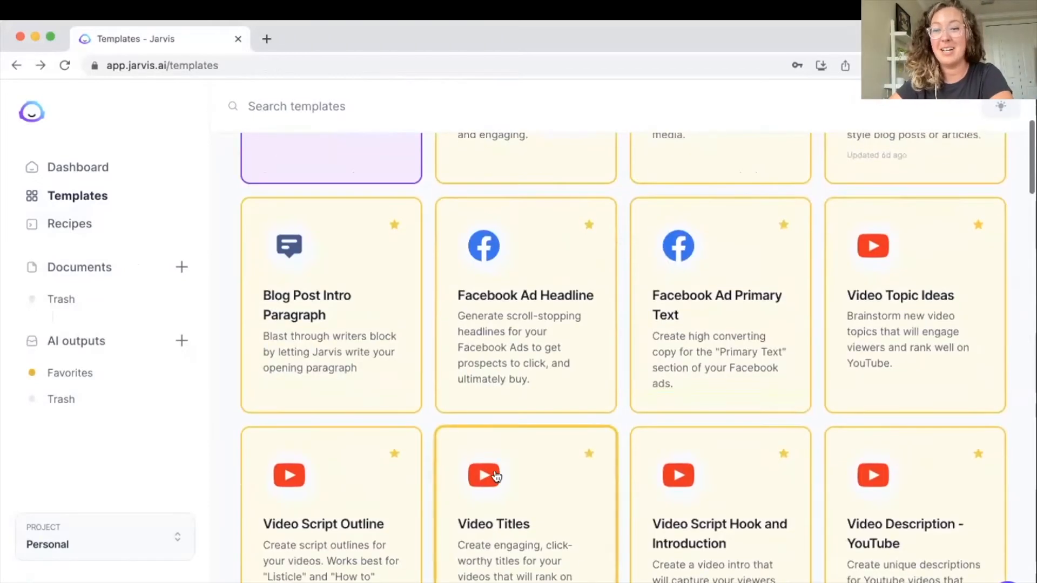
pyautogui.scroll(-3)
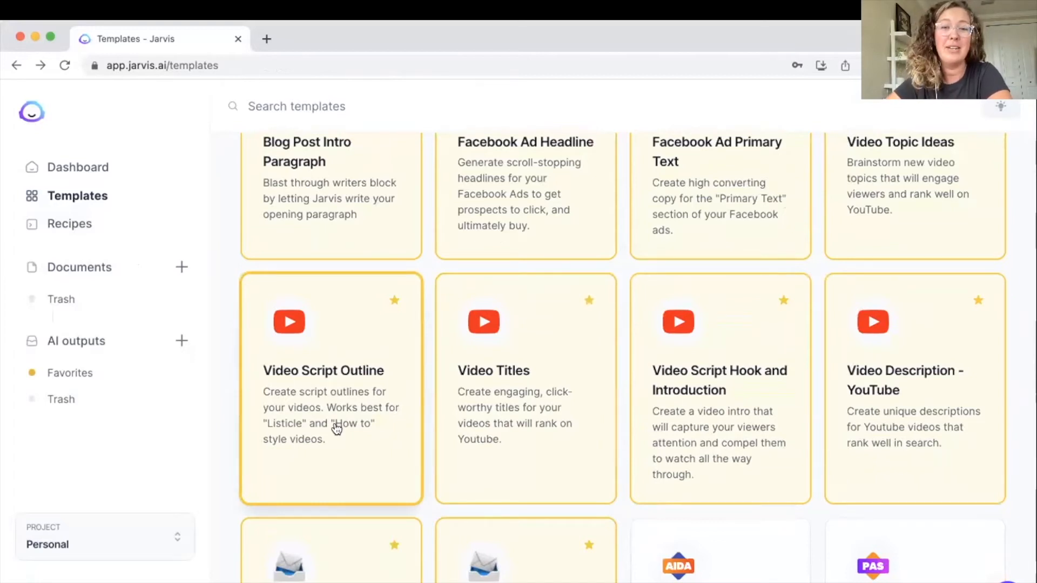
pyautogui.moveTo(827, 379)
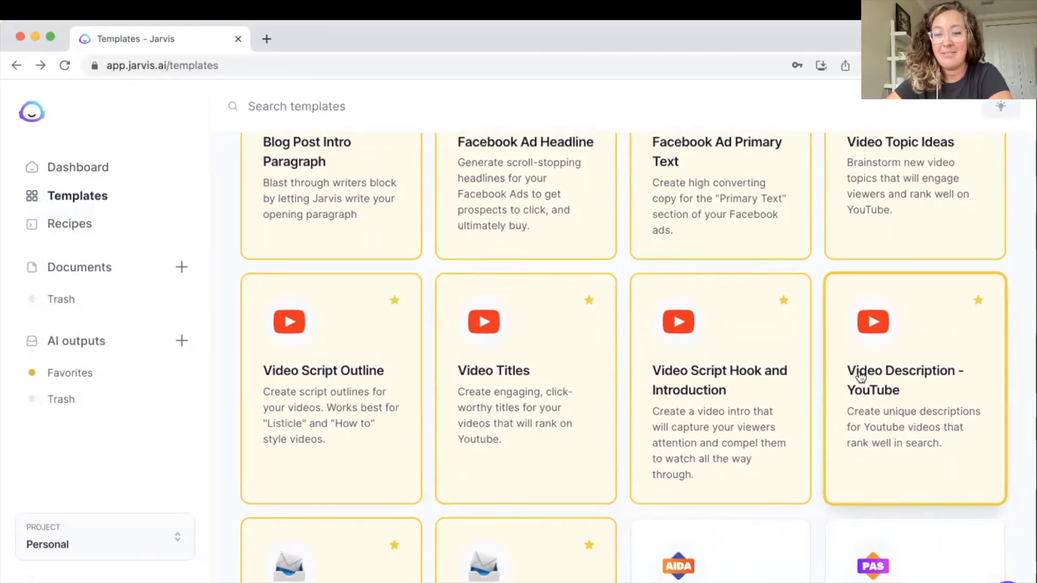
pyautogui.scroll(-3)
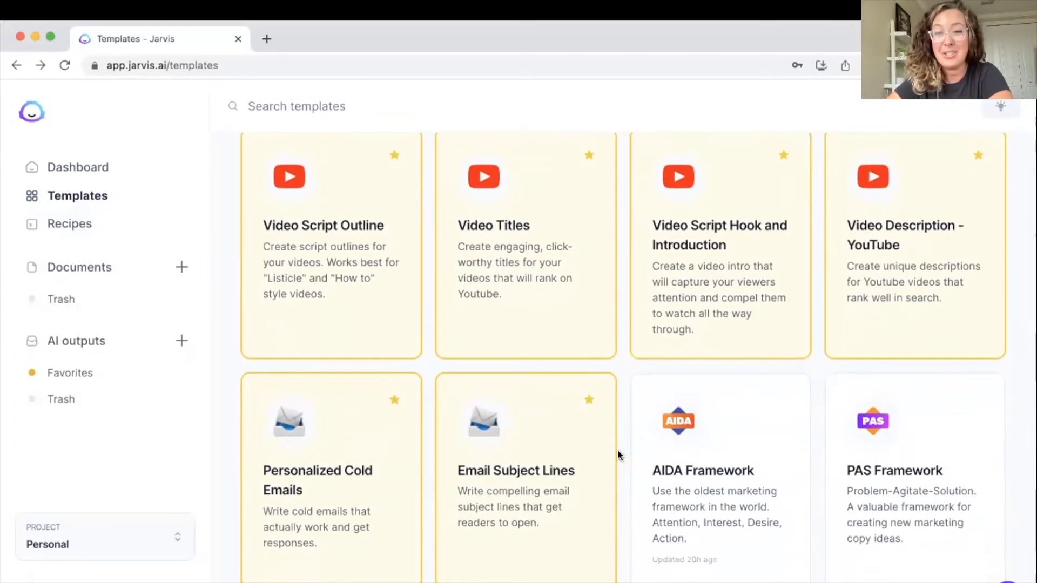
pyautogui.moveTo(488, 519)
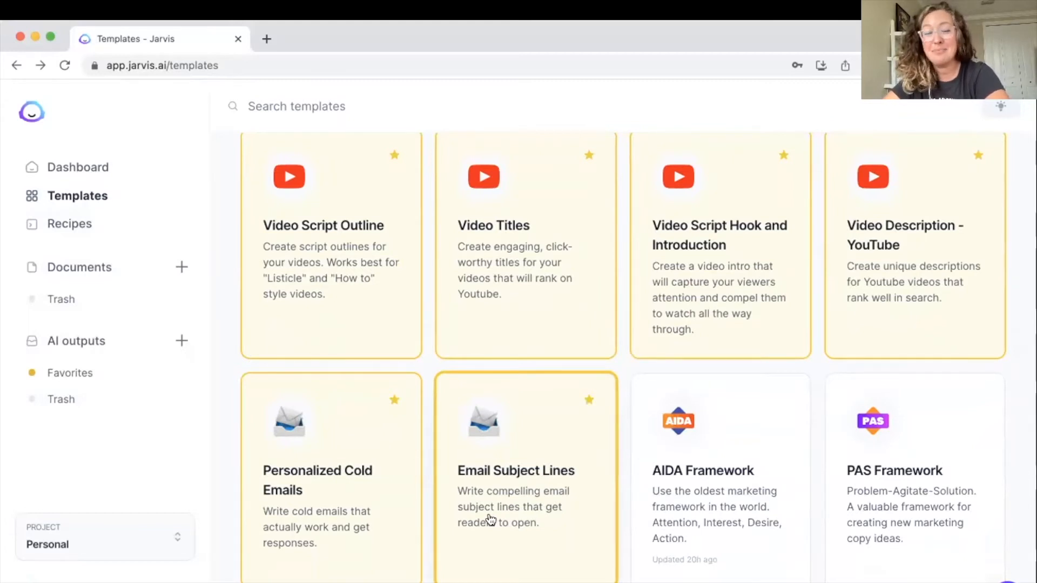
pyautogui.moveTo(234, 357)
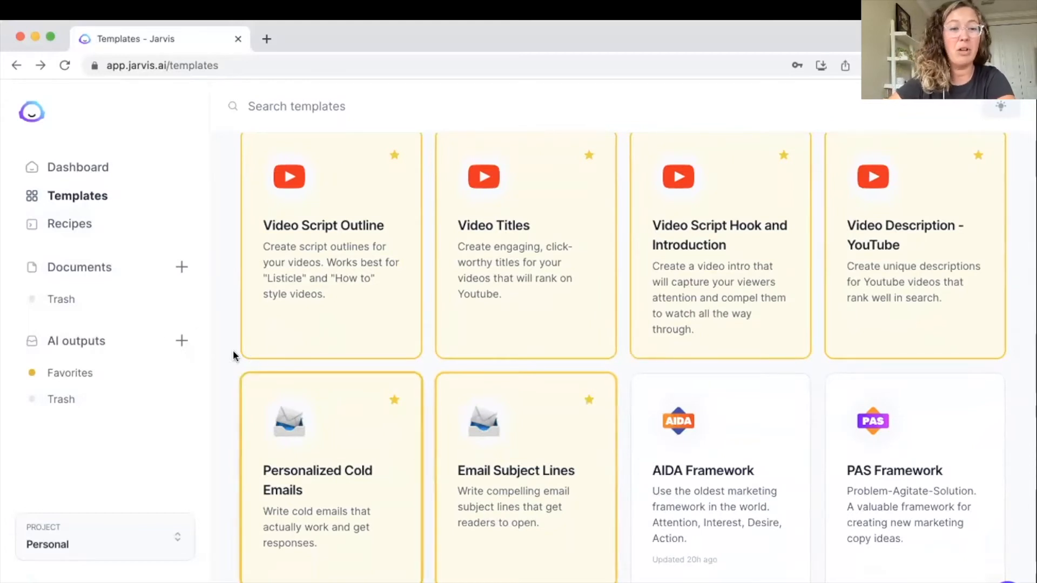
pyautogui.moveTo(221, 319)
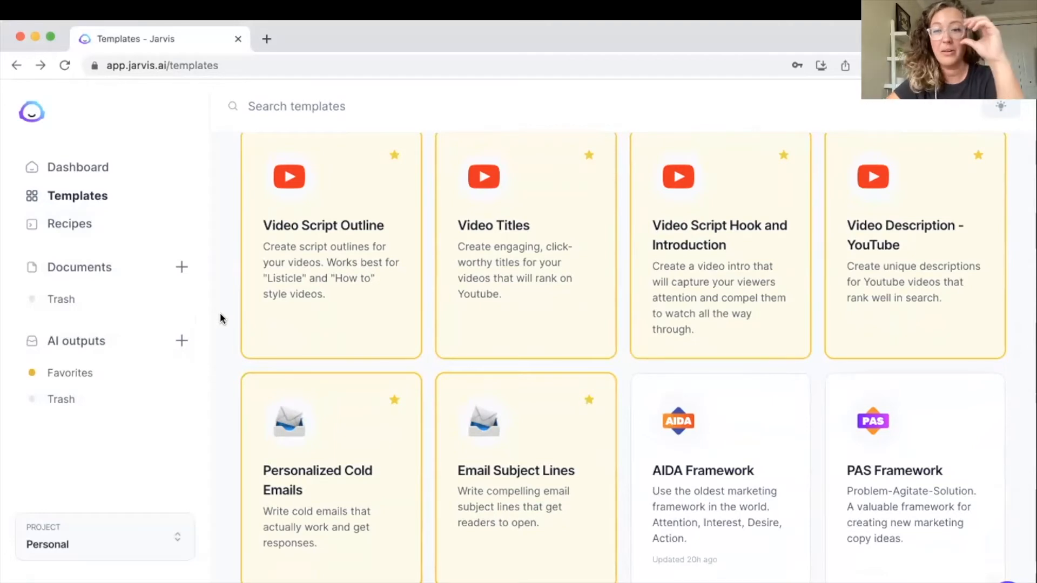
pyautogui.scroll(-3)
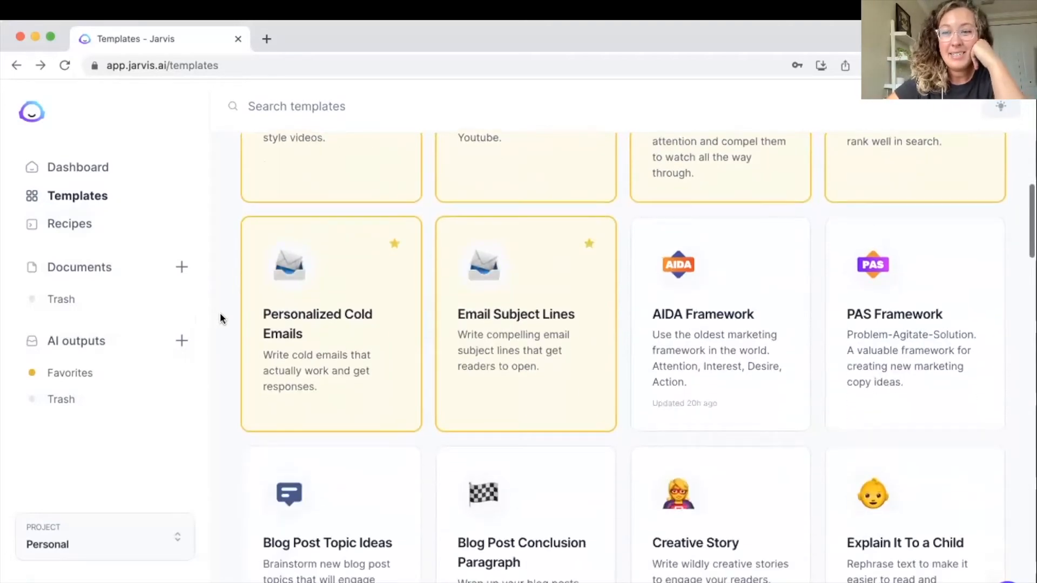
pyautogui.moveTo(764, 311)
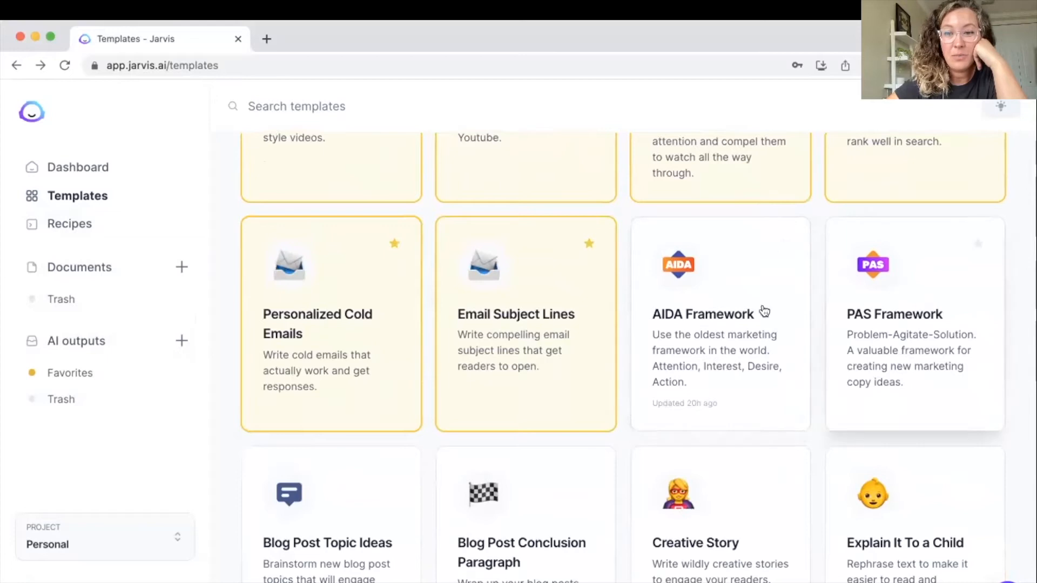
pyautogui.moveTo(722, 351)
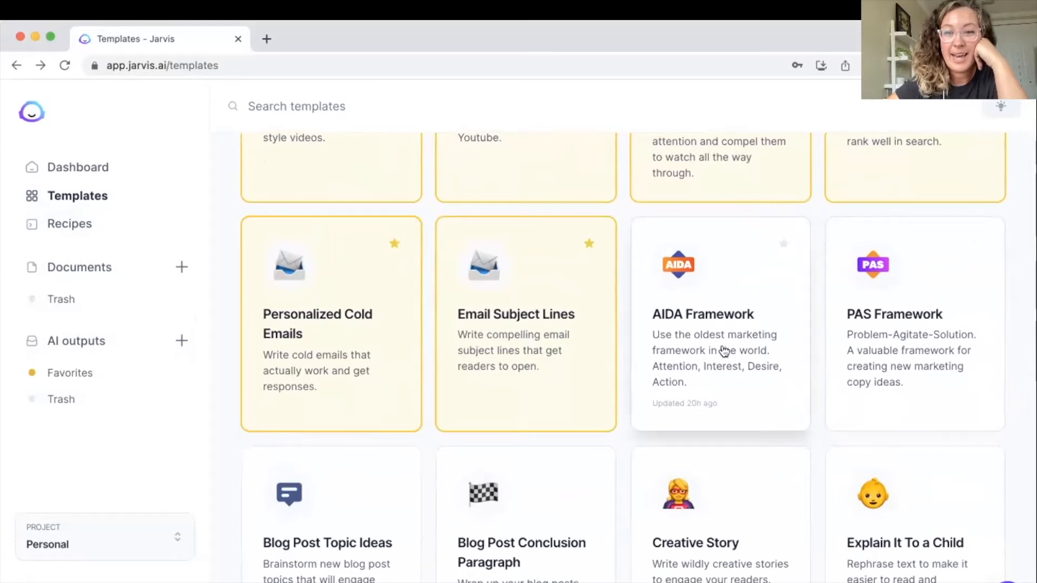
pyautogui.moveTo(911, 339)
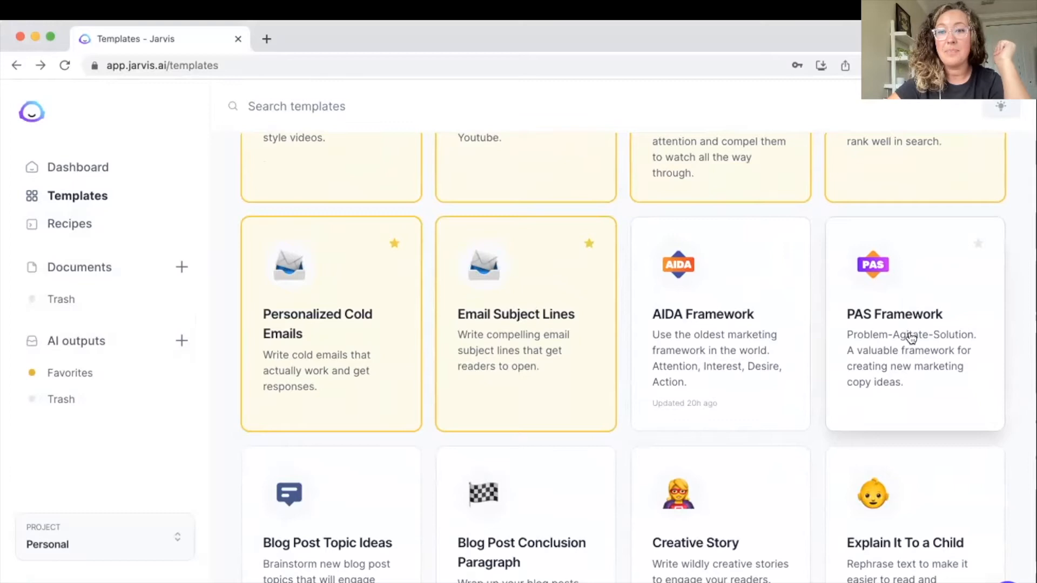
pyautogui.click(915, 324)
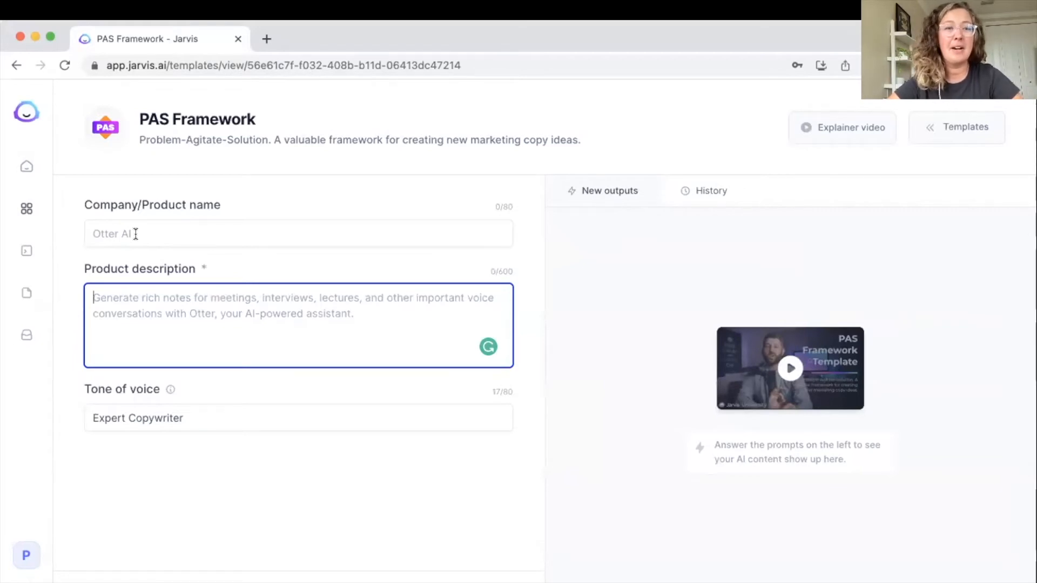
# Enter 'Freelancers Playbook' as the Company/Product name
pyautogui.click(298, 233)
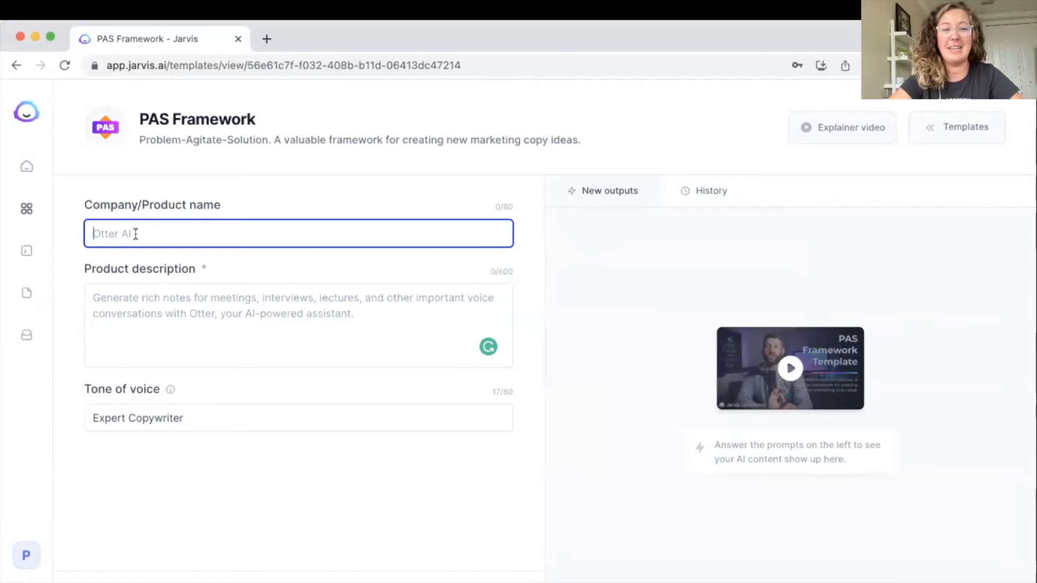
pyautogui.write('Fre')
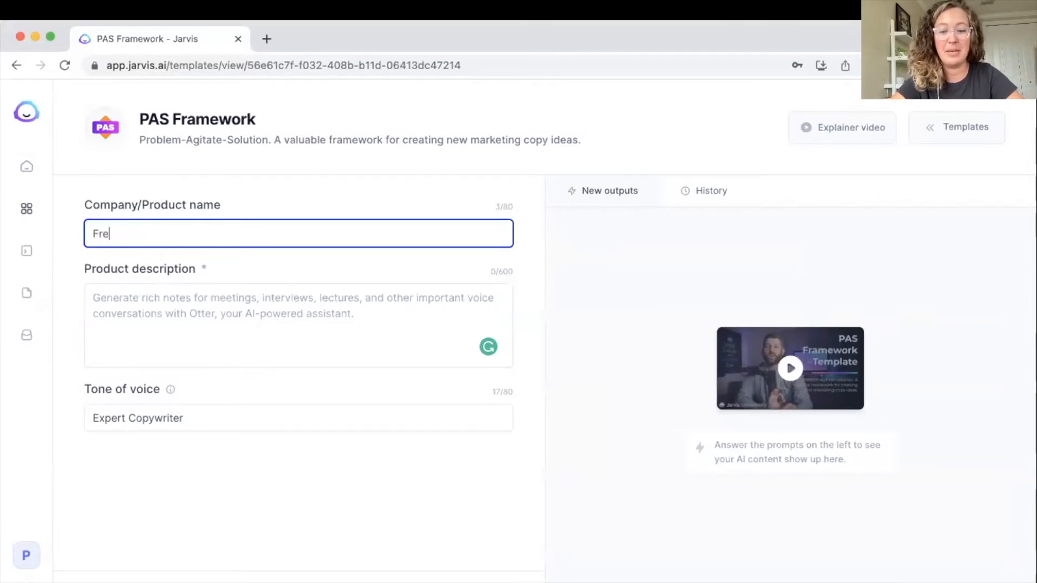
pyautogui.write('elancers Playbook')
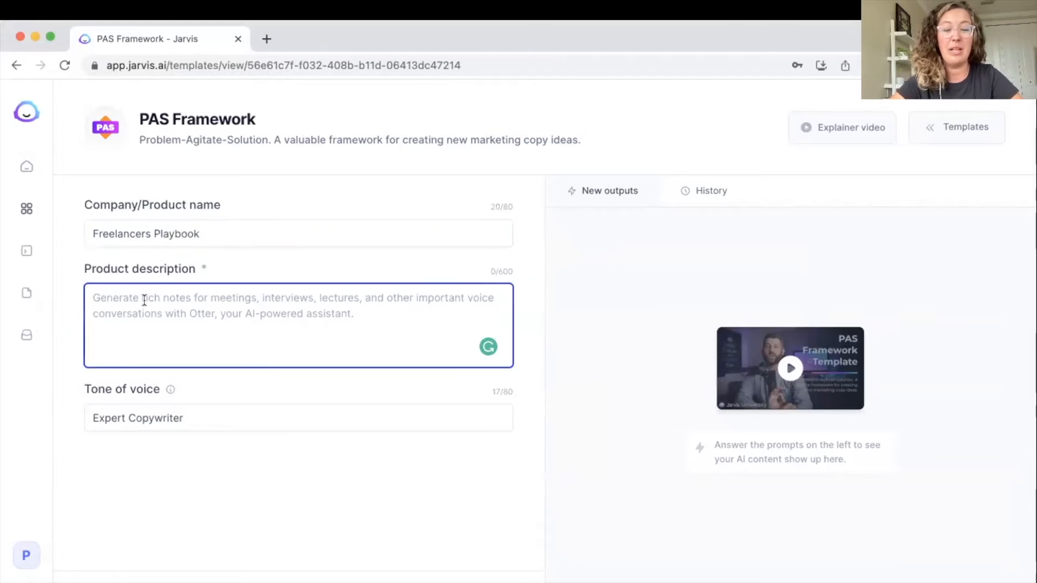
pyautogui.write('Free')
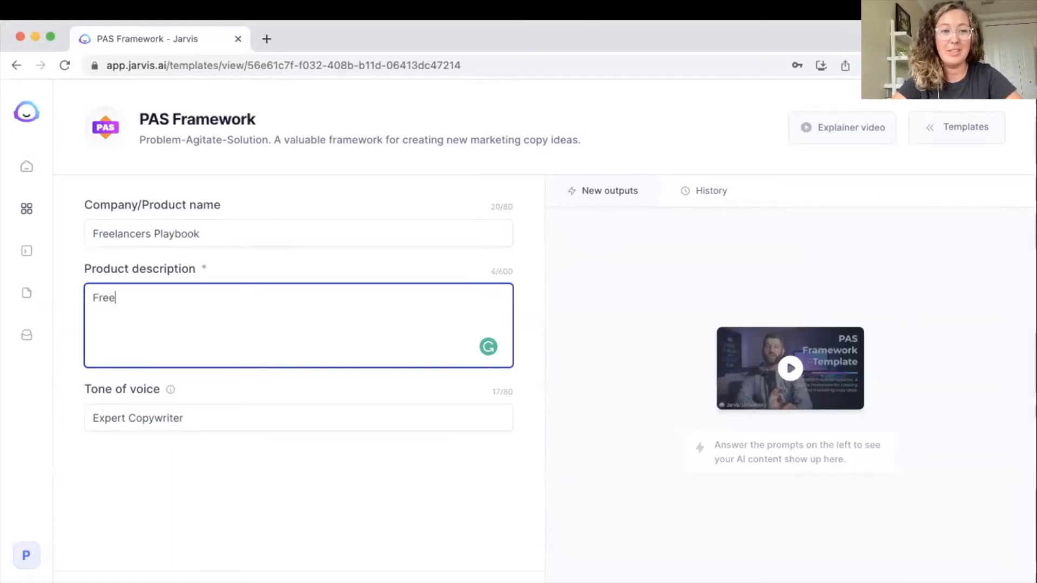
pyautogui.write('lanc')
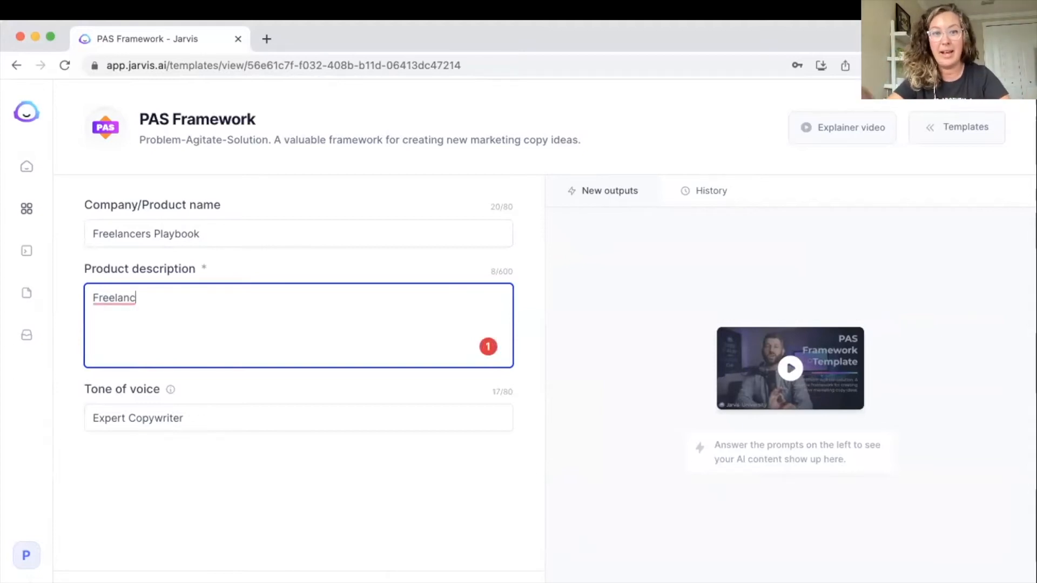
pyautogui.write('ers')
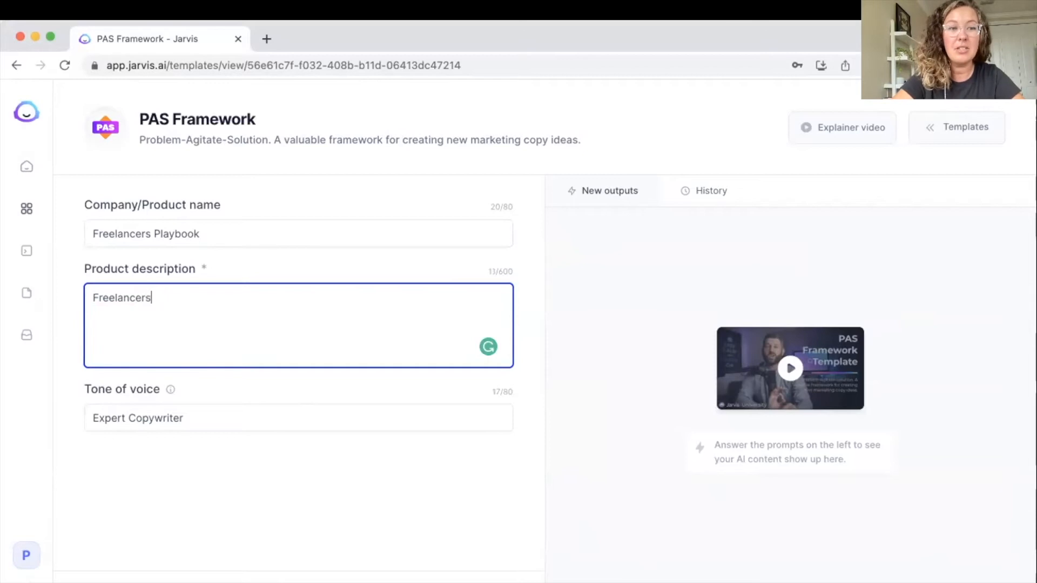
pyautogui.write('Playbo')
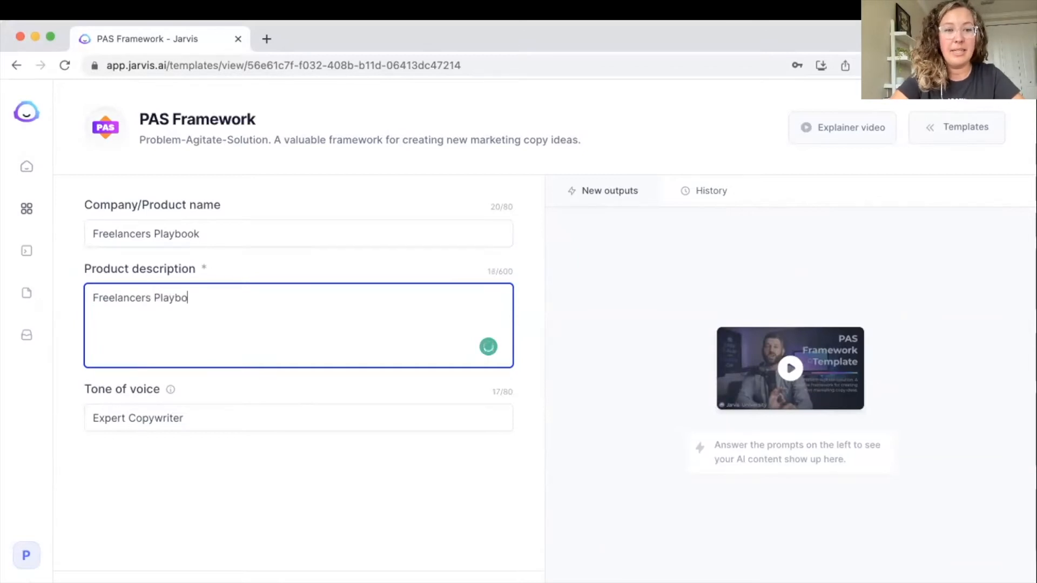
pyautogui.write('o')
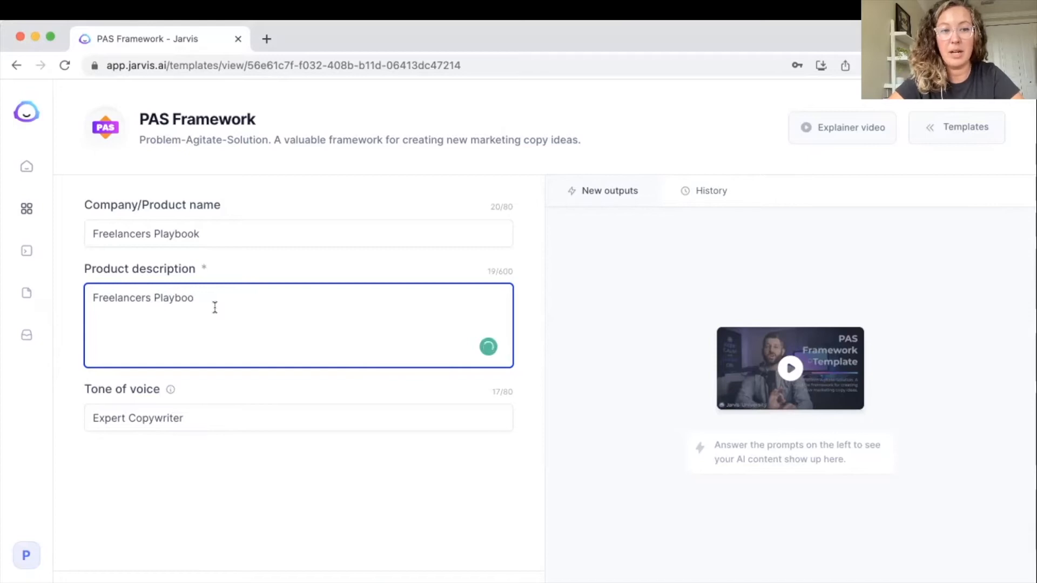
pyautogui.write('k')
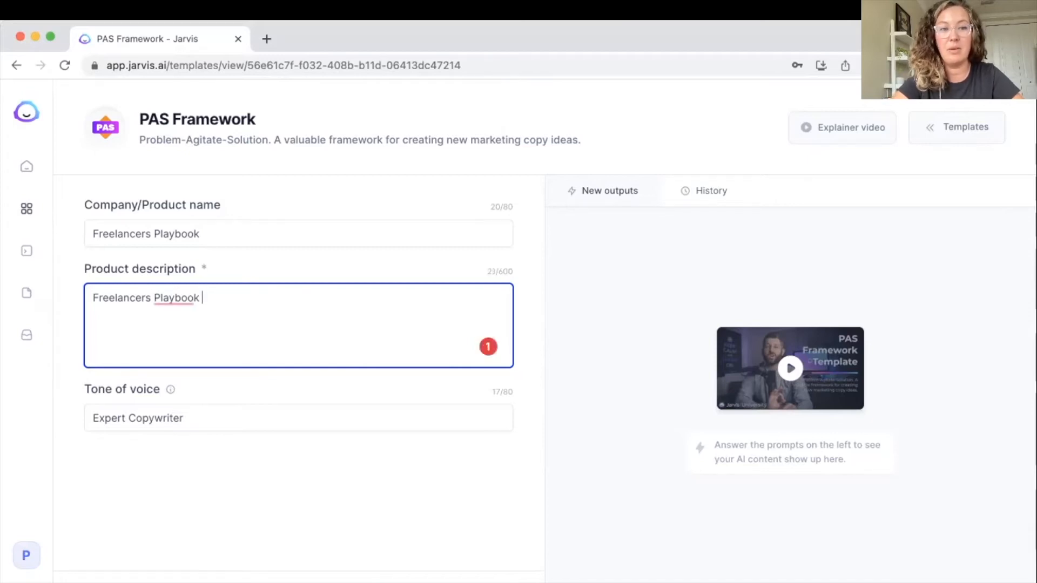
# Describe the product as a freelance content writing side hustle using AI
pyautogui.write('helps you')
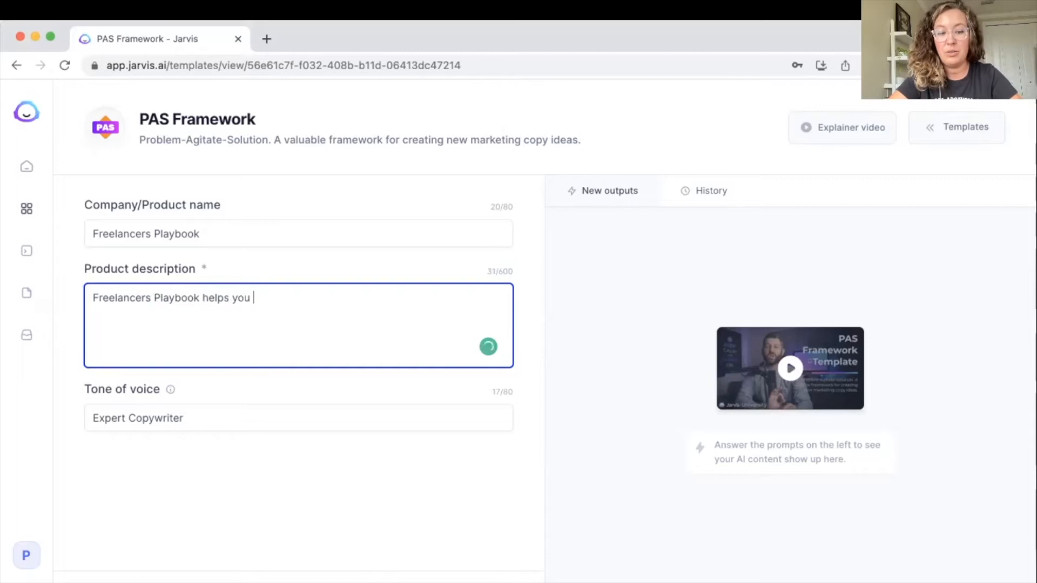
pyautogui.write('create a side hust')
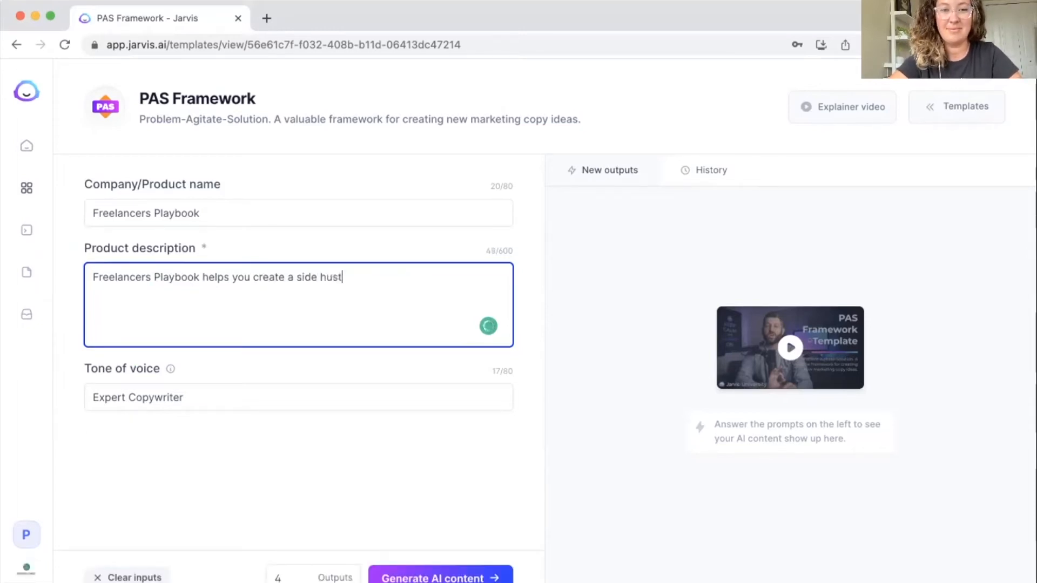
pyautogui.write('le with fre')
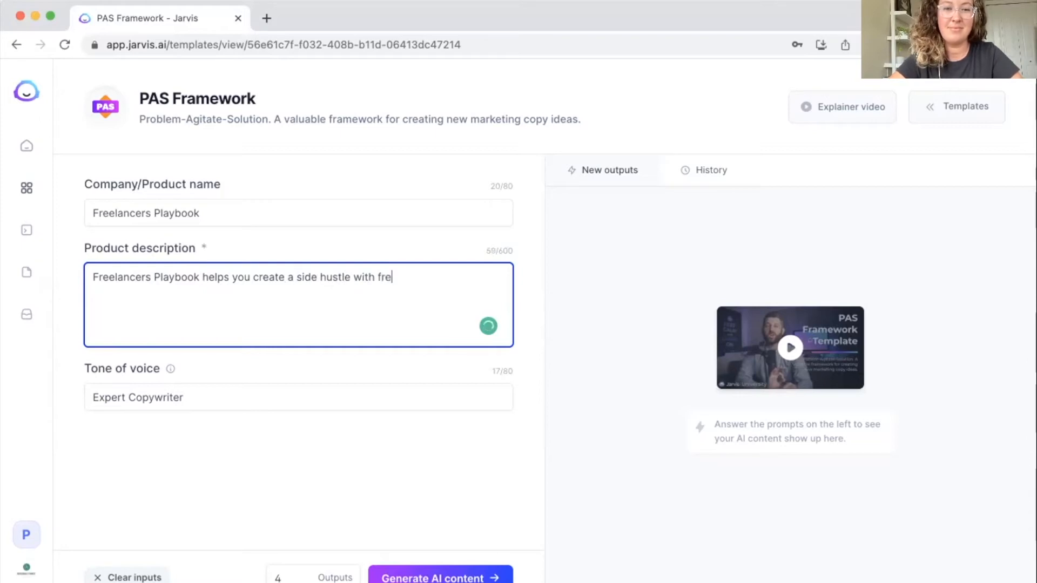
pyautogui.write('lance content writing us')
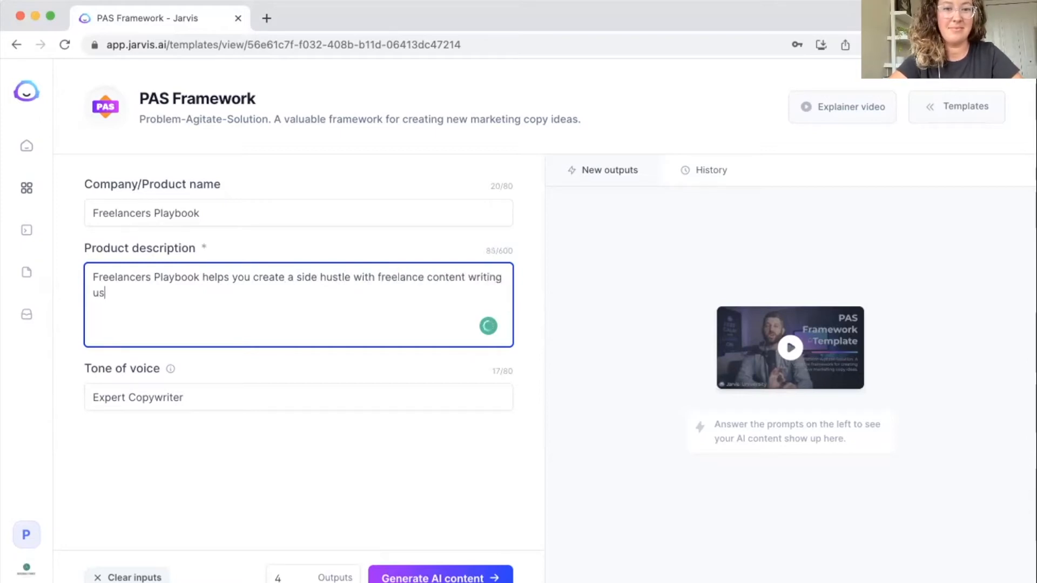
pyautogui.write('ing AI.')
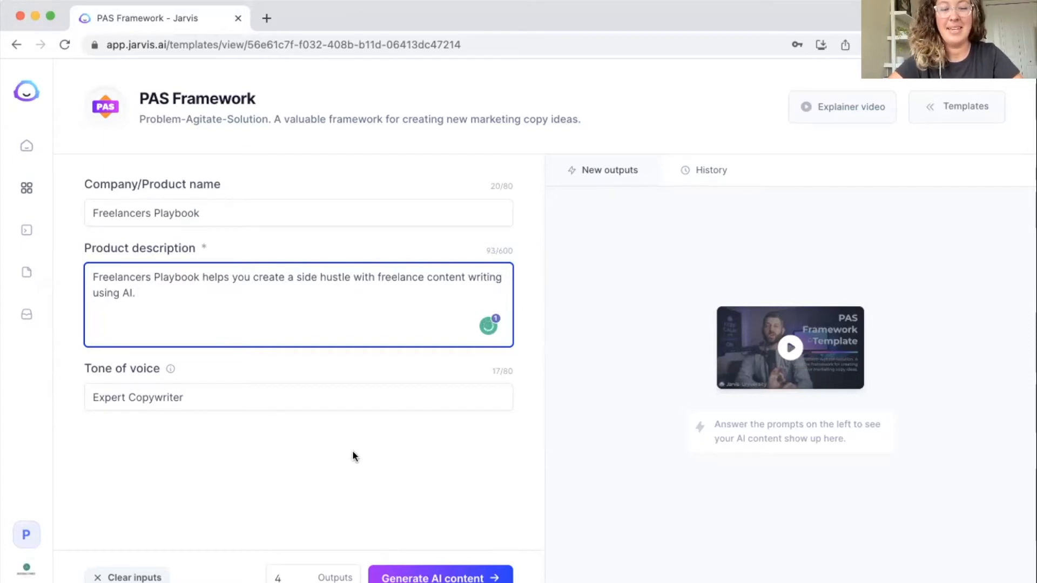
pyautogui.moveTo(154, 413)
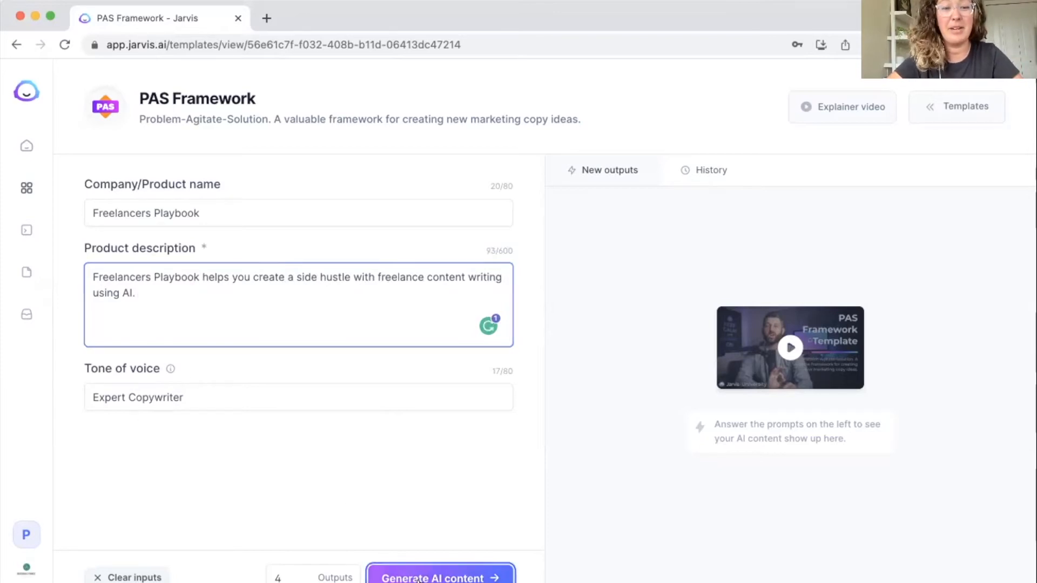
# Generate PAS copy for Freelancers Playbook, then return to the product description
pyautogui.click(440, 577)
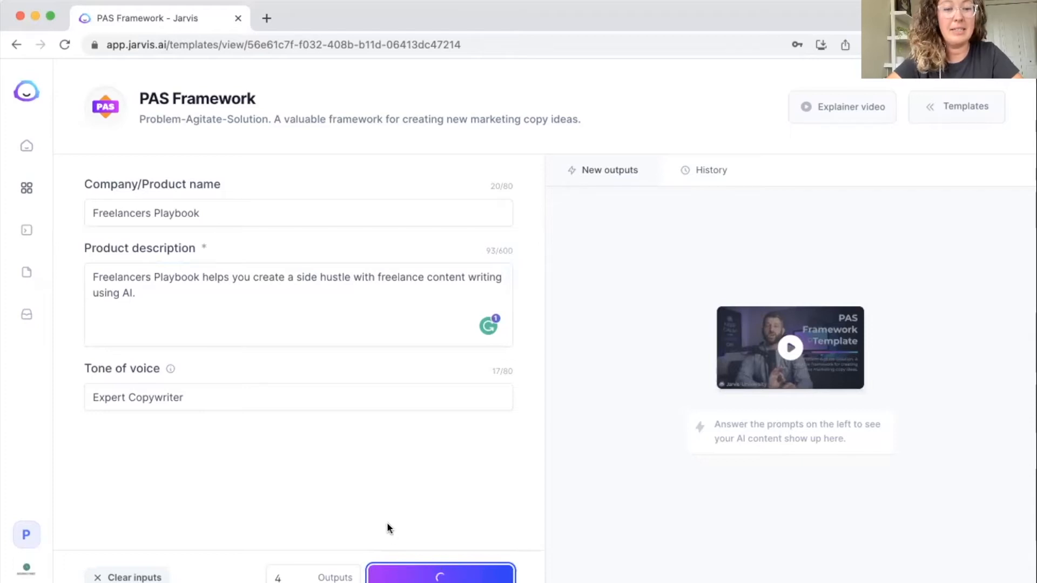
pyautogui.moveTo(637, 382)
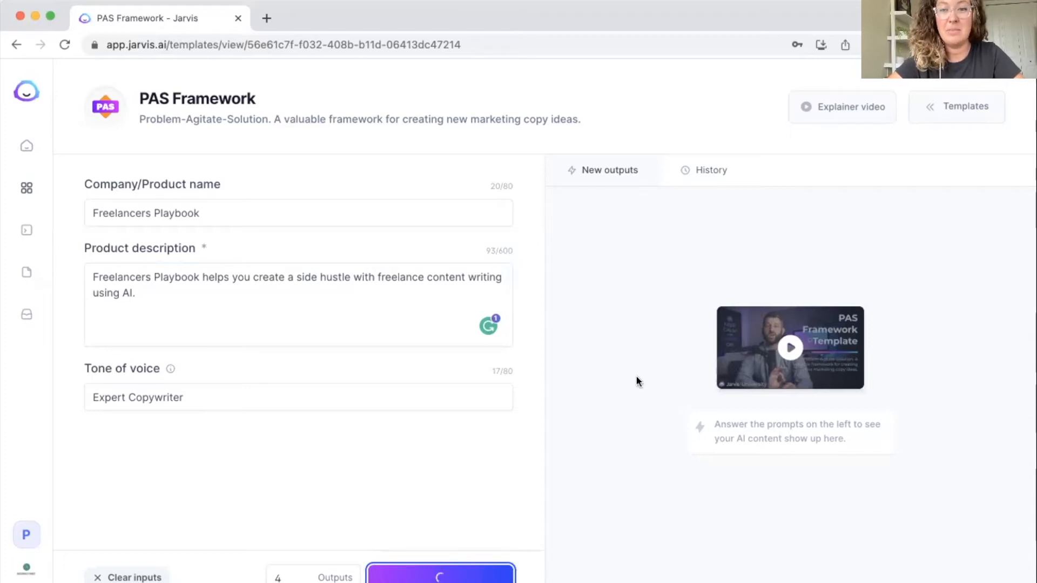
pyautogui.moveTo(873, 294)
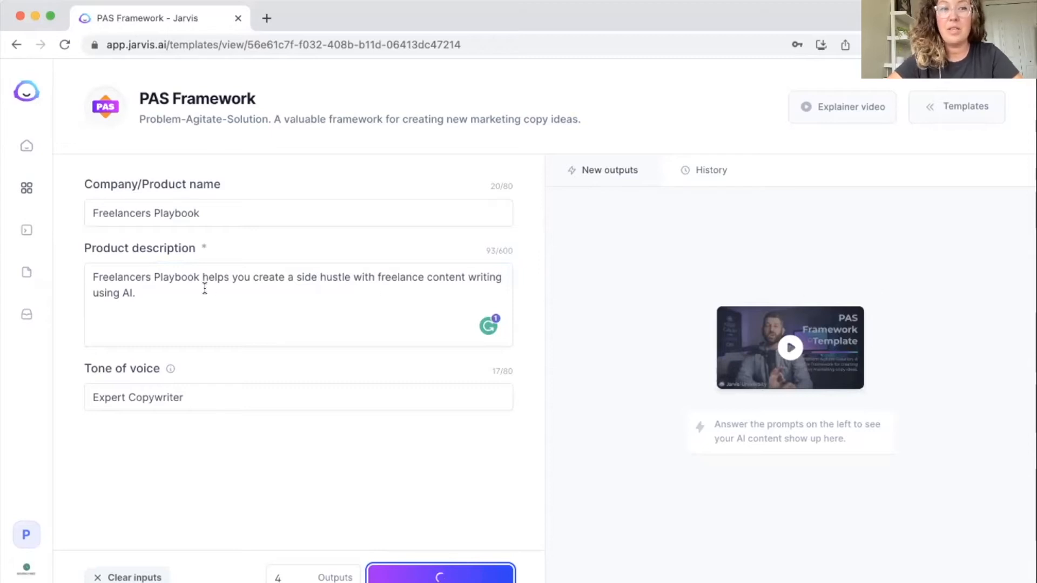
pyautogui.click(440, 574)
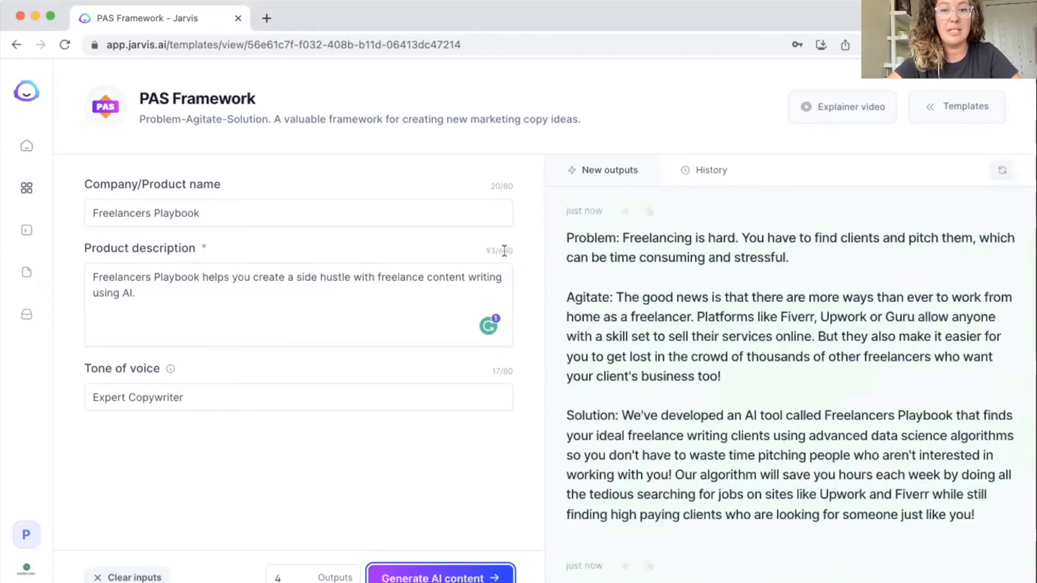
pyautogui.click(181, 292)
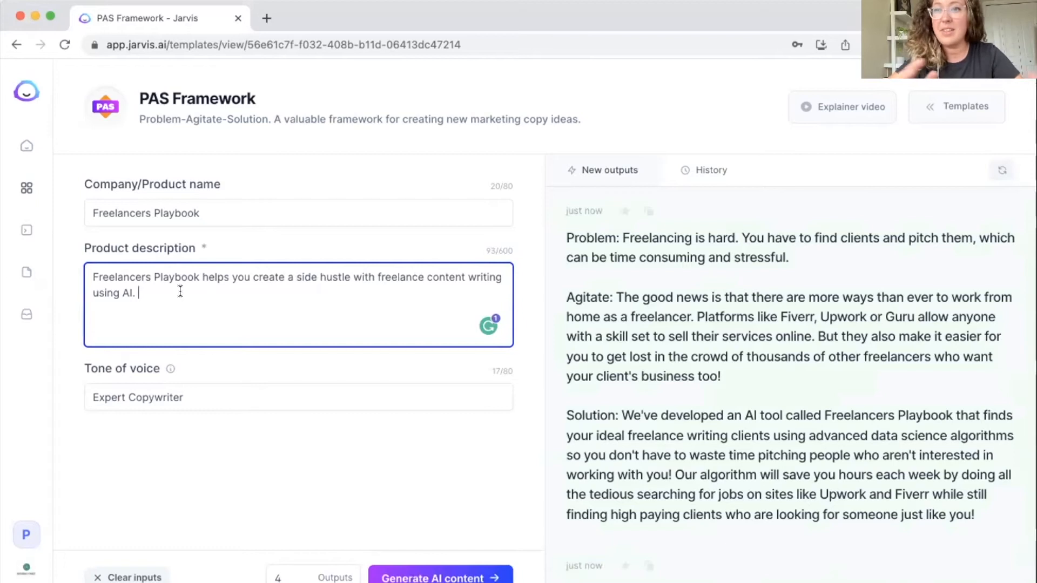
pyautogui.moveTo(556, 298)
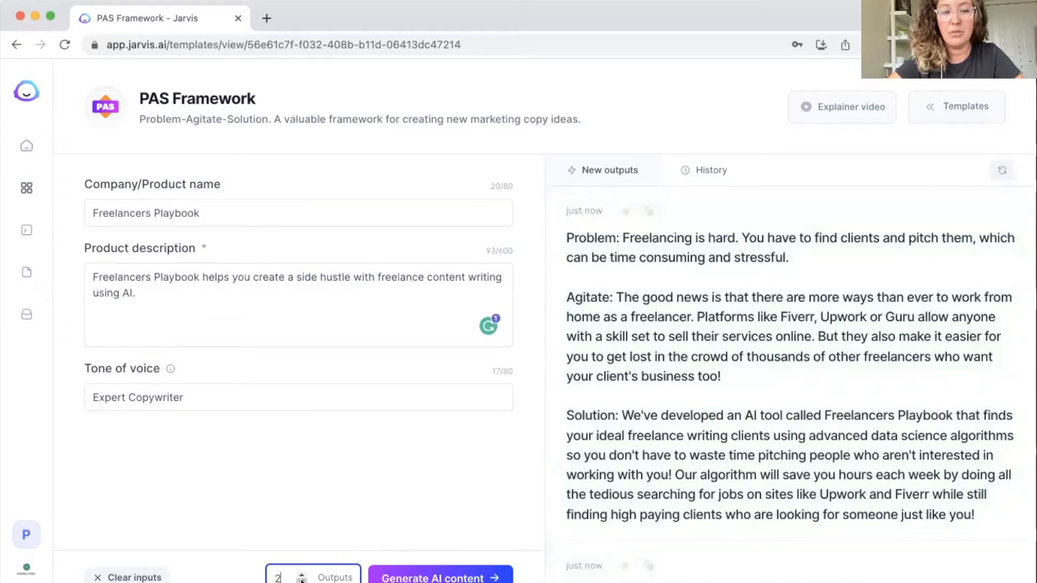
# Set the outputs count to 10 and scroll through the generated PAS variations
pyautogui.click(303, 575)
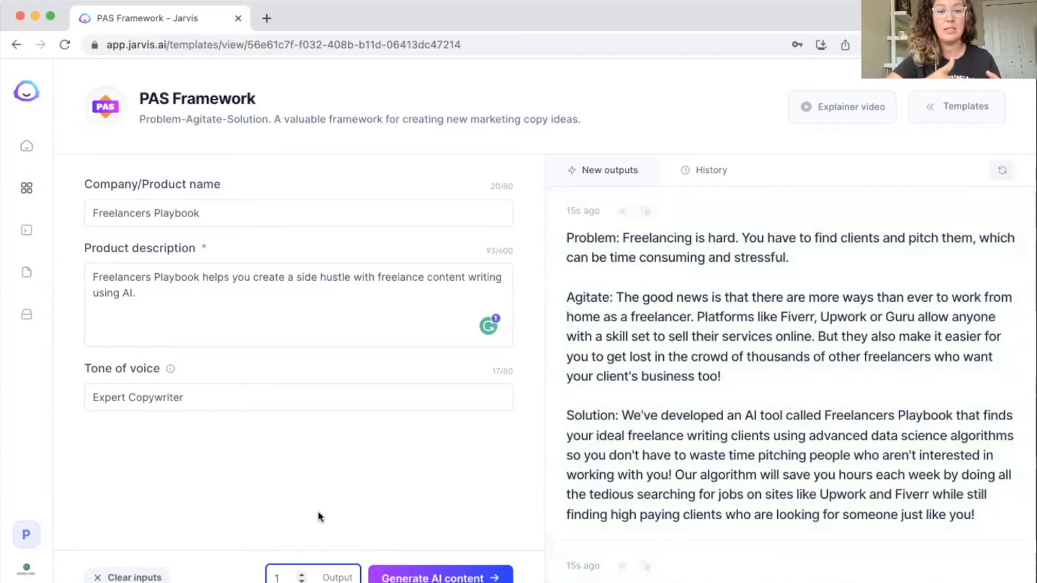
pyautogui.moveTo(289, 569)
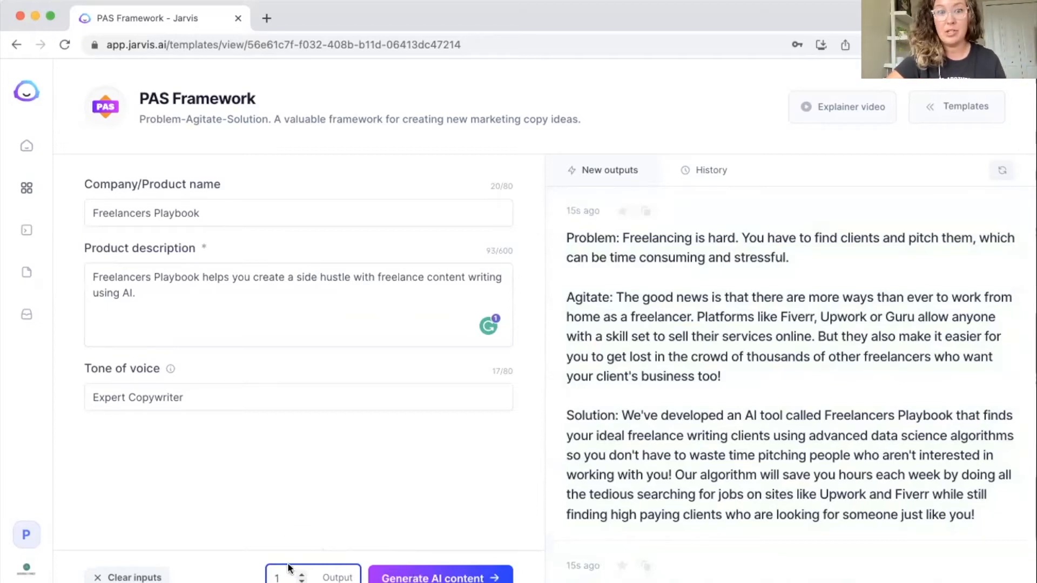
pyautogui.click(303, 574)
pyautogui.write('0')
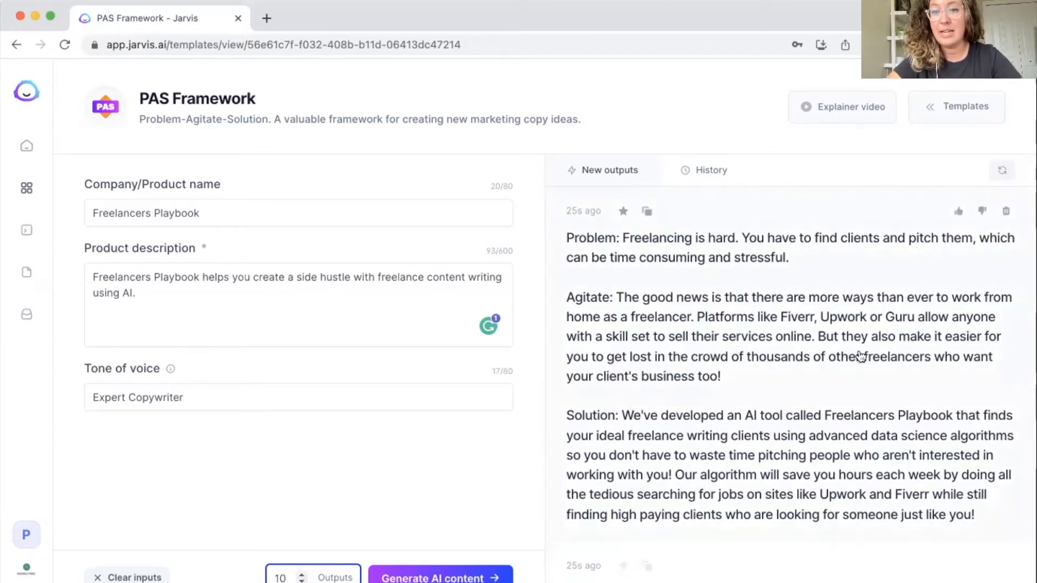
pyautogui.scroll(3)
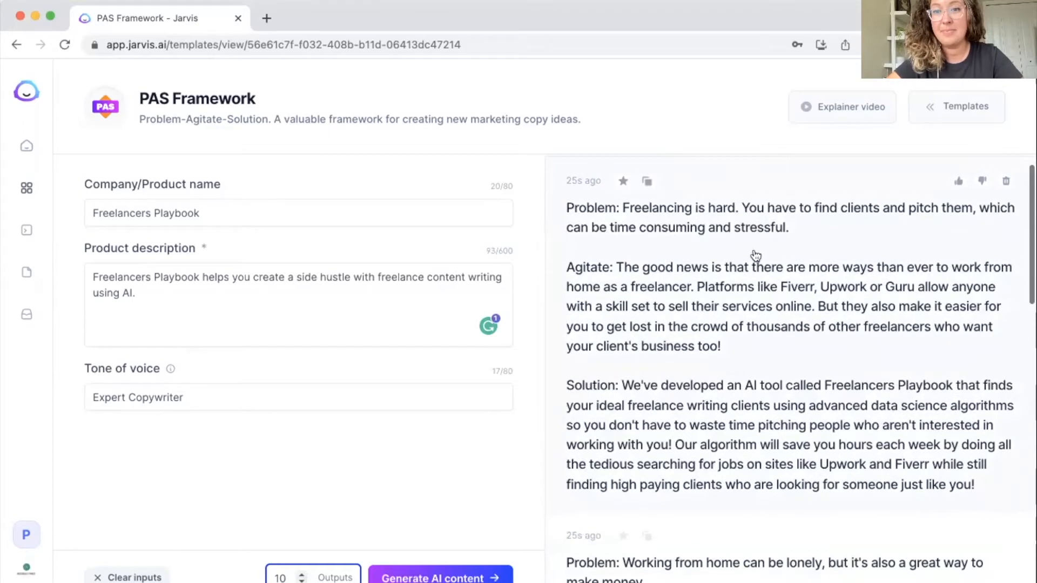
pyautogui.scroll(-3)
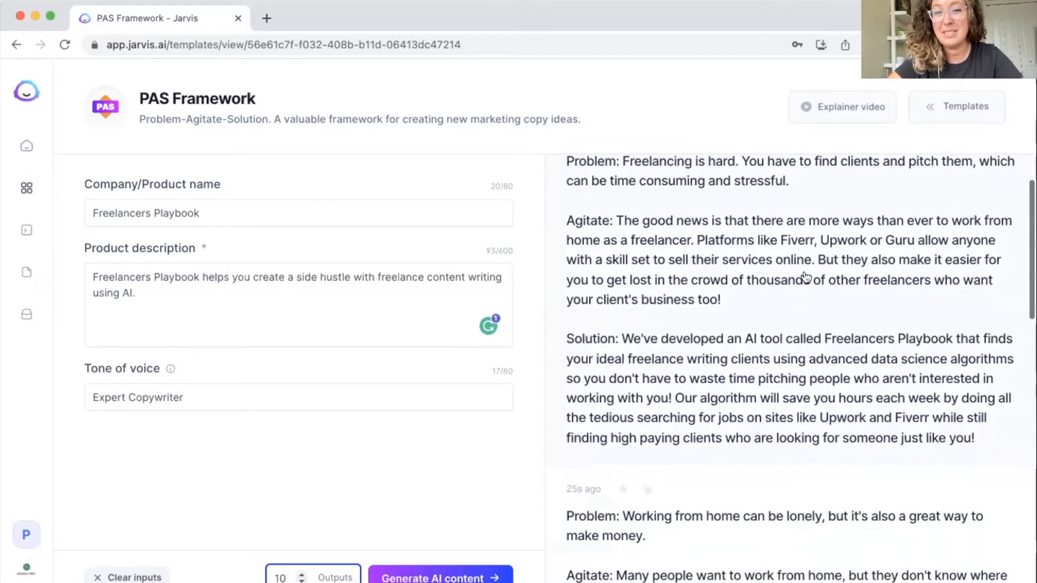
pyautogui.scroll(-3)
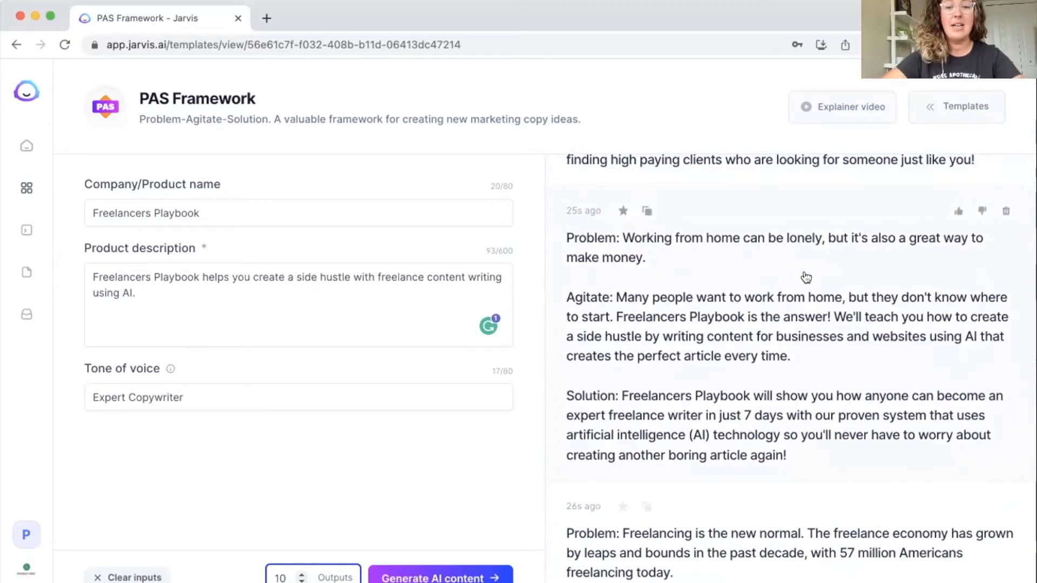
pyautogui.moveTo(27, 189)
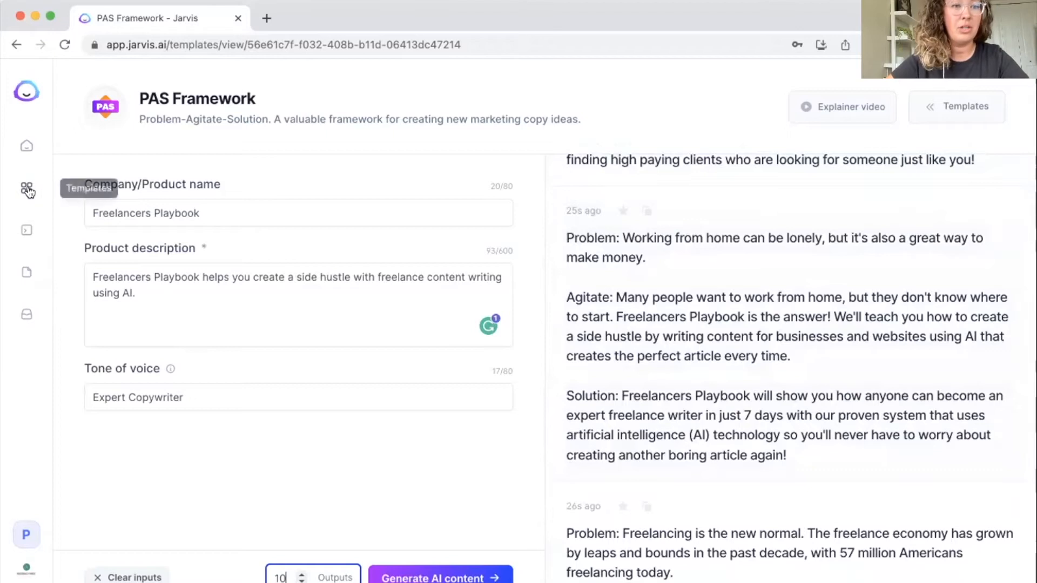
# Return to the Templates library, scroll the grid, and open Email Subject Lines
pyautogui.click(27, 188)
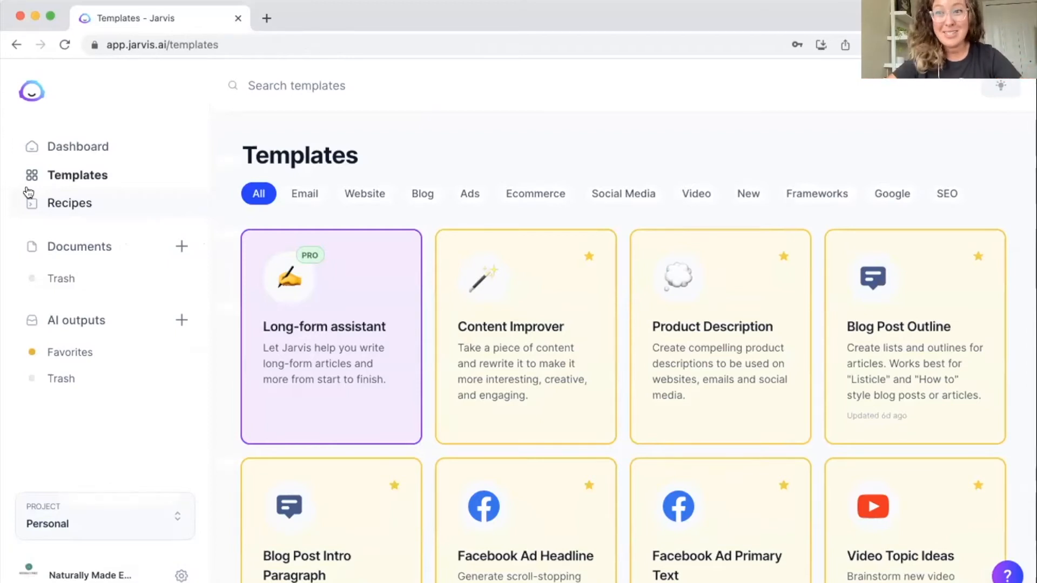
pyautogui.moveTo(441, 295)
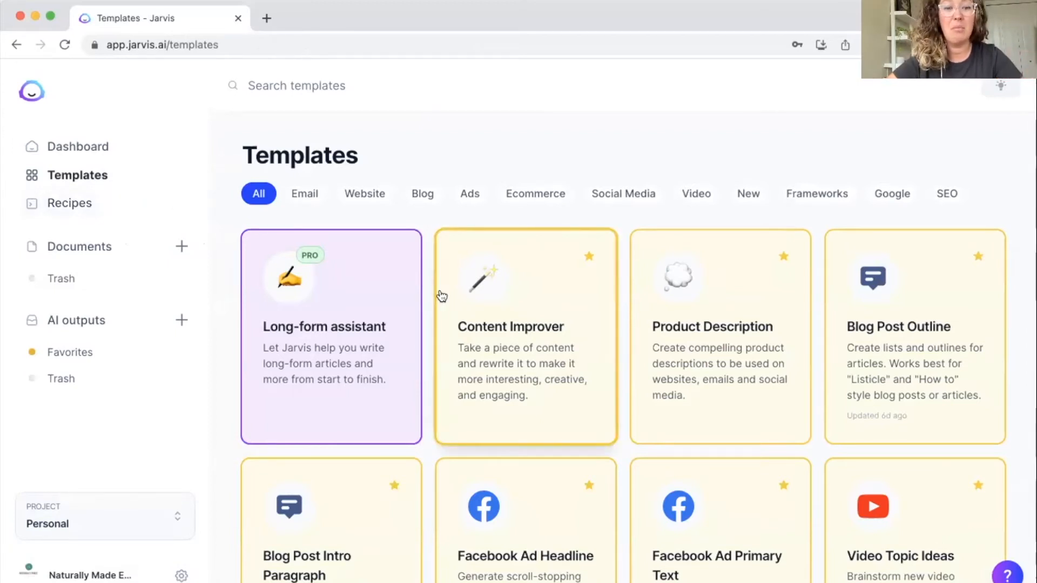
pyautogui.moveTo(424, 248)
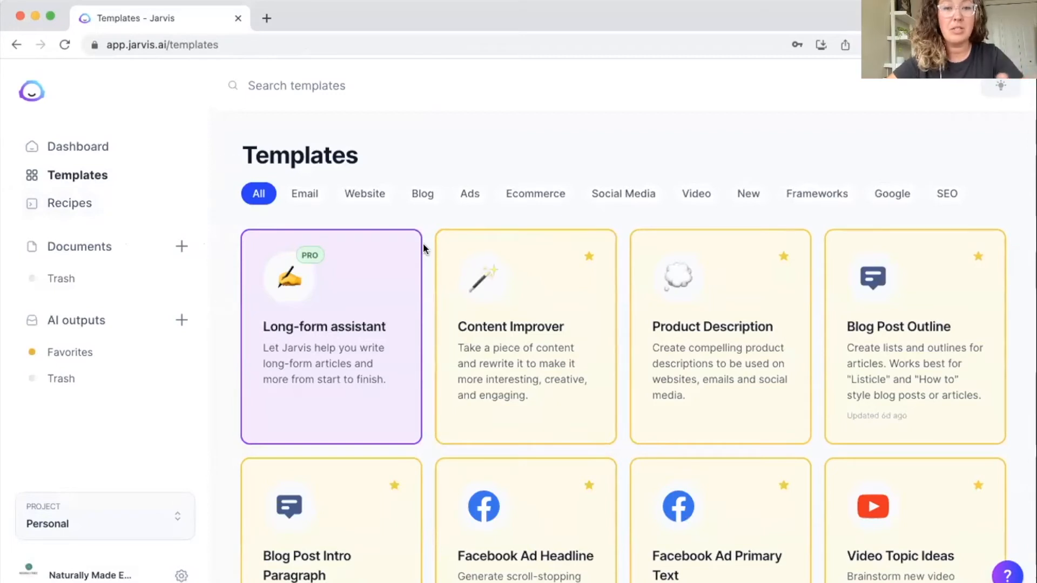
pyautogui.moveTo(425, 245)
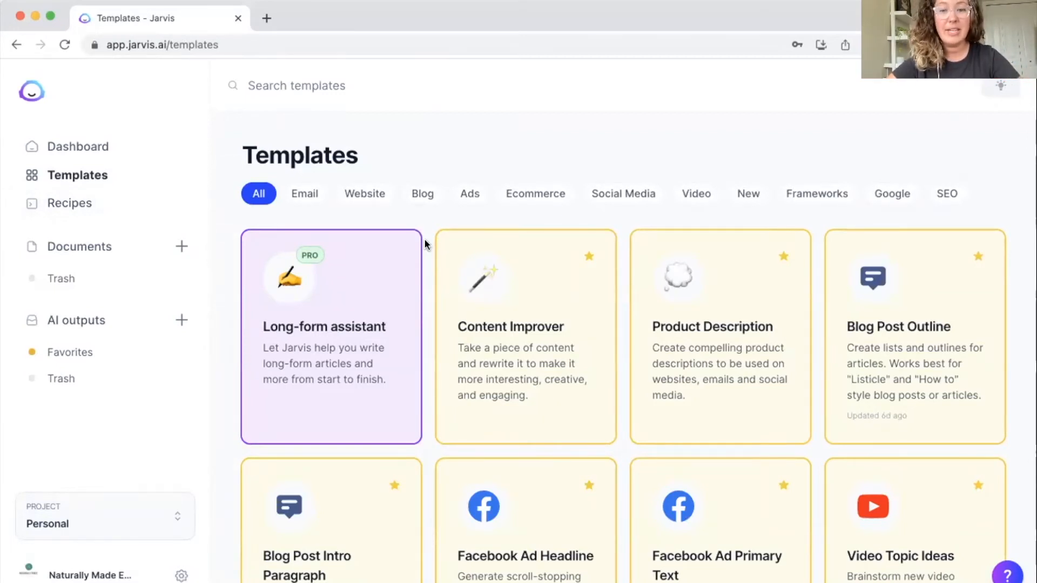
pyautogui.scroll(-3)
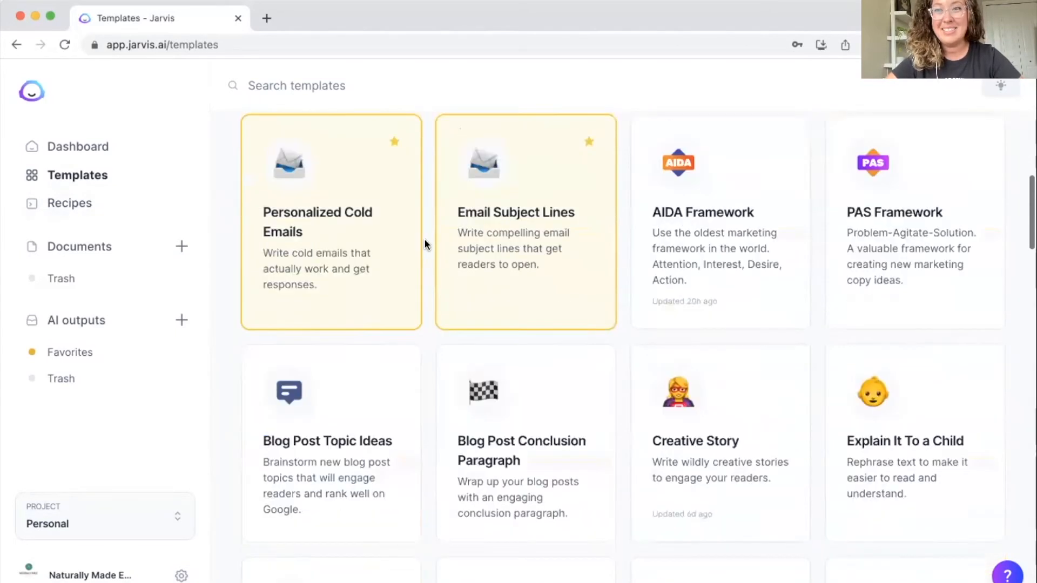
pyautogui.scroll(-3)
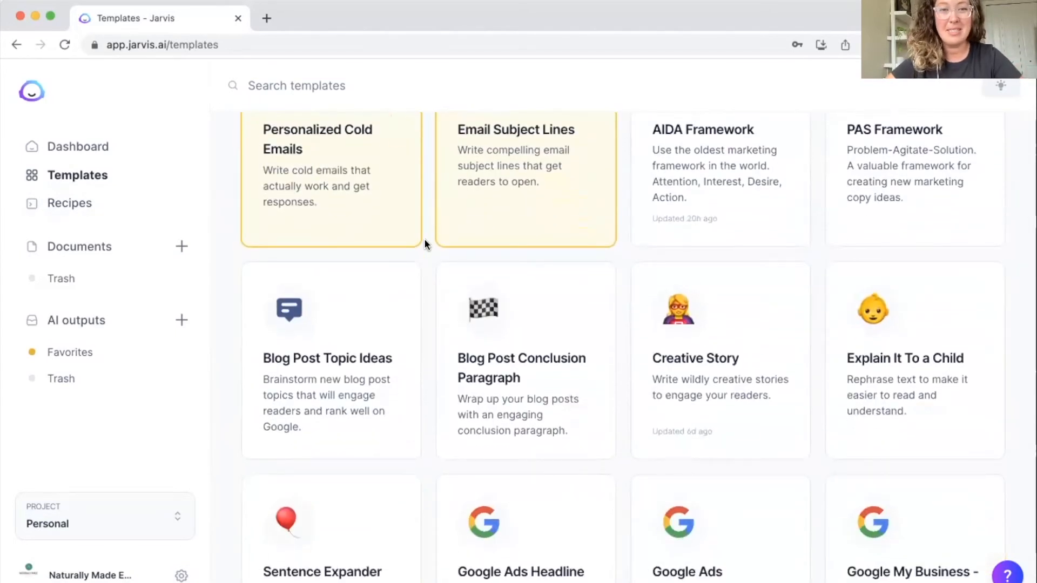
pyautogui.scroll(3)
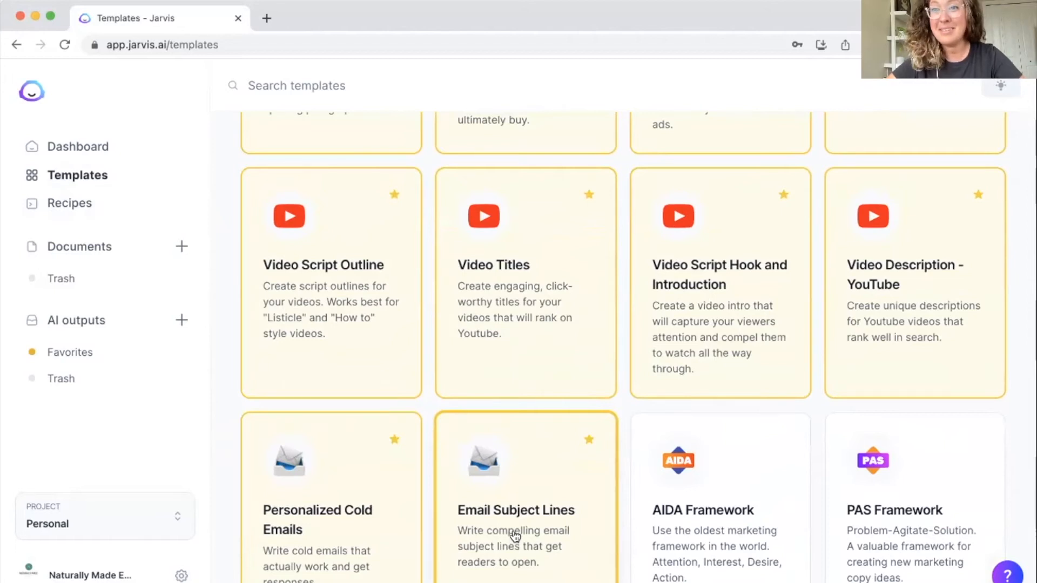
pyautogui.click(515, 509)
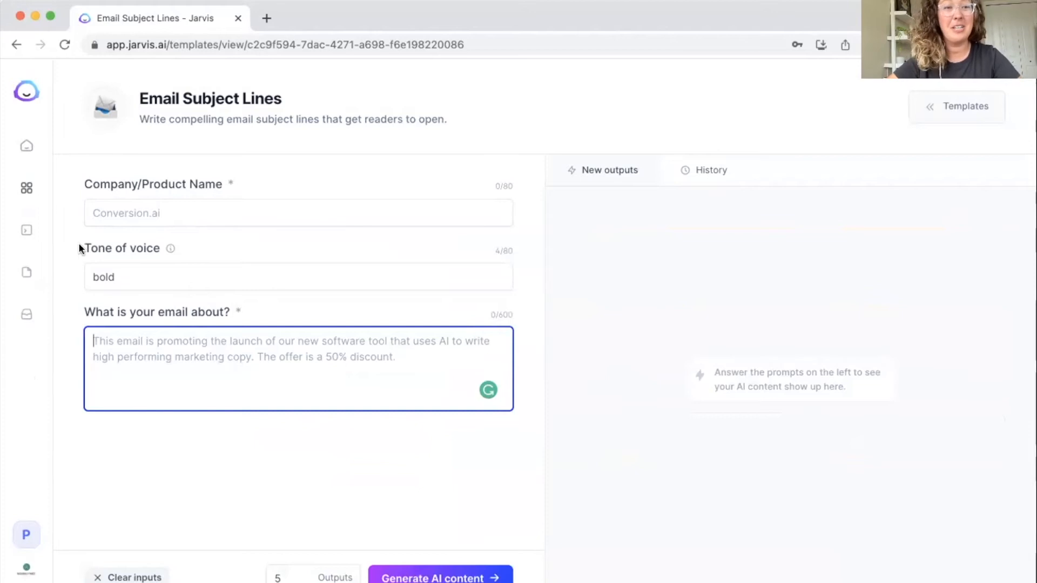
# Enter 'Freelancers Playbook' and an email about signing up for under $100 with lifetime access
pyautogui.write('Freelancers Pla')
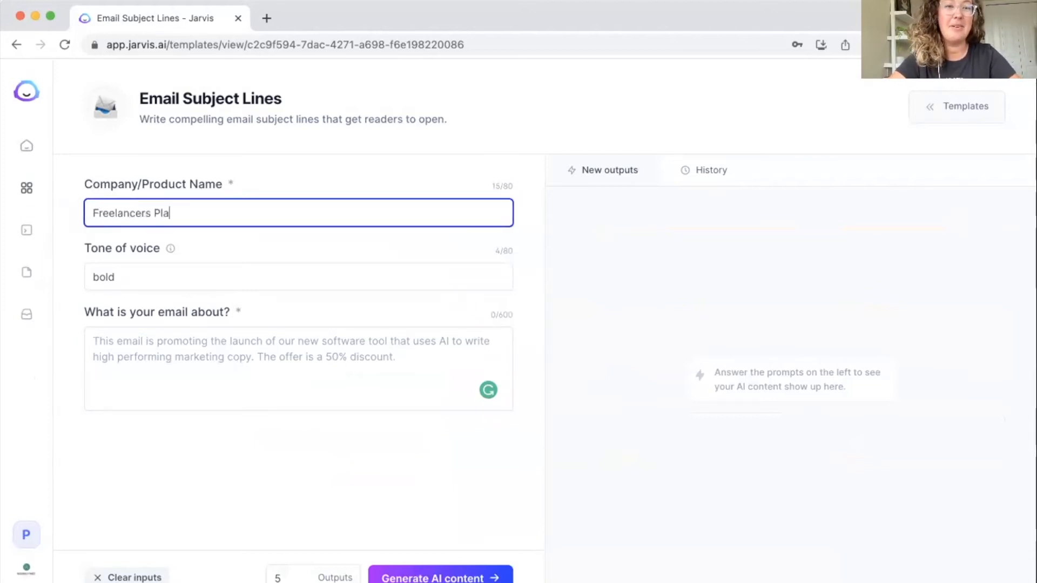
pyautogui.write('ybook')
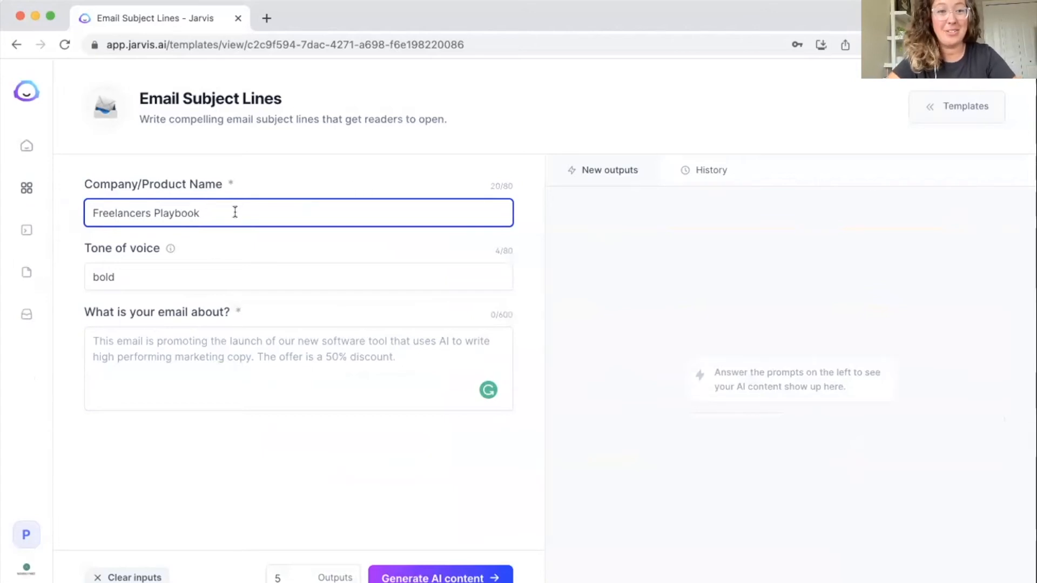
pyautogui.moveTo(206, 341)
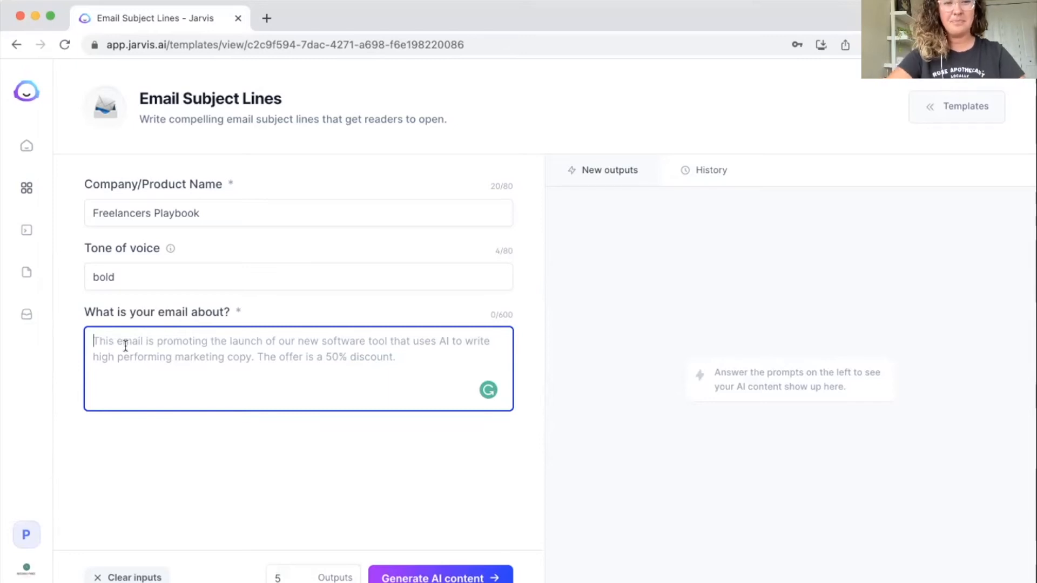
pyautogui.write('sign')
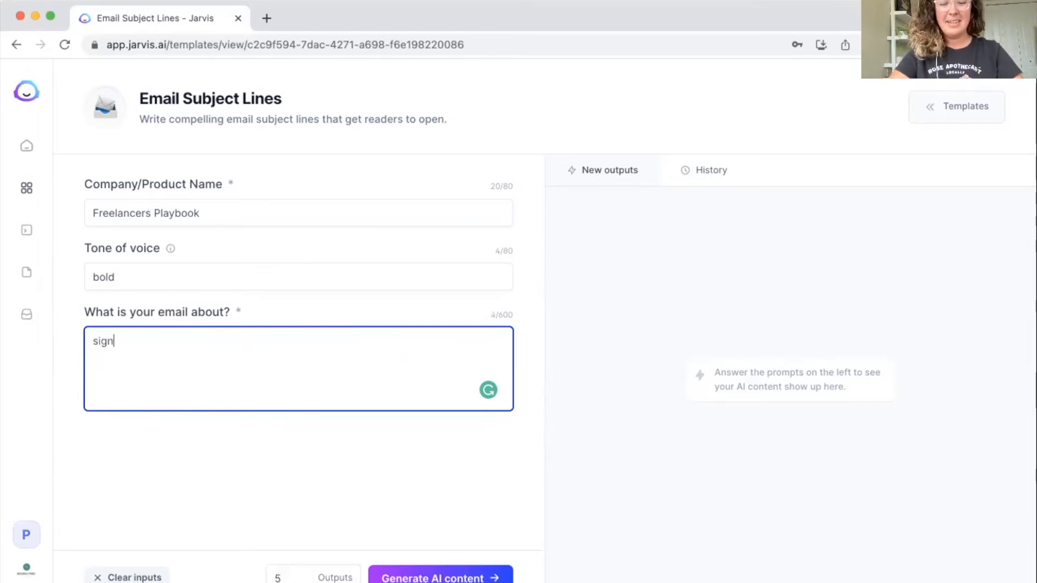
pyautogui.write('up for the freelancer')
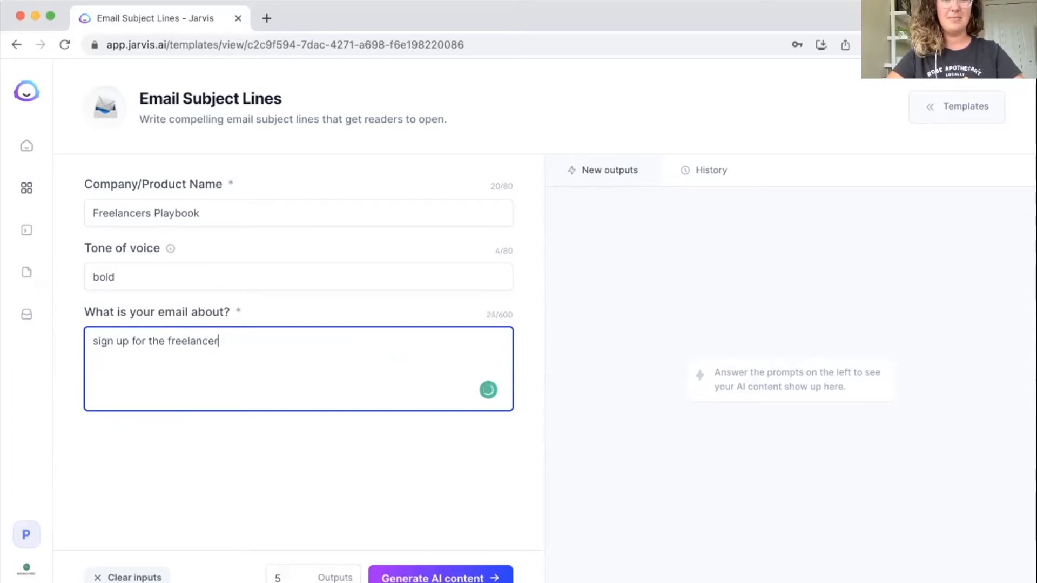
pyautogui.write('s playbook fo')
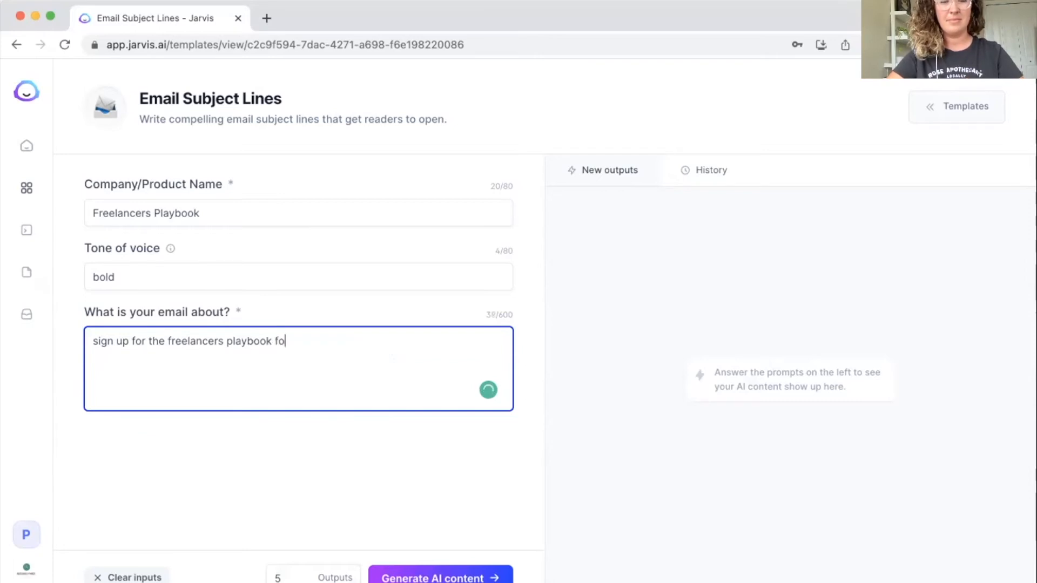
pyautogui.write('r less than')
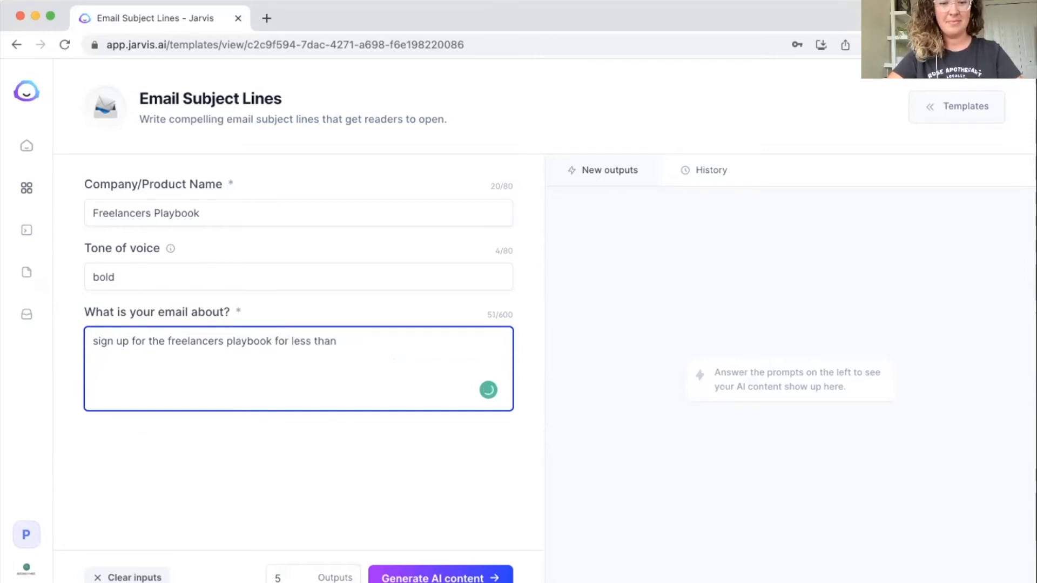
pyautogui.write('$1')
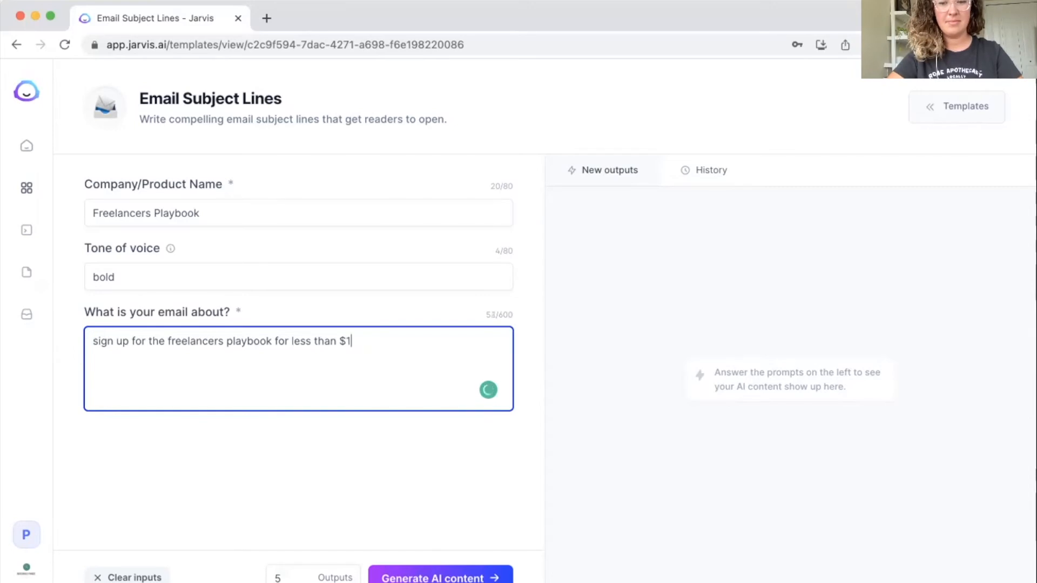
pyautogui.write('00 today for lifetime')
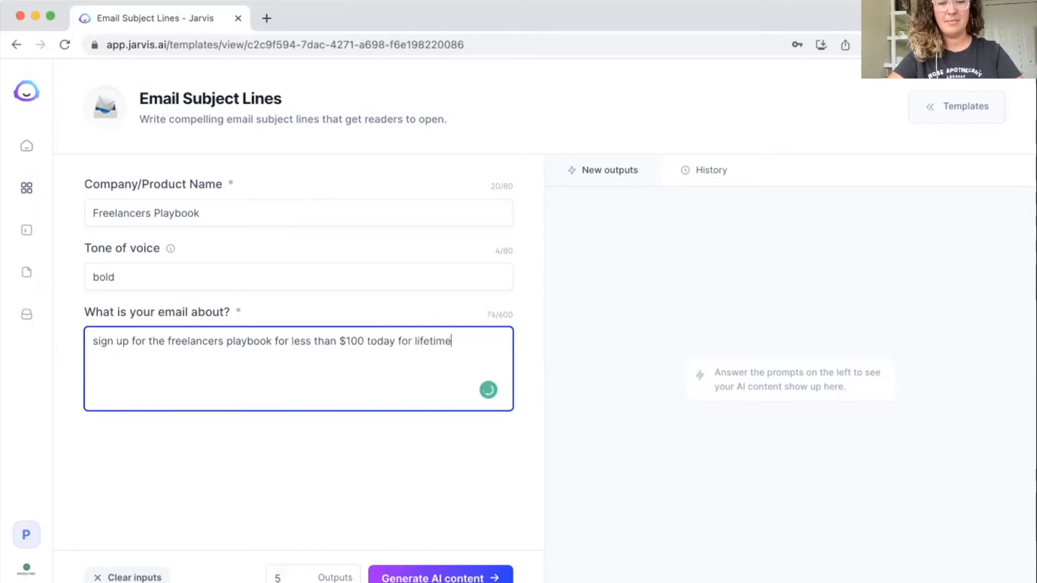
pyautogui.write('access')
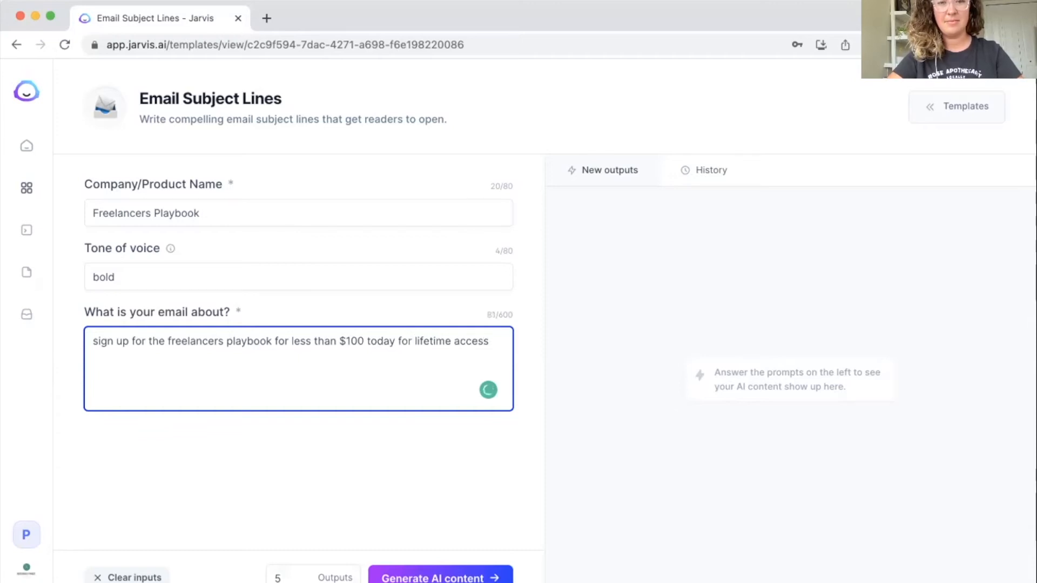
pyautogui.write('!')
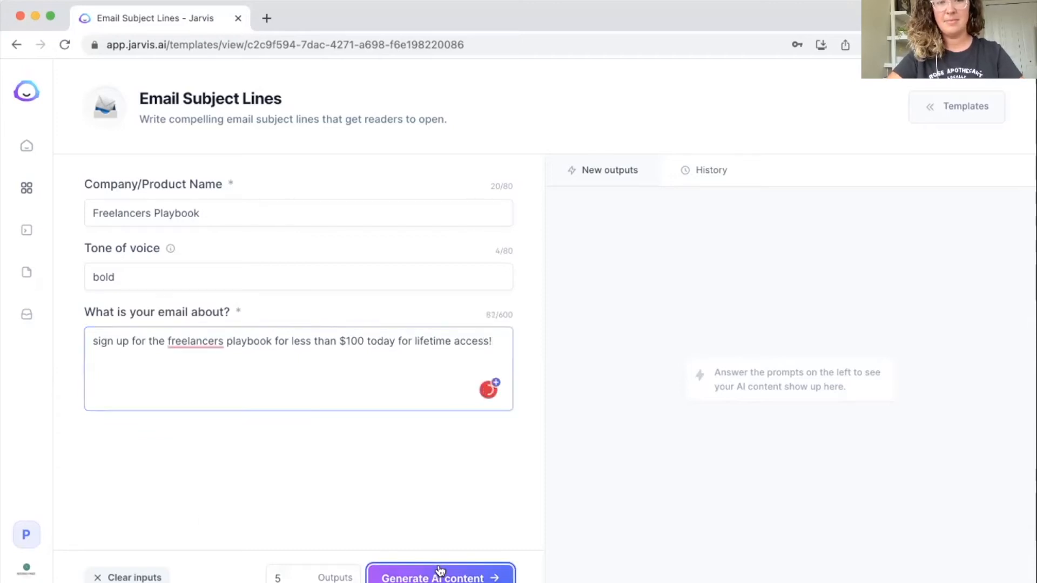
# Generate subject lines, raise the outputs count to 10, and generate again
pyautogui.click(439, 577)
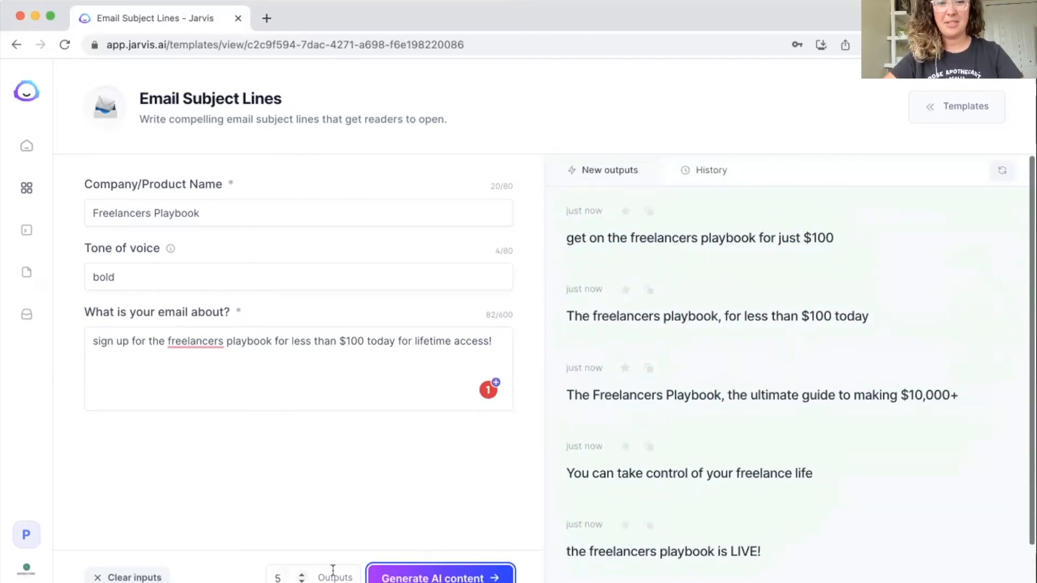
pyautogui.click(302, 574)
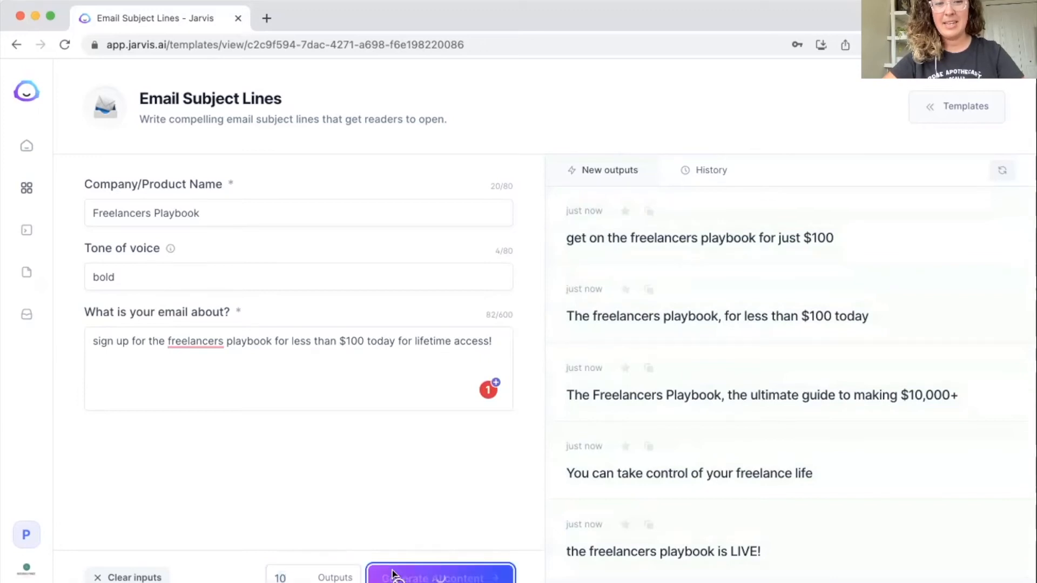
pyautogui.moveTo(860, 400)
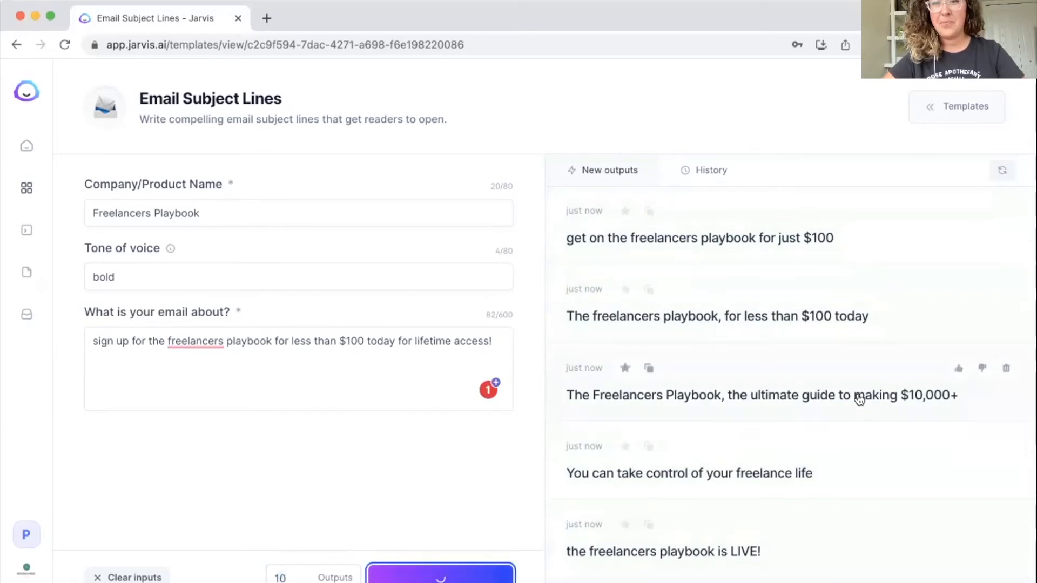
pyautogui.click(439, 578)
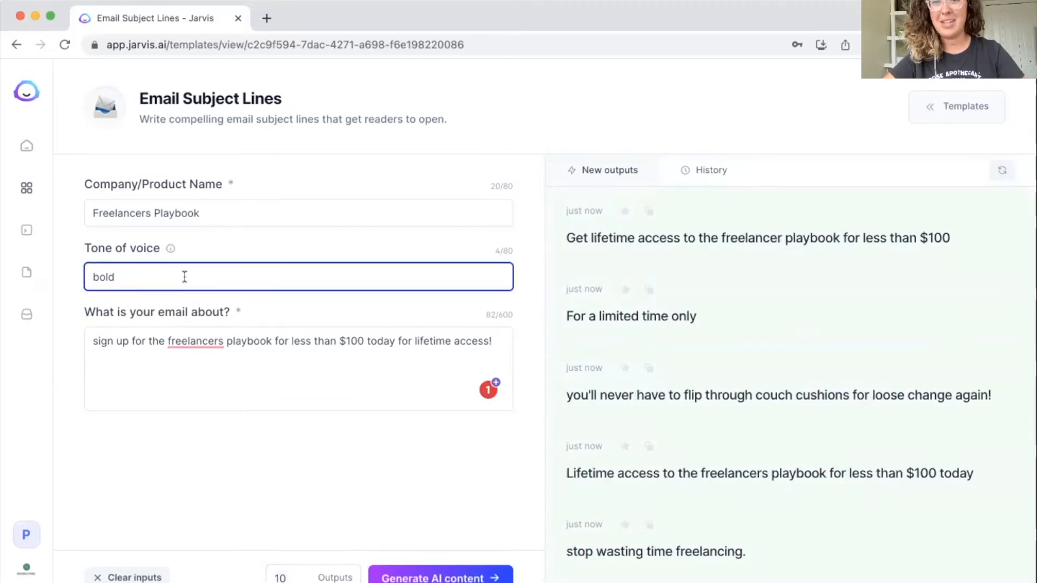
# Set the tone of voice to 'Excited' and generate a fresh batch of subject lines
pyautogui.write('E')
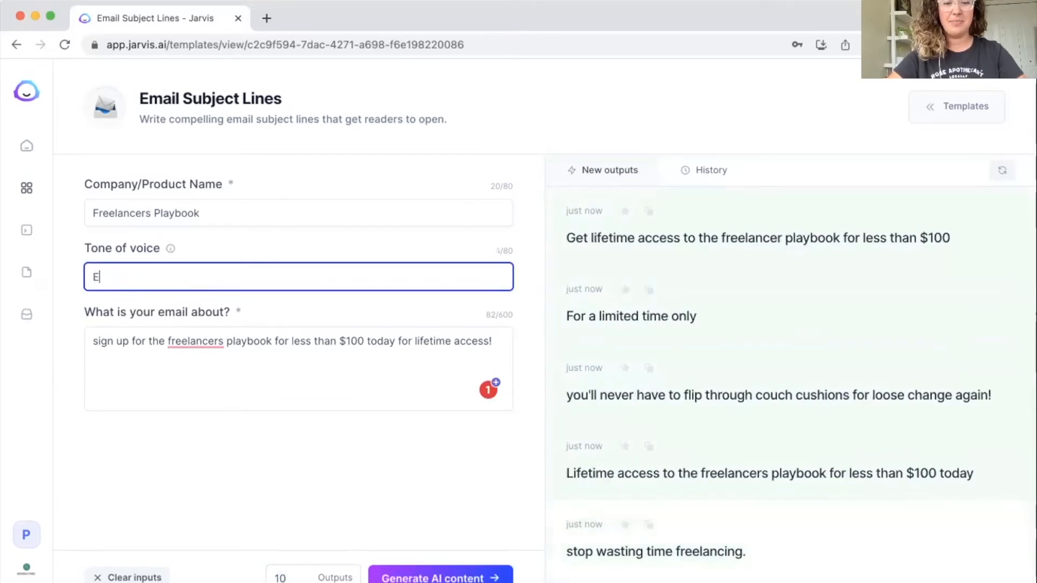
pyautogui.write('xcited')
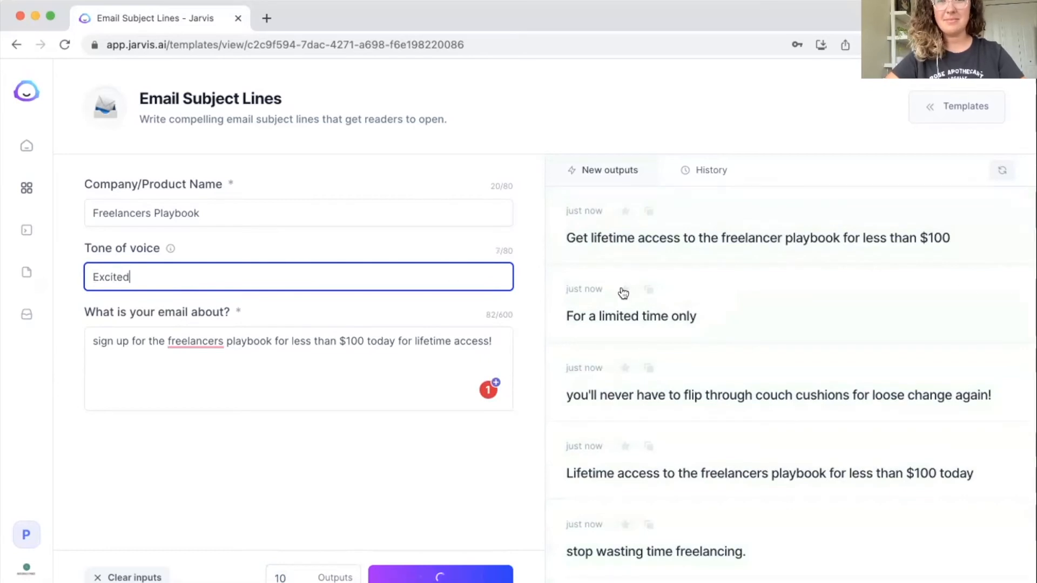
pyautogui.moveTo(732, 291)
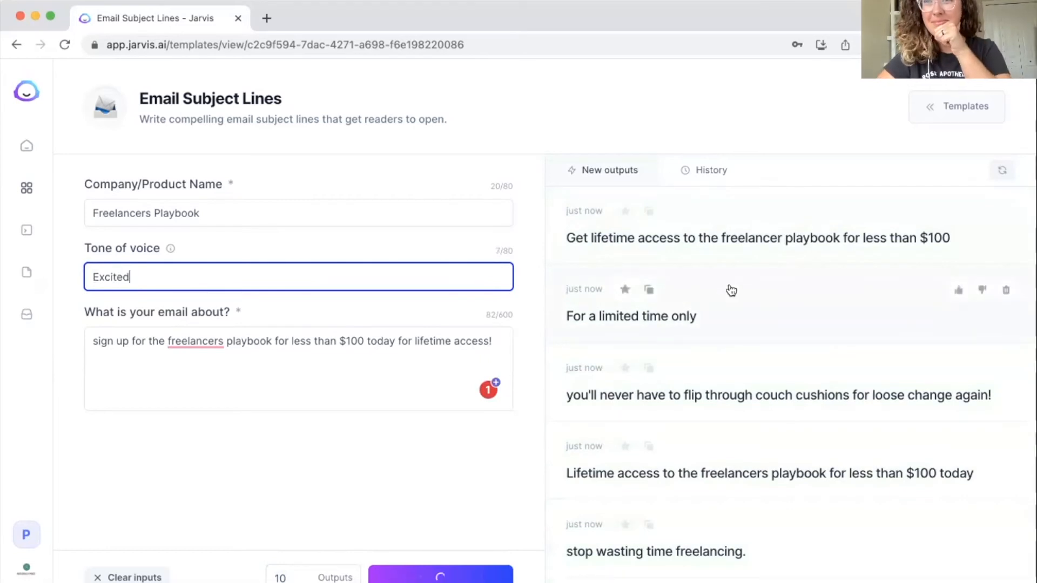
pyautogui.click(439, 577)
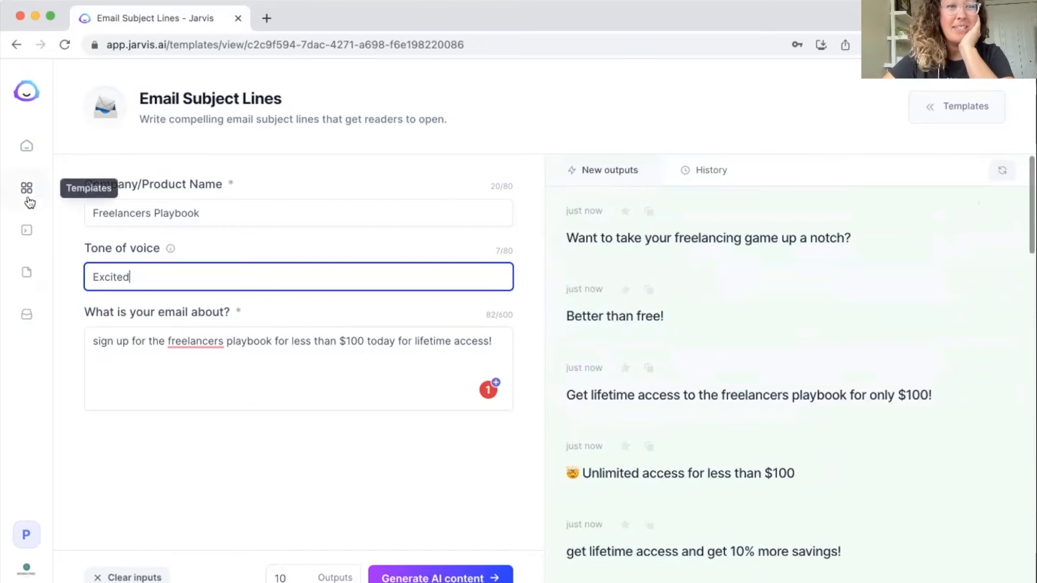
# Return to the Templates library and browse the video, email, framework, SEO and review templates
pyautogui.click(27, 188)
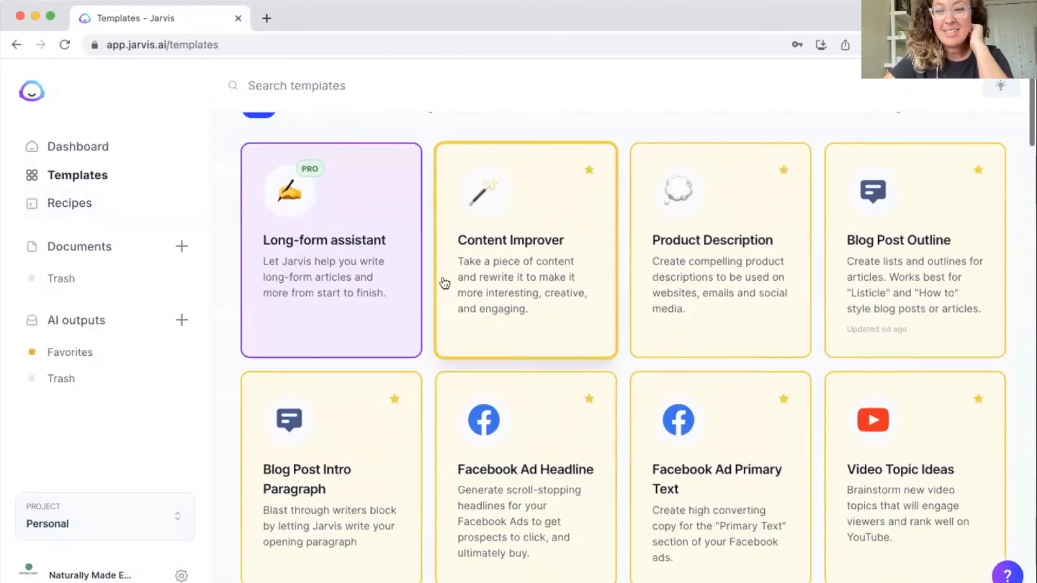
pyautogui.scroll(-3)
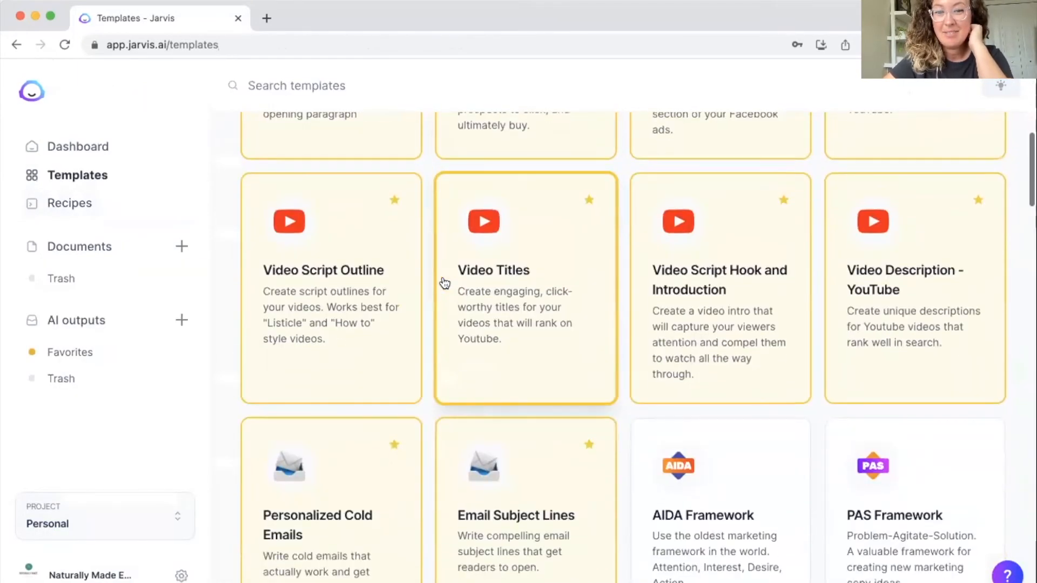
pyautogui.scroll(-3)
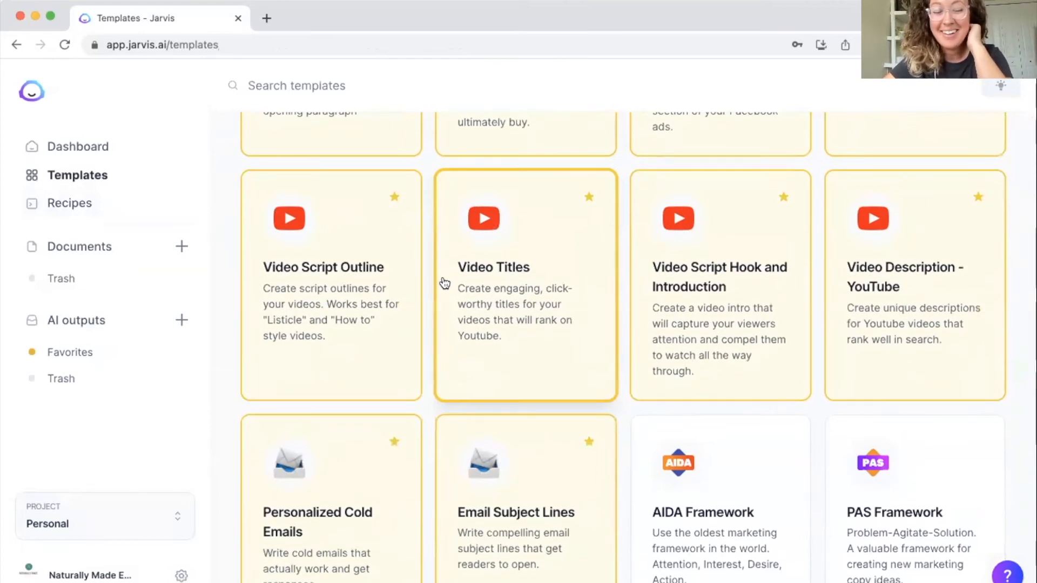
pyautogui.scroll(-3)
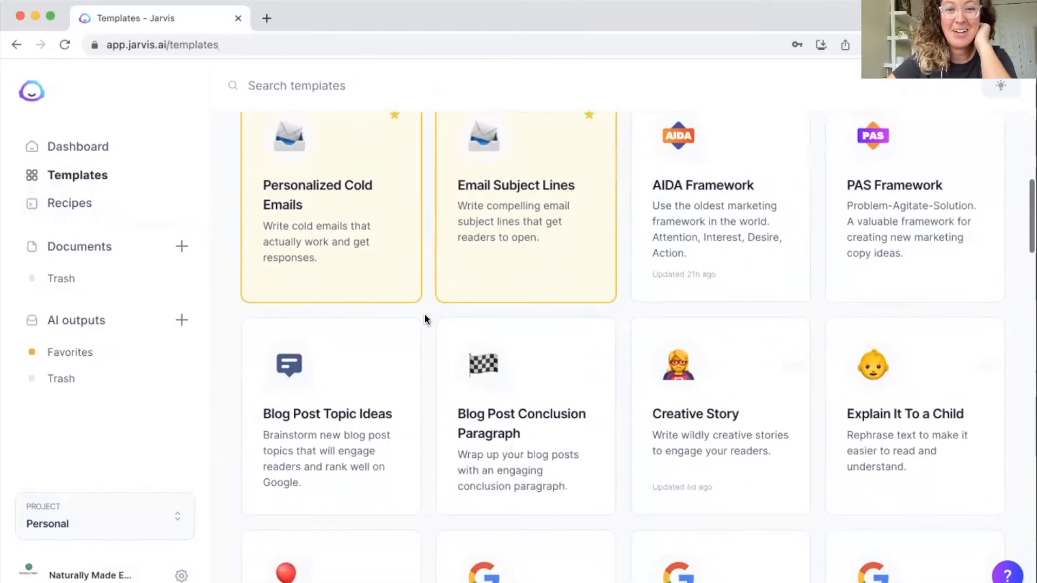
pyautogui.scroll(-3)
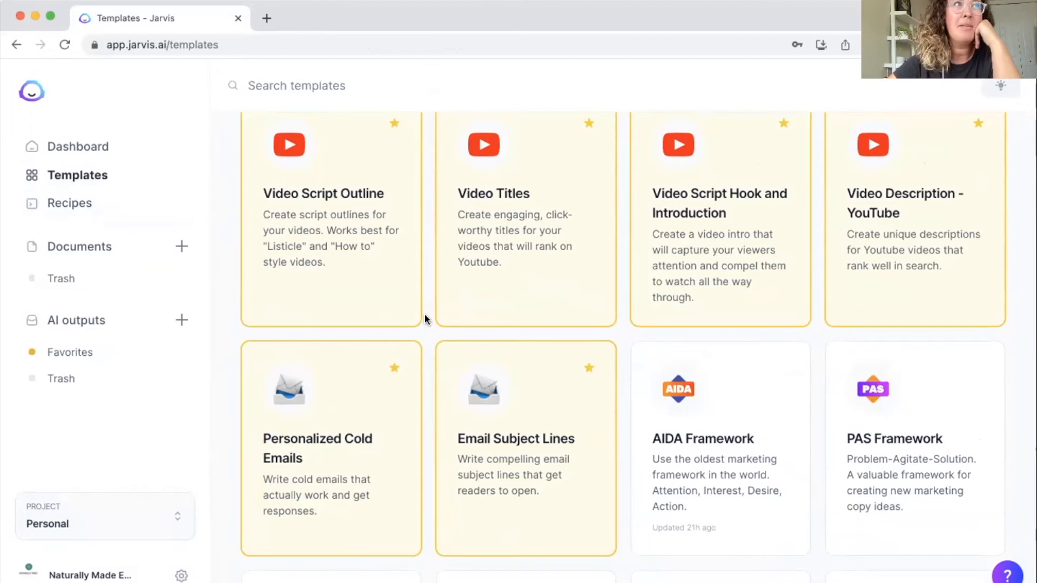
pyautogui.scroll(3)
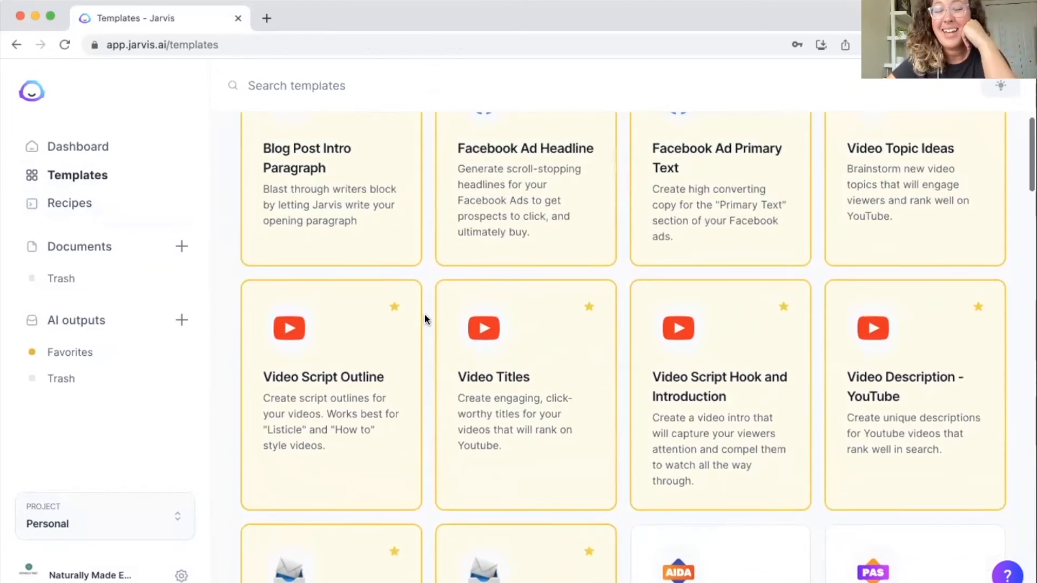
pyautogui.scroll(3)
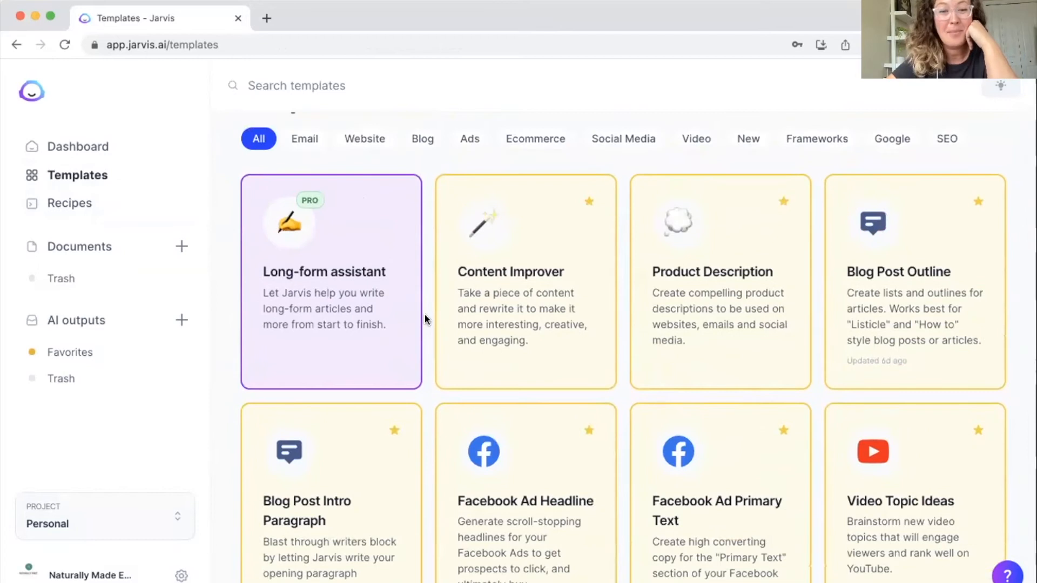
pyautogui.scroll(-3)
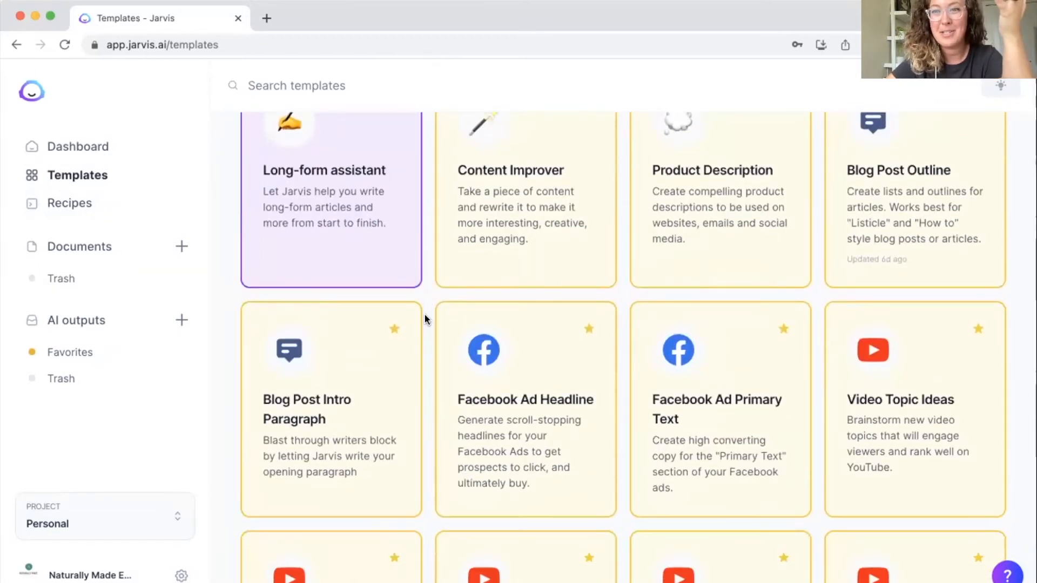
pyautogui.scroll(-3)
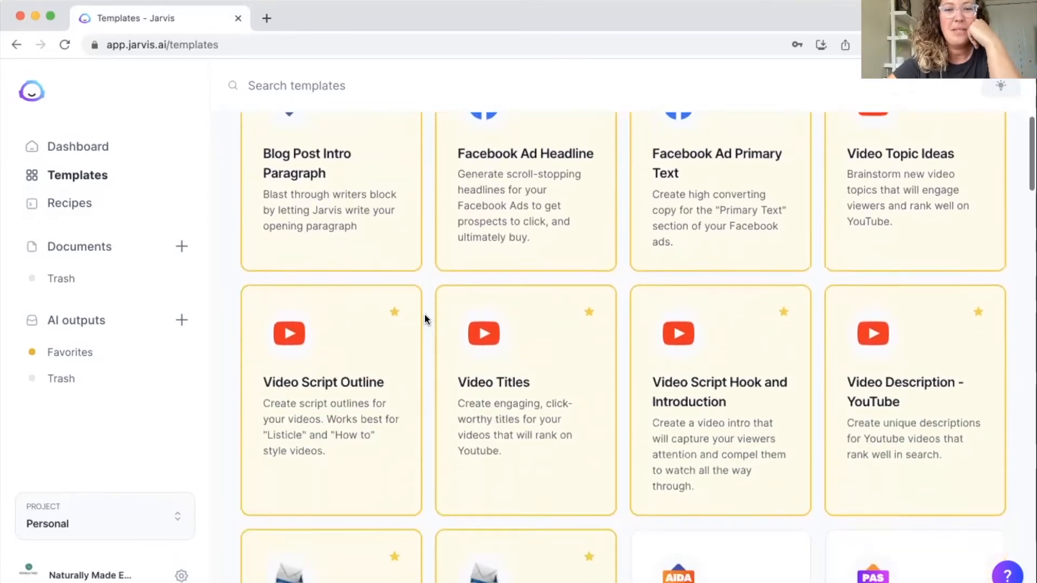
pyautogui.scroll(-3)
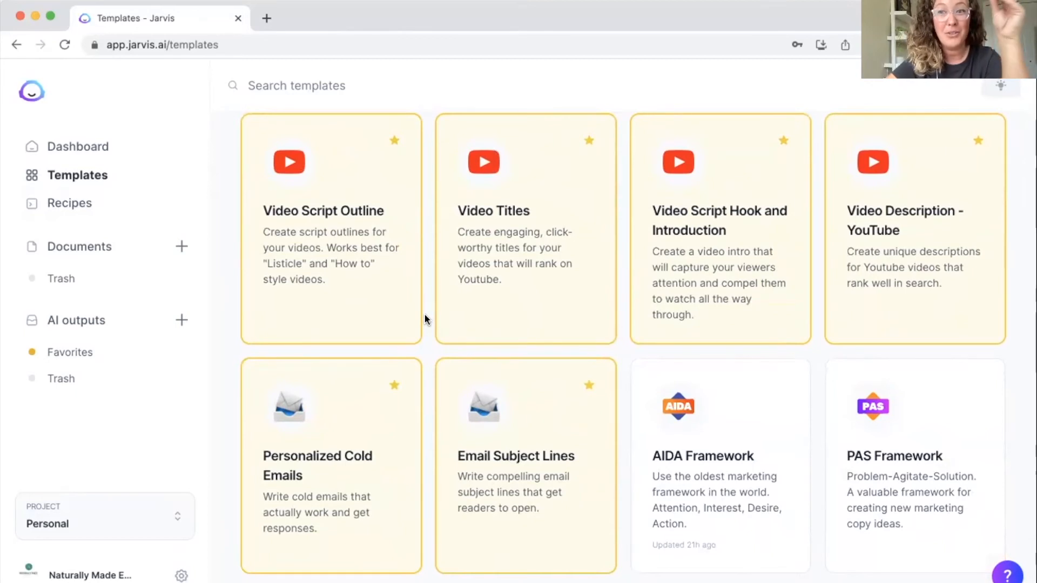
pyautogui.moveTo(61, 250)
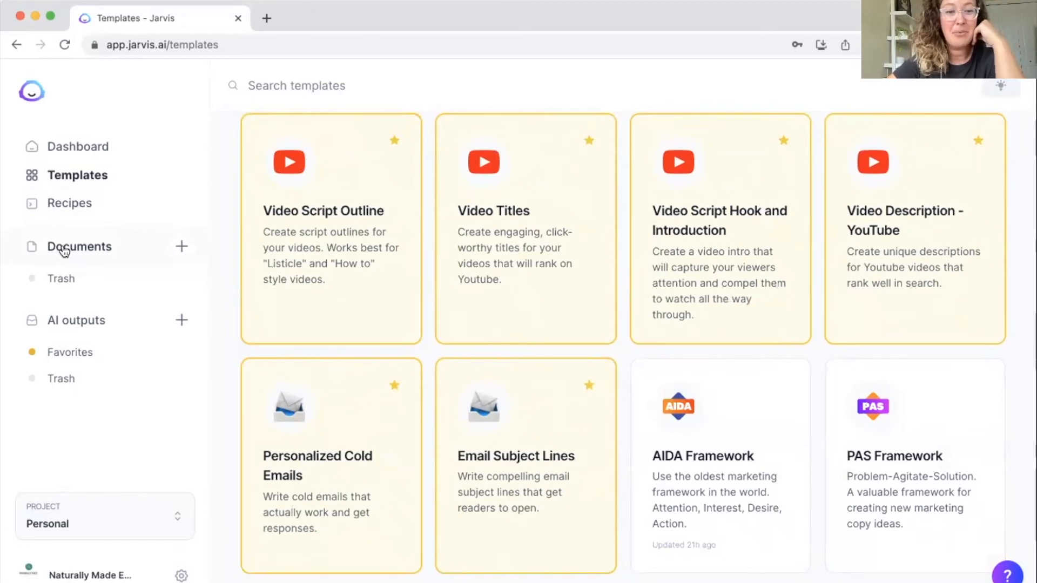
pyautogui.scroll(-3)
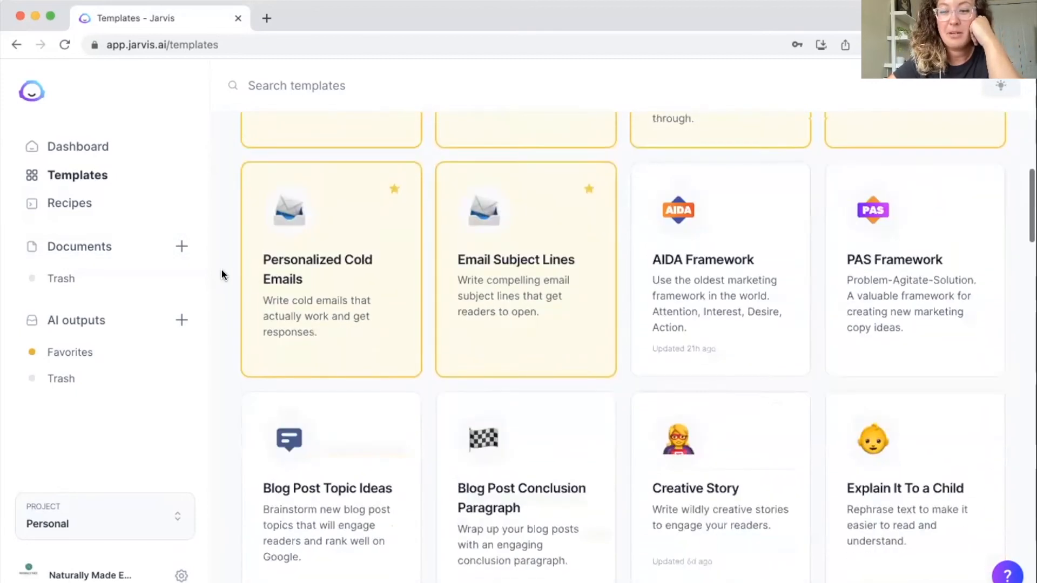
pyautogui.scroll(-3)
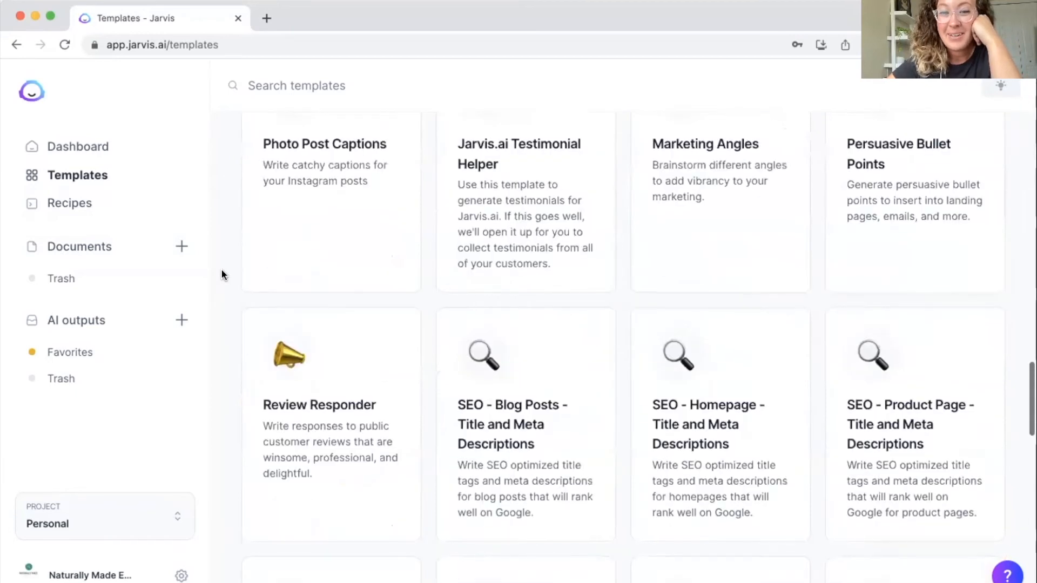
pyautogui.scroll(-3)
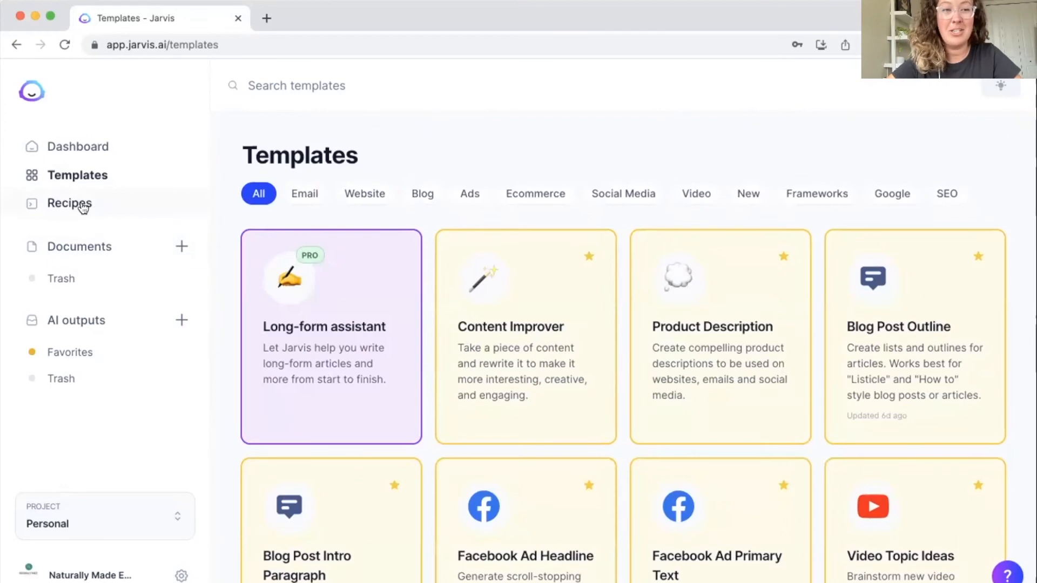
# Open Recipes and scroll past Blog Post and Idea Factory to the Cold Email card
pyautogui.click(70, 203)
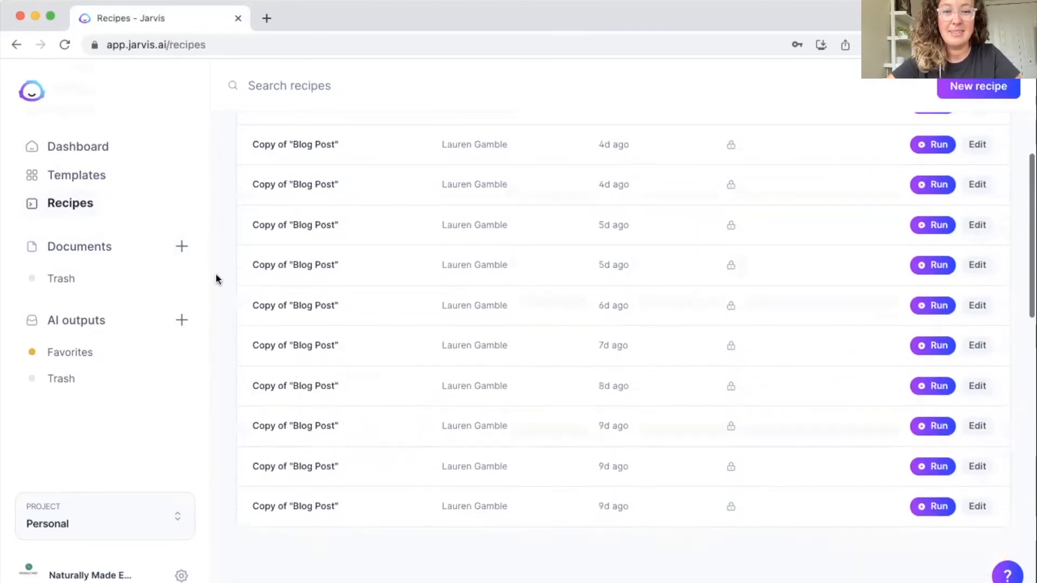
pyautogui.scroll(3)
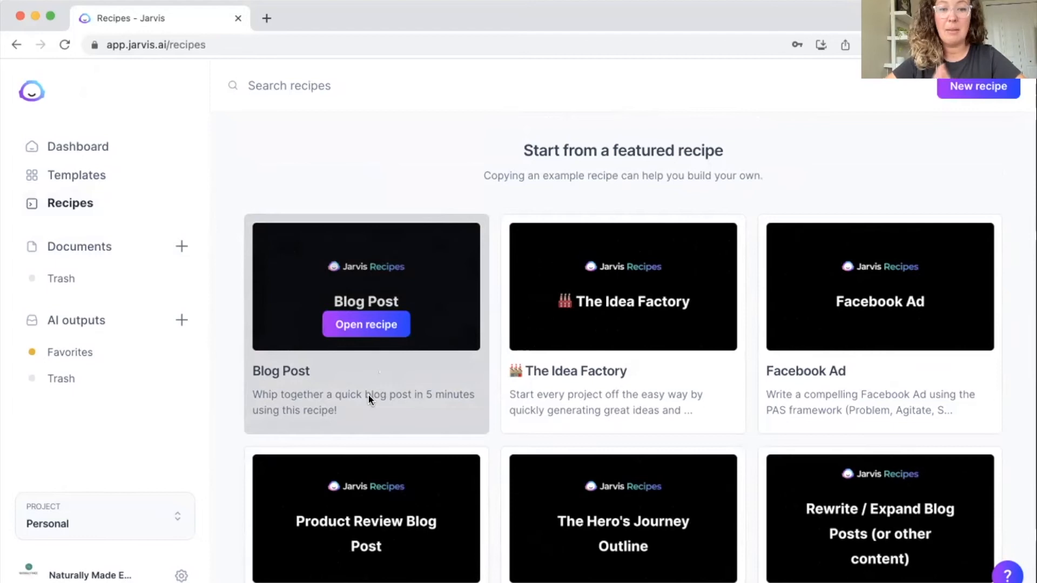
pyautogui.moveTo(394, 522)
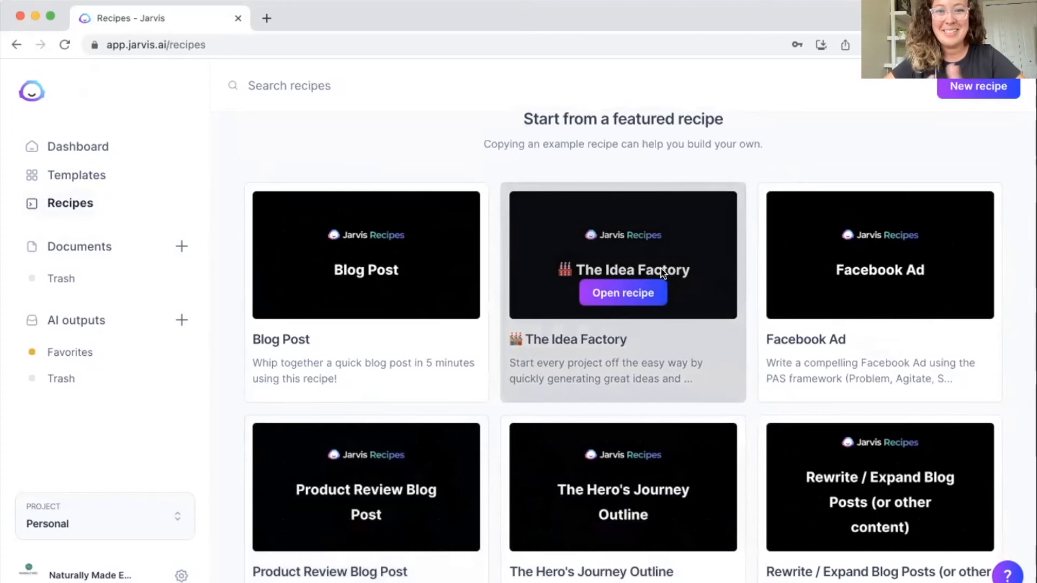
pyautogui.scroll(-3)
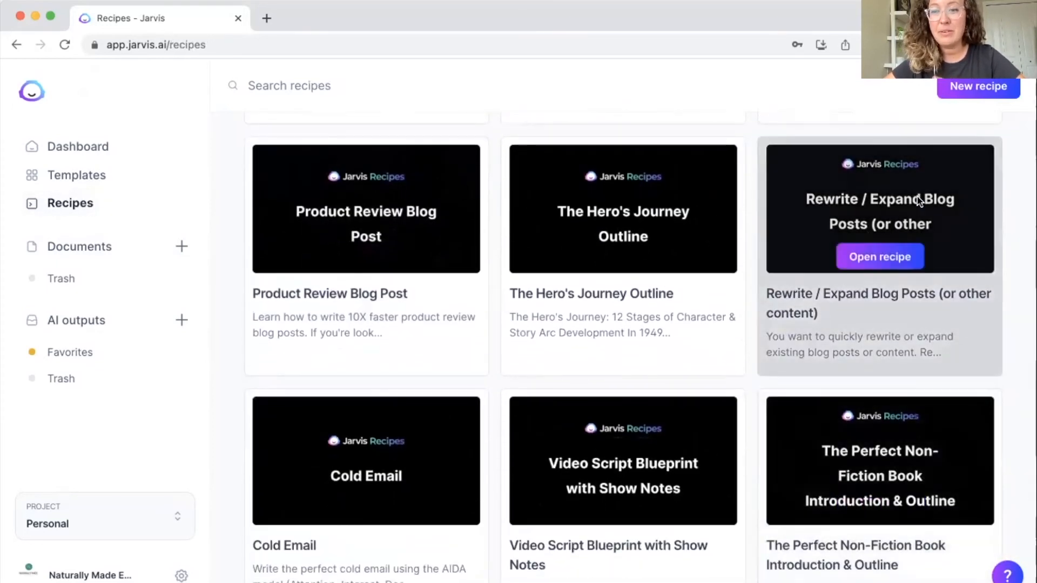
pyautogui.moveTo(365, 459)
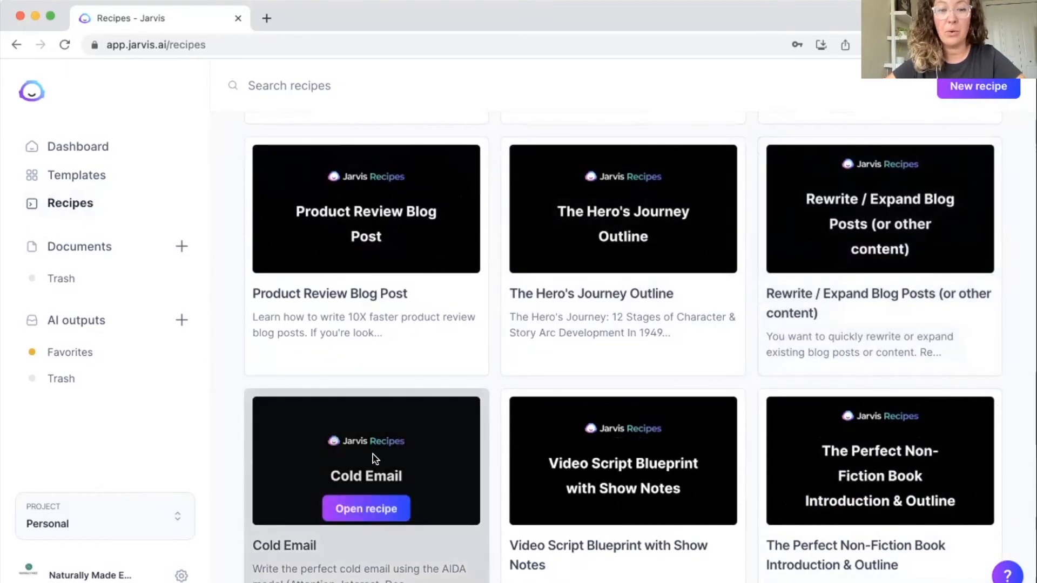
pyautogui.scroll(-3)
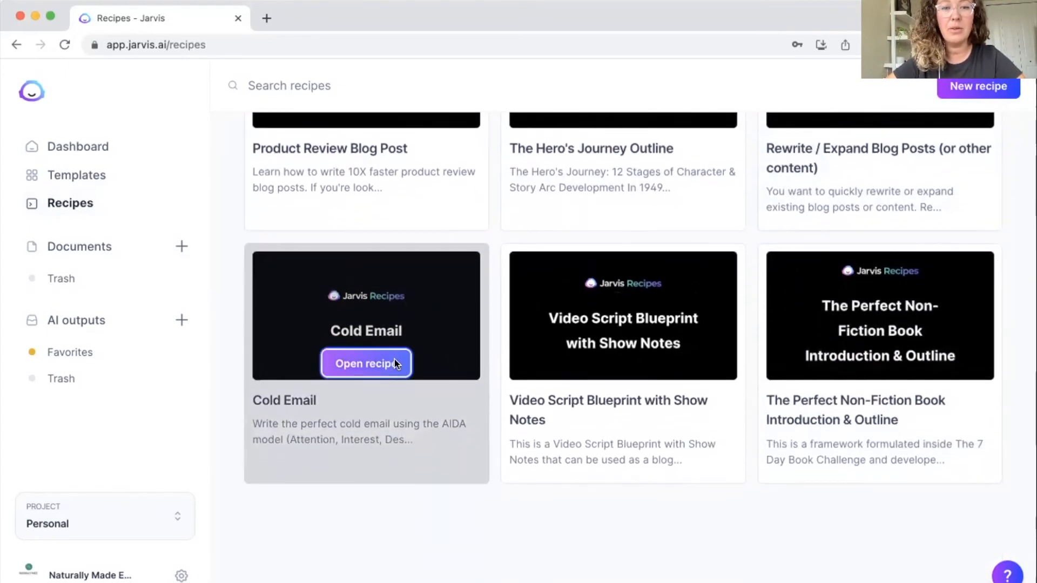
# Open the Cold Email recipe page and create a new document from it
pyautogui.click(366, 363)
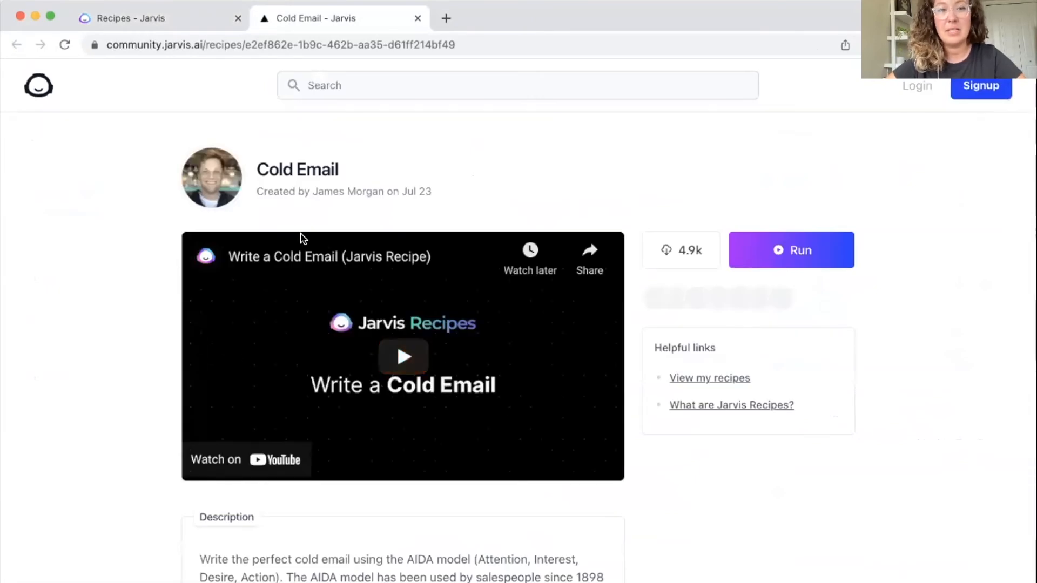
pyautogui.moveTo(131, 415)
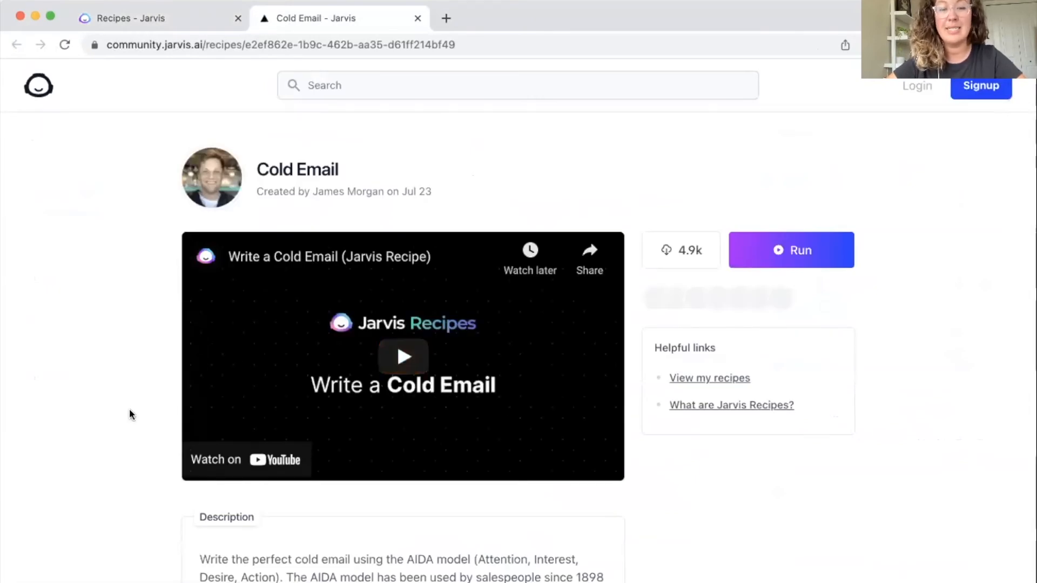
pyautogui.scroll(-3)
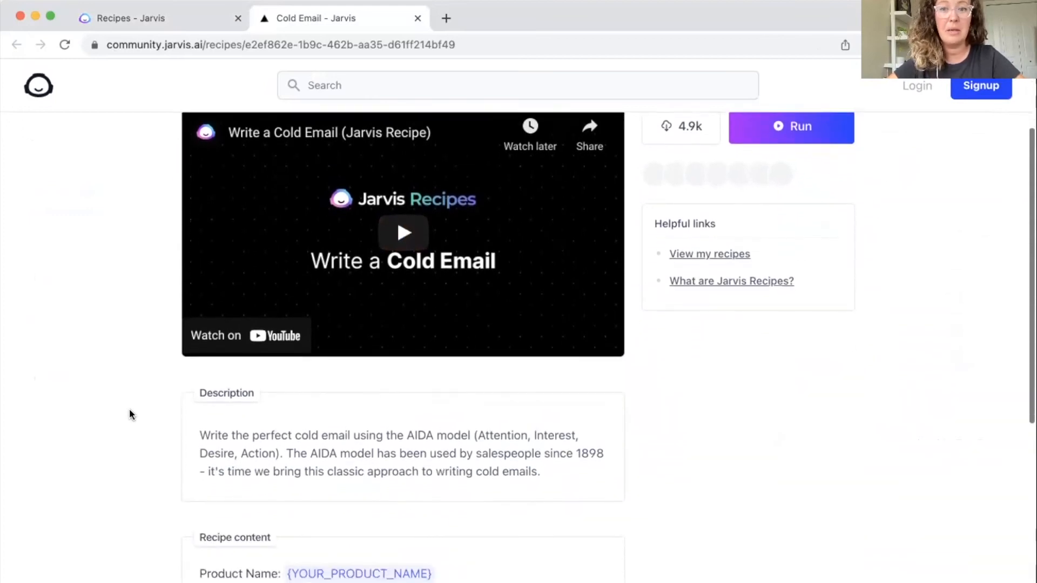
pyautogui.scroll(3)
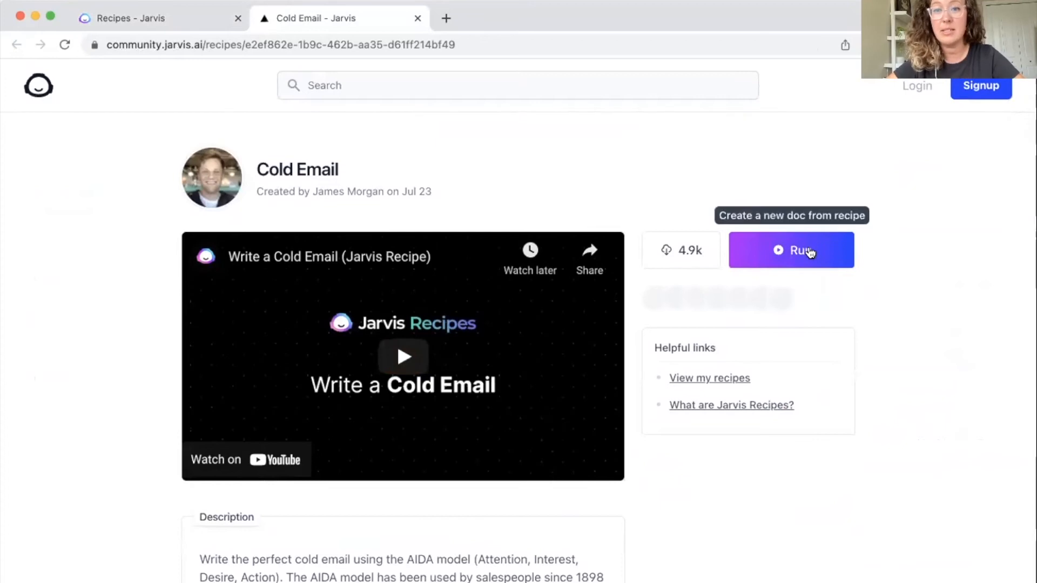
pyautogui.click(791, 250)
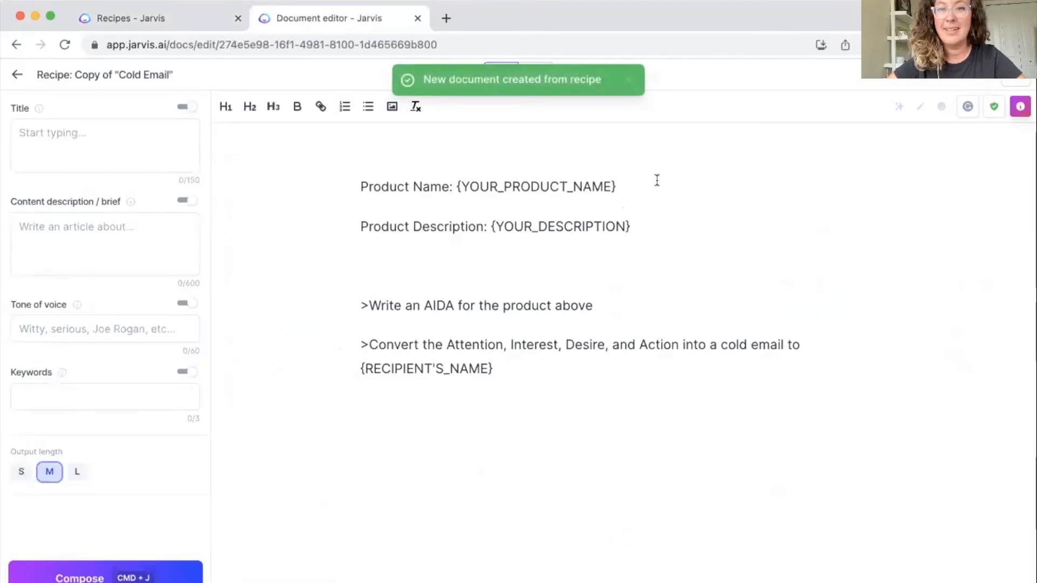
pyautogui.doubleClick(536, 187)
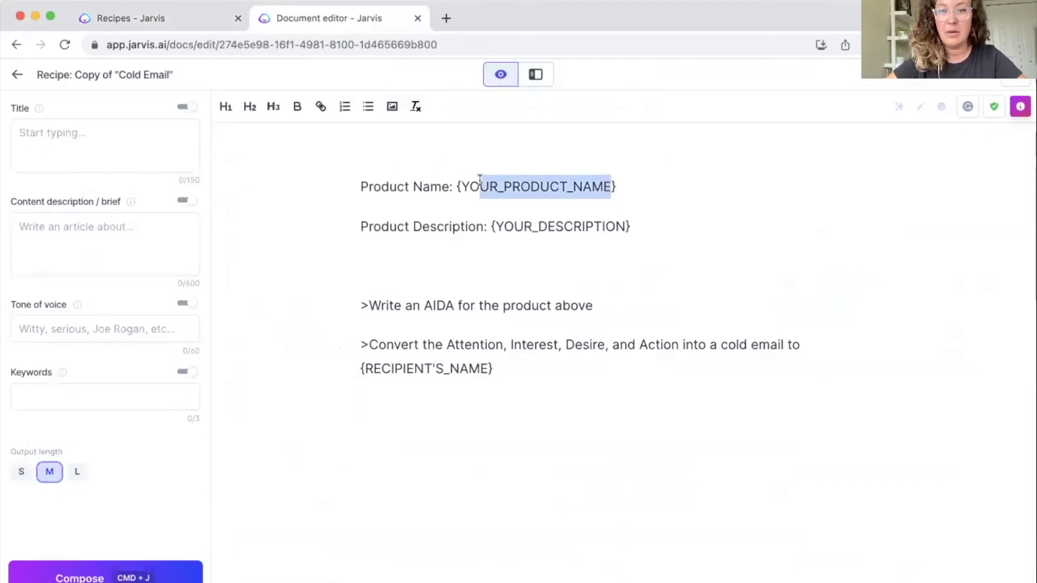
pyautogui.click(630, 227)
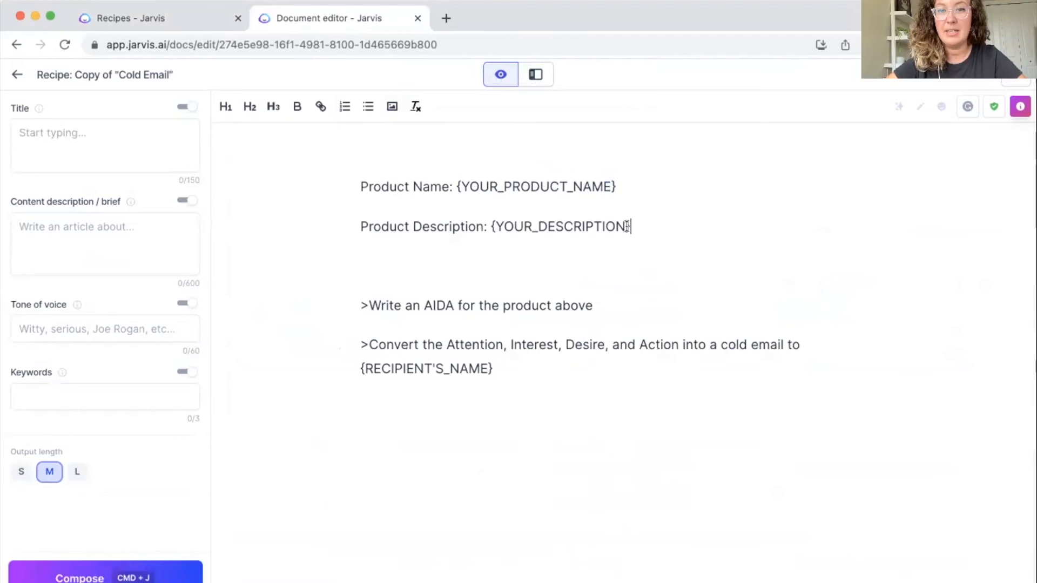
pyautogui.doubleClick(561, 226)
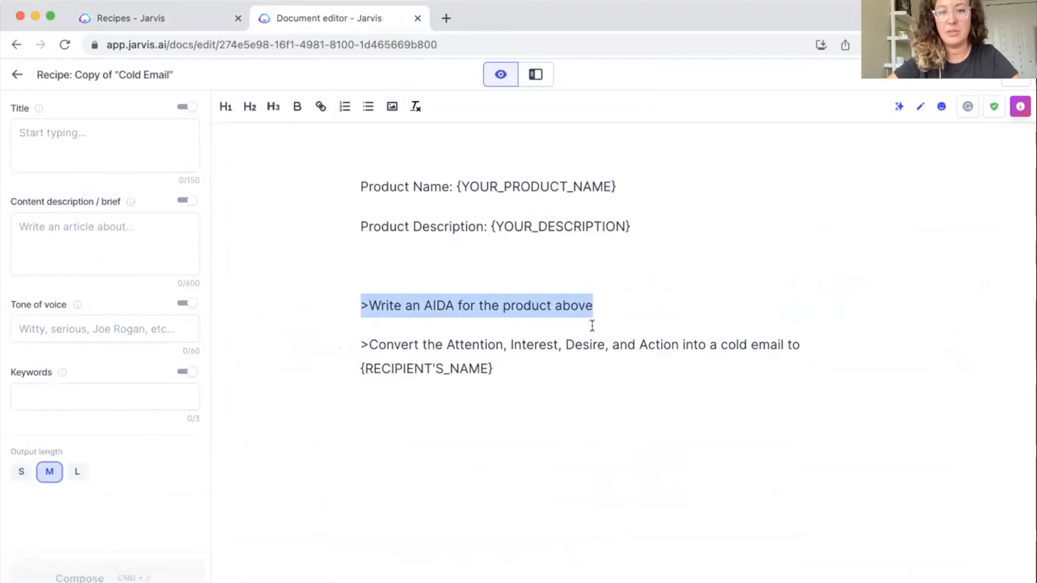
pyautogui.click(595, 304)
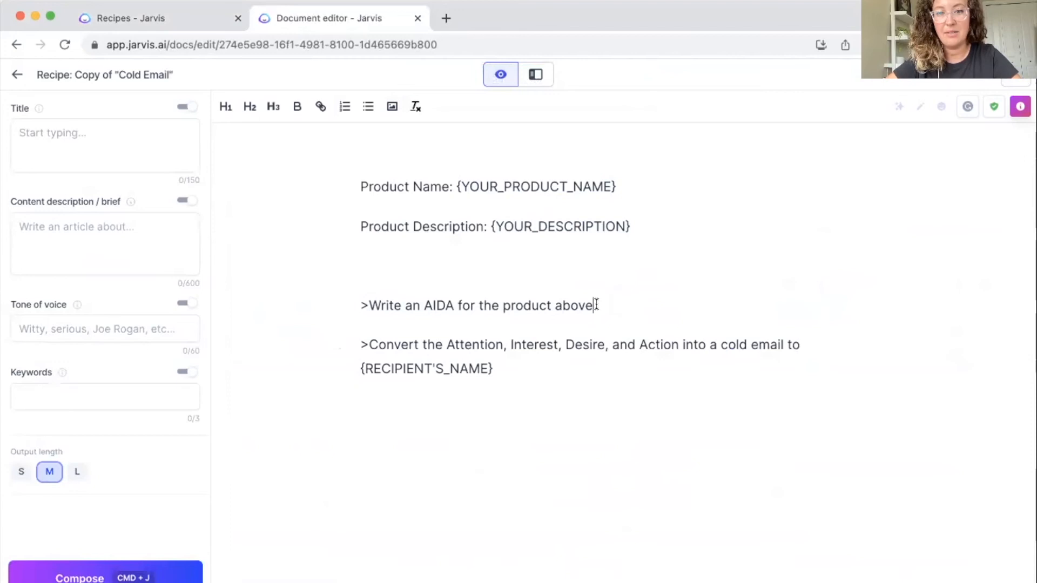
pyautogui.tripleClick(477, 305)
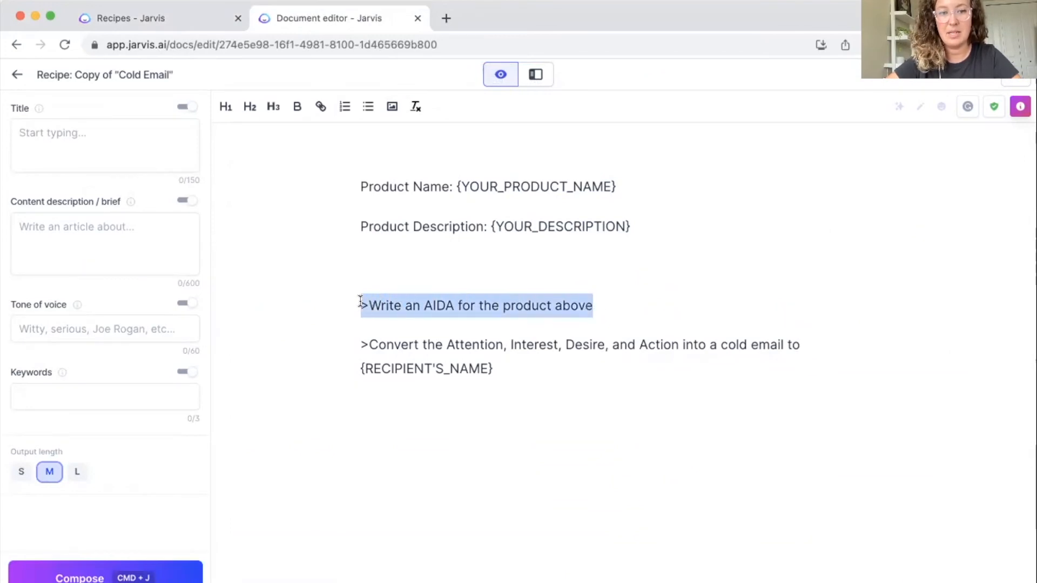
pyautogui.click(593, 305)
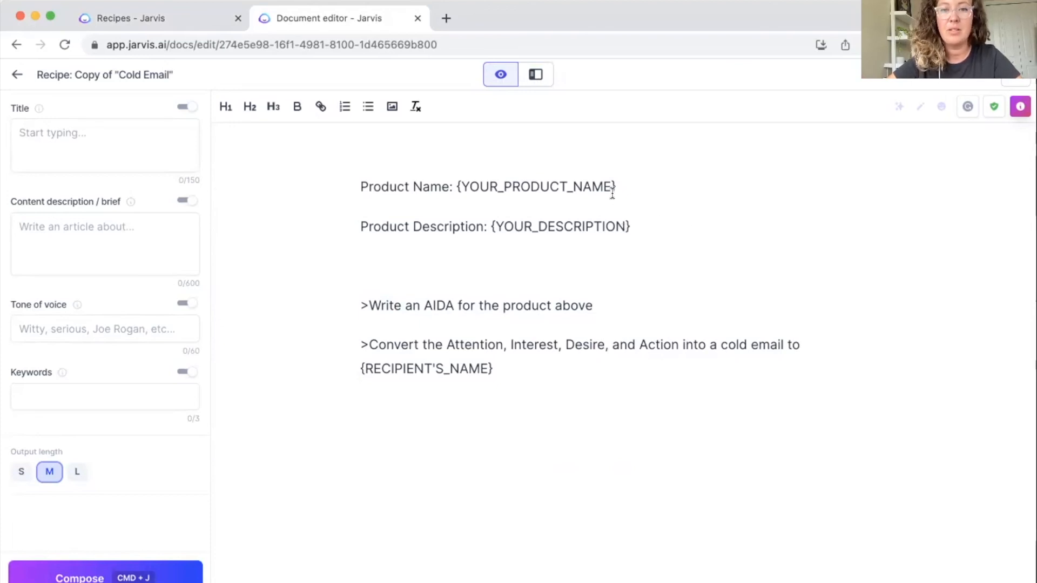
# Replace the product name with 'Jarvis AI' and describe it as AI-powered copywriting software
pyautogui.doubleClick(536, 186)
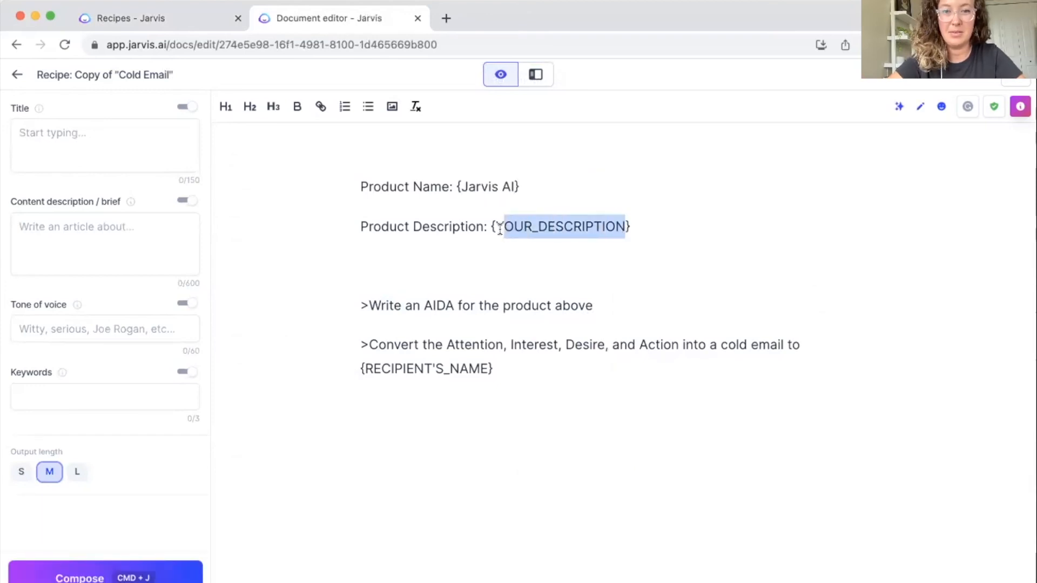
pyautogui.write('Jar')
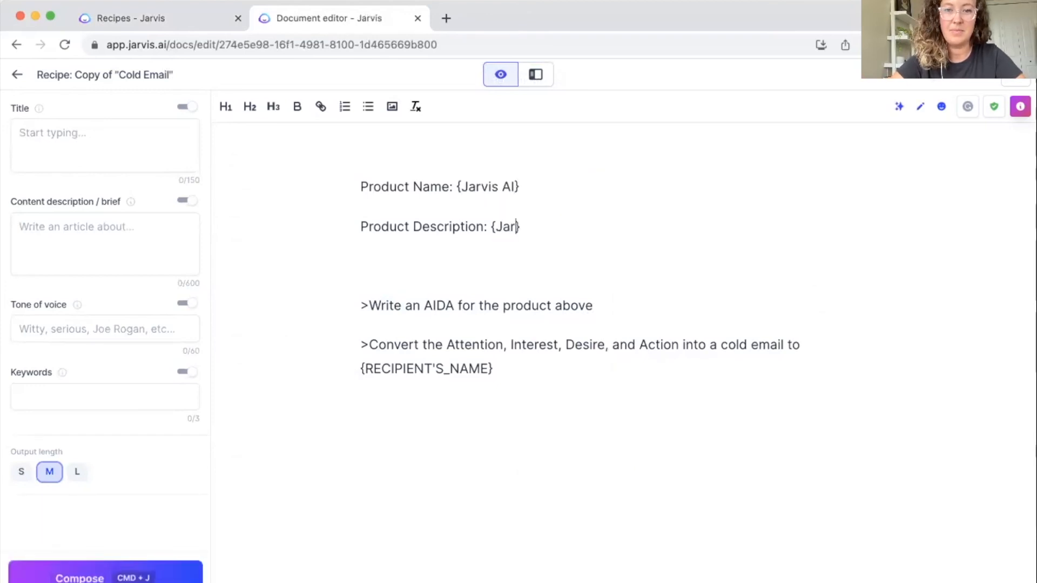
pyautogui.write('vis AI')
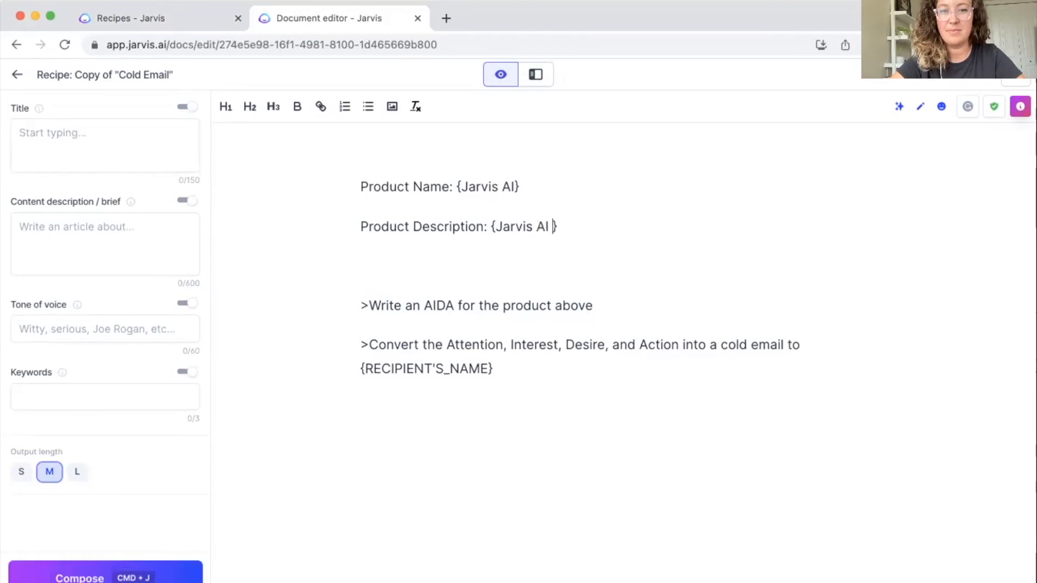
pyautogui.write('is a copy')
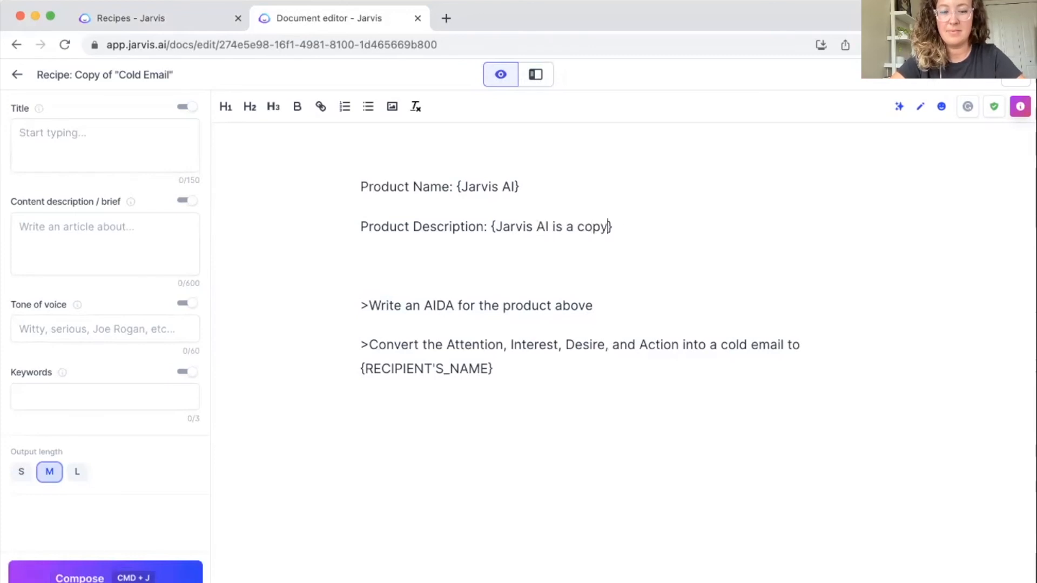
pyautogui.write('writing software')
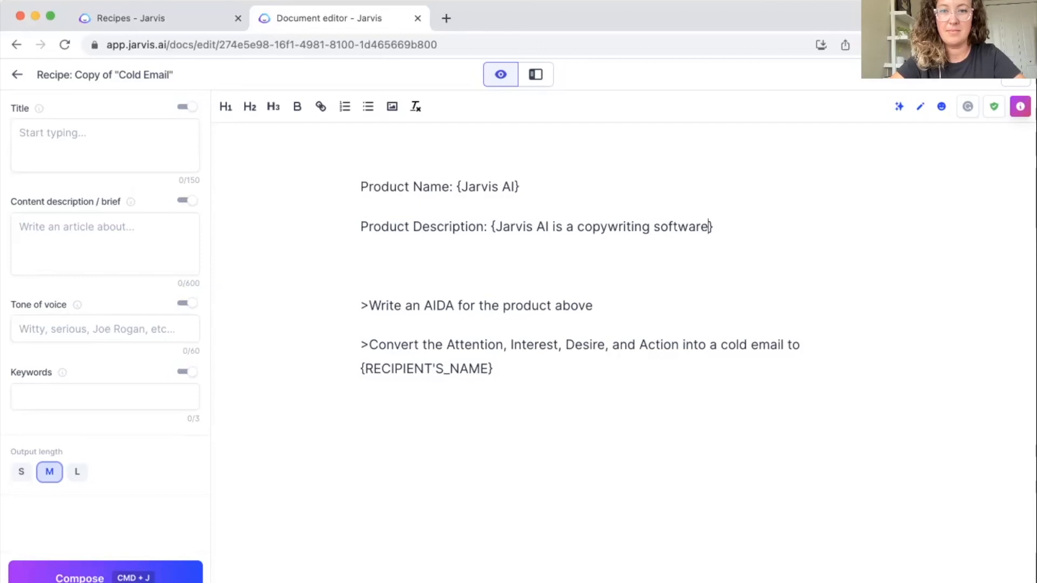
pyautogui.write('that uses')
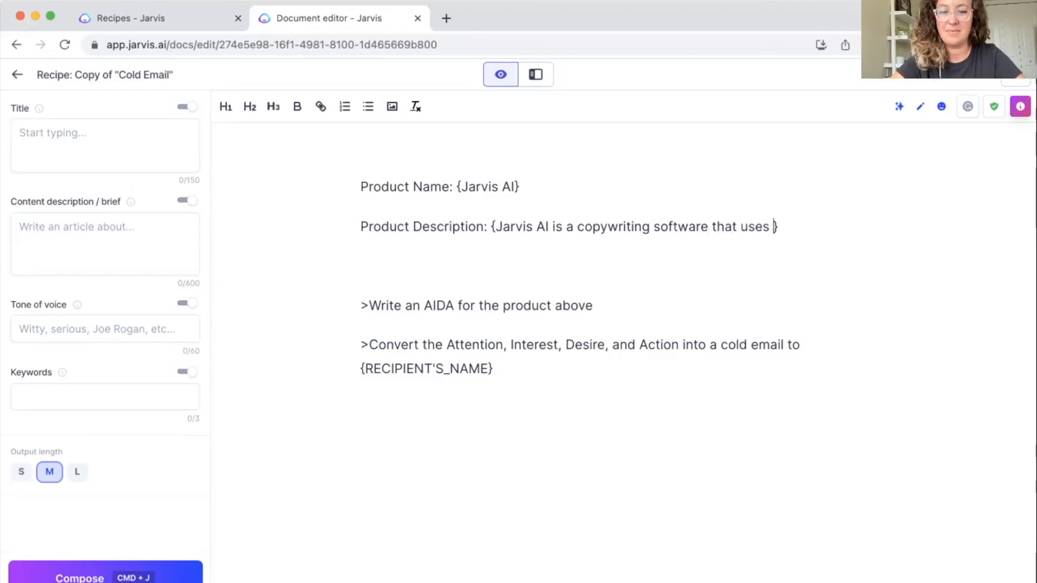
pyautogui.write('AI to write content for')
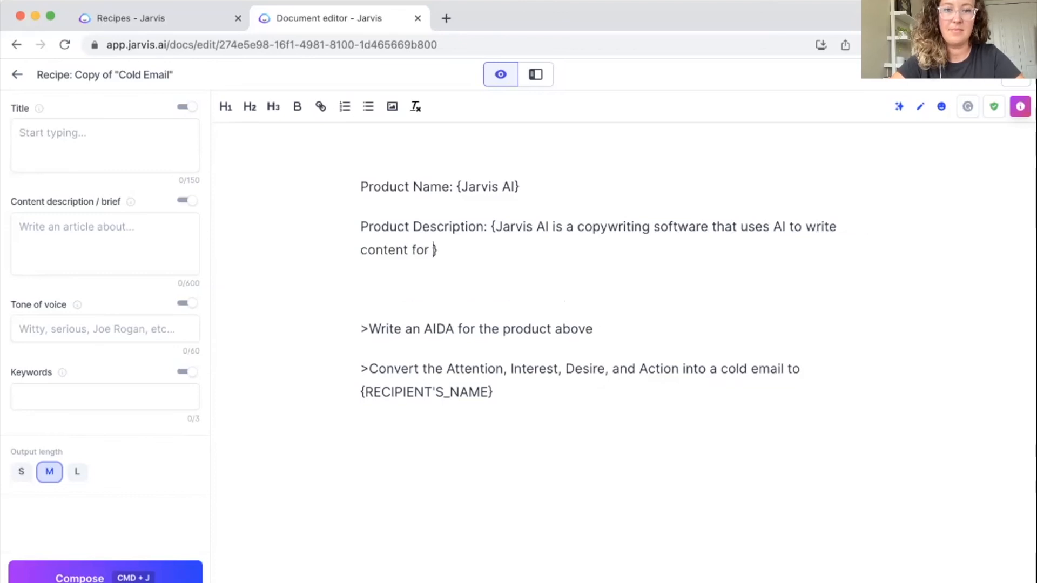
pyautogui.write('you!')
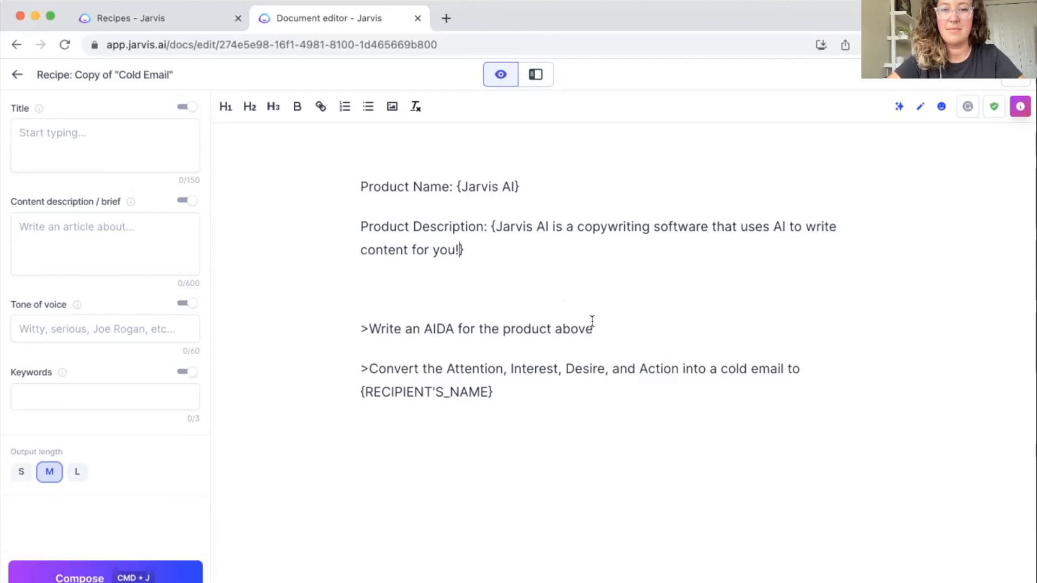
pyautogui.moveTo(603, 328)
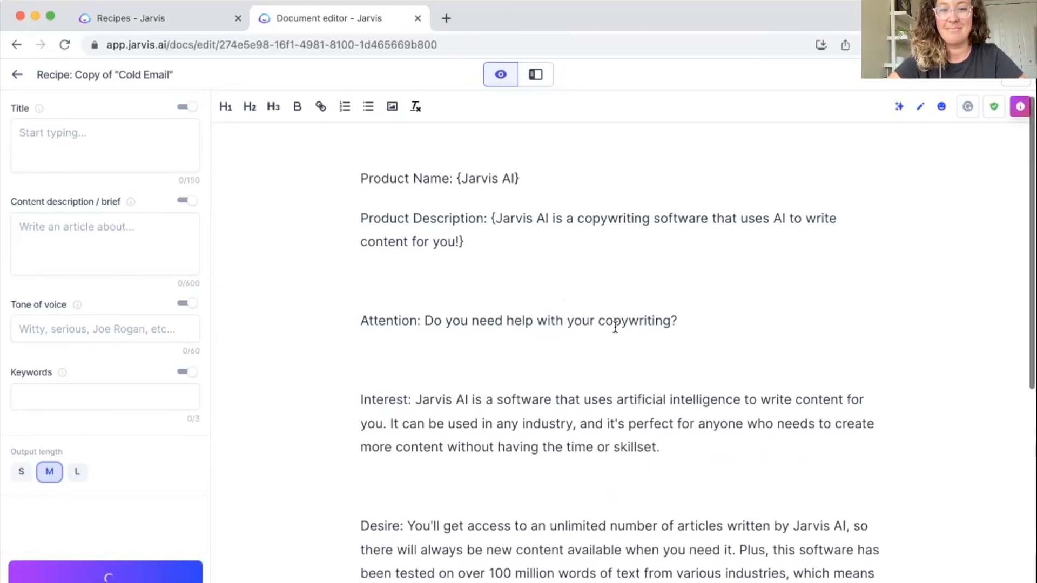
# Review and select the generated Attention, Interest and Desire copy for Jarvis AI
pyautogui.scroll(-3)
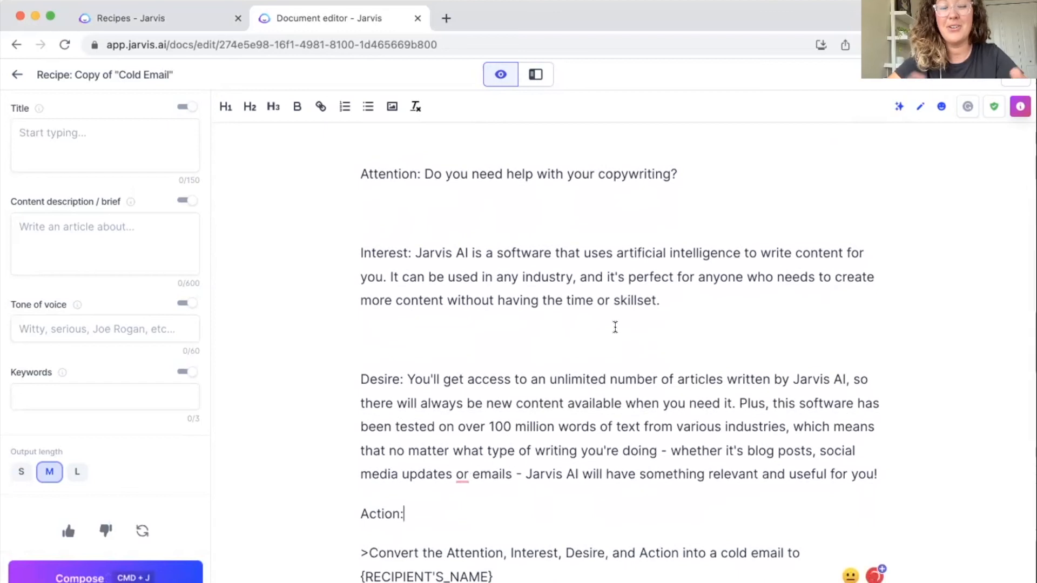
pyautogui.scroll(3)
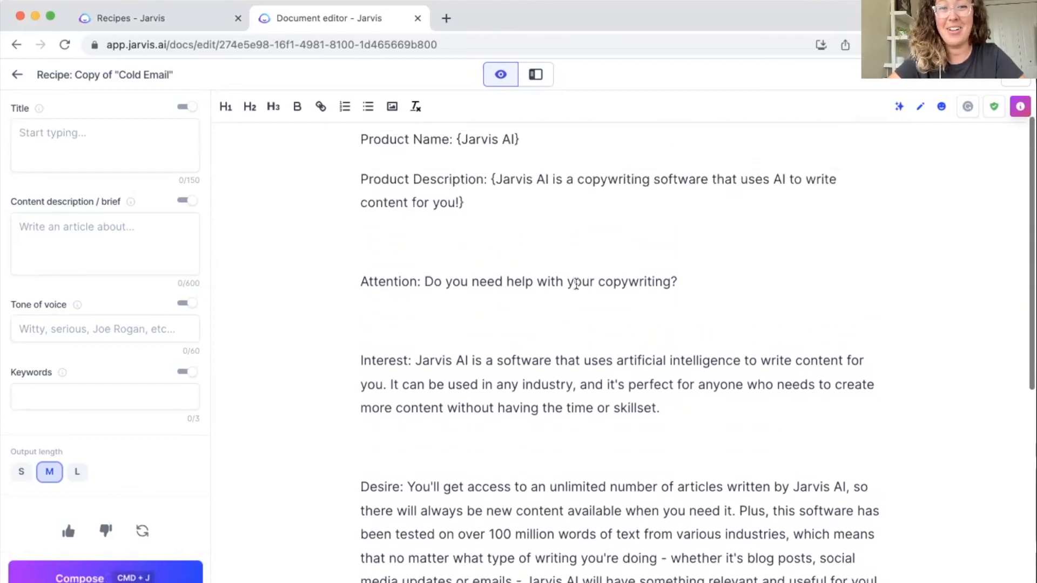
pyautogui.doubleClick(490, 186)
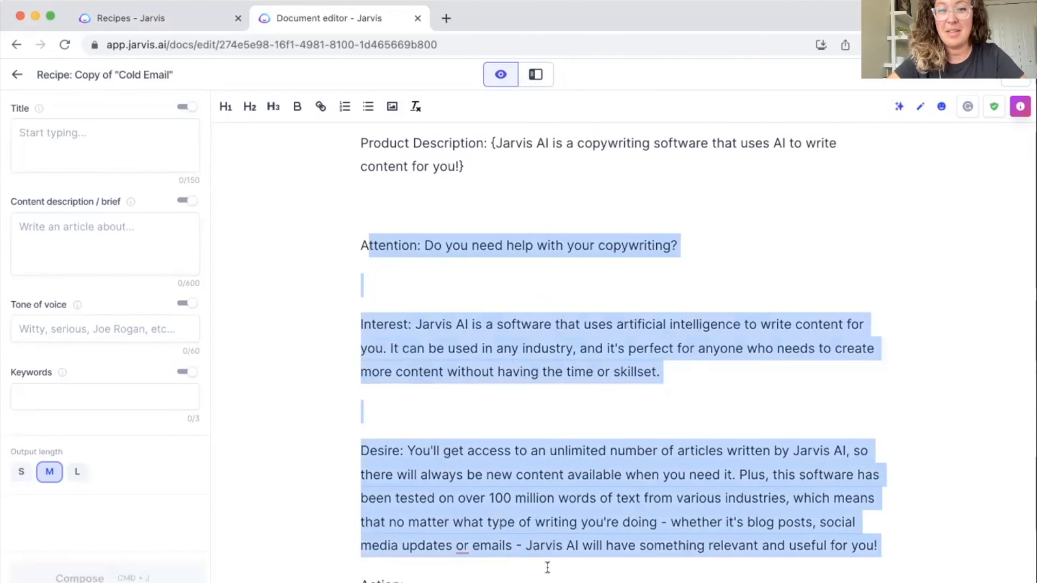
pyautogui.scroll(-3)
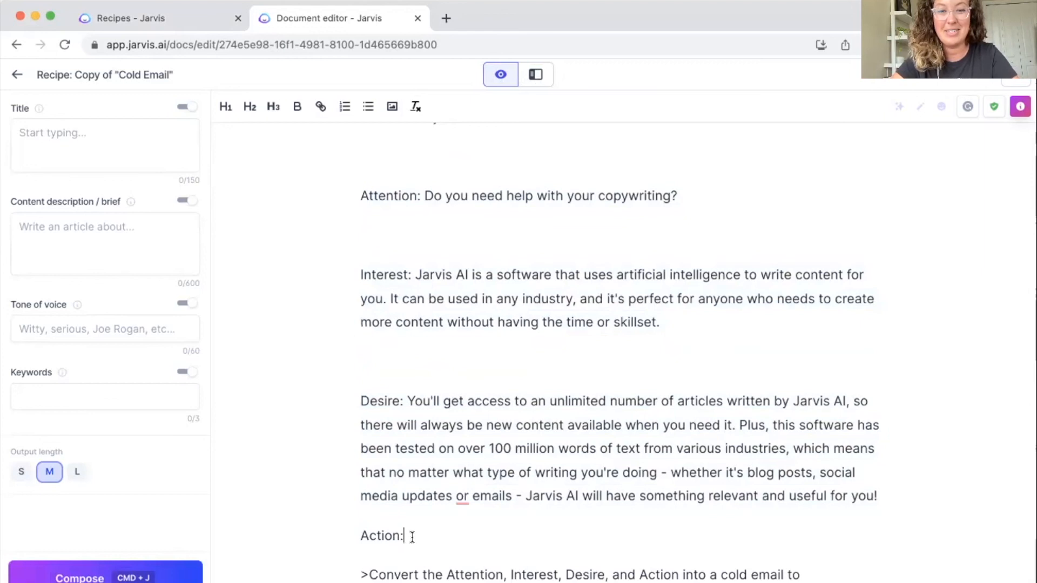
# Continue writing after 'Action:' and review the 'Get your copy now!' line and review-style opening
pyautogui.click(105, 578)
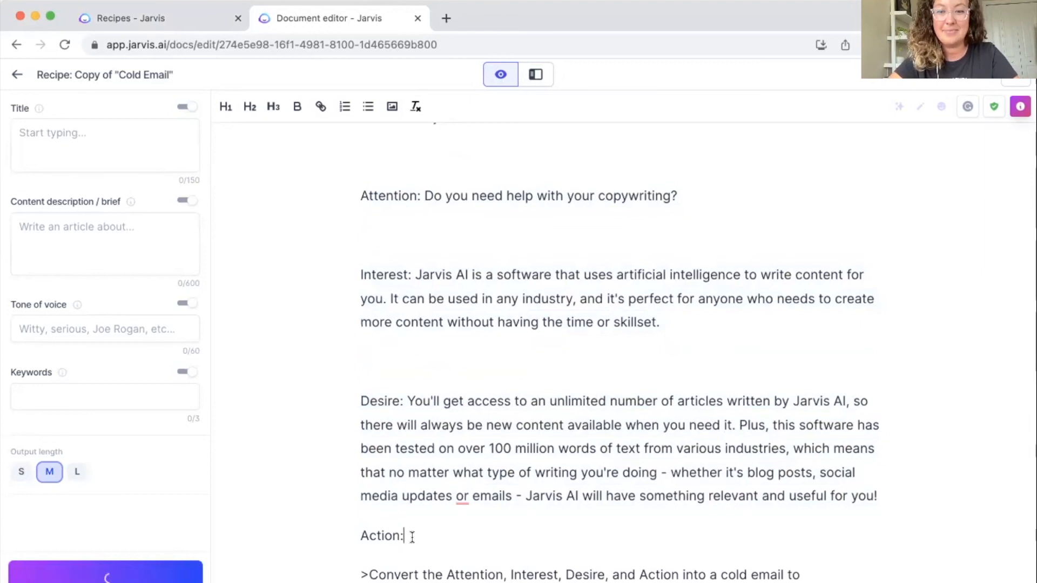
pyautogui.scroll(-3)
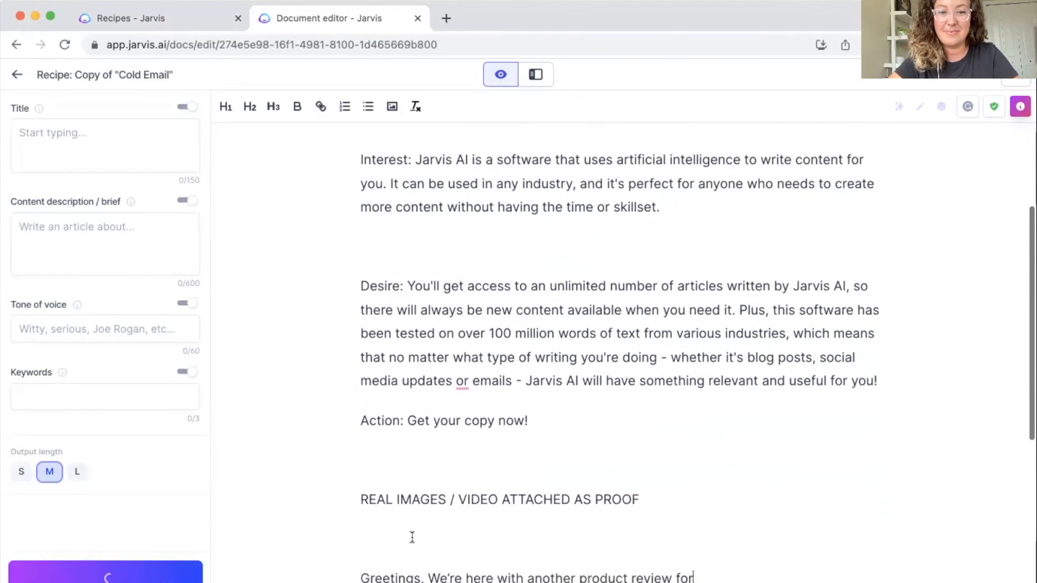
pyautogui.scroll(-3)
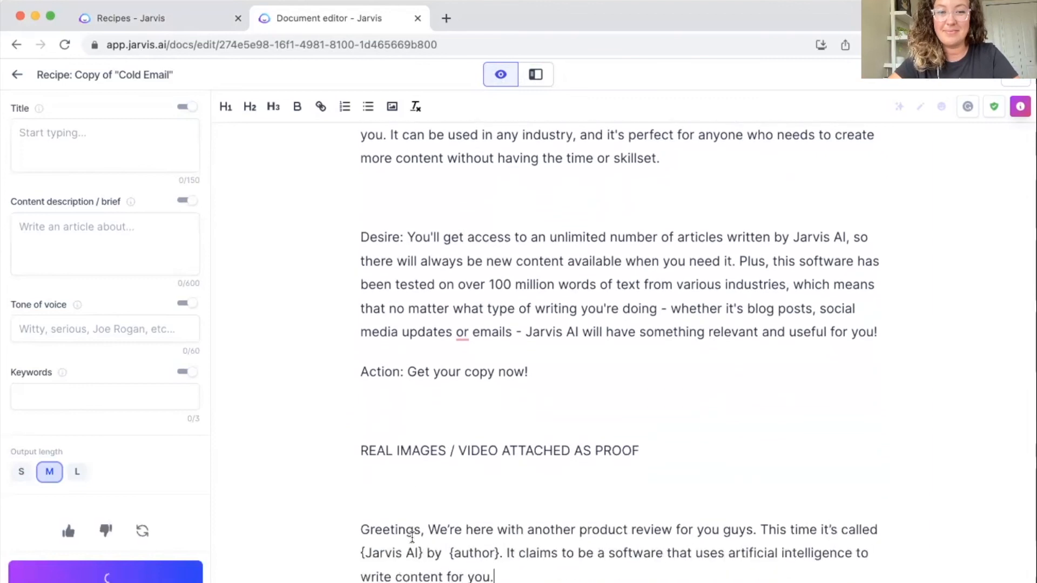
pyautogui.scroll(-3)
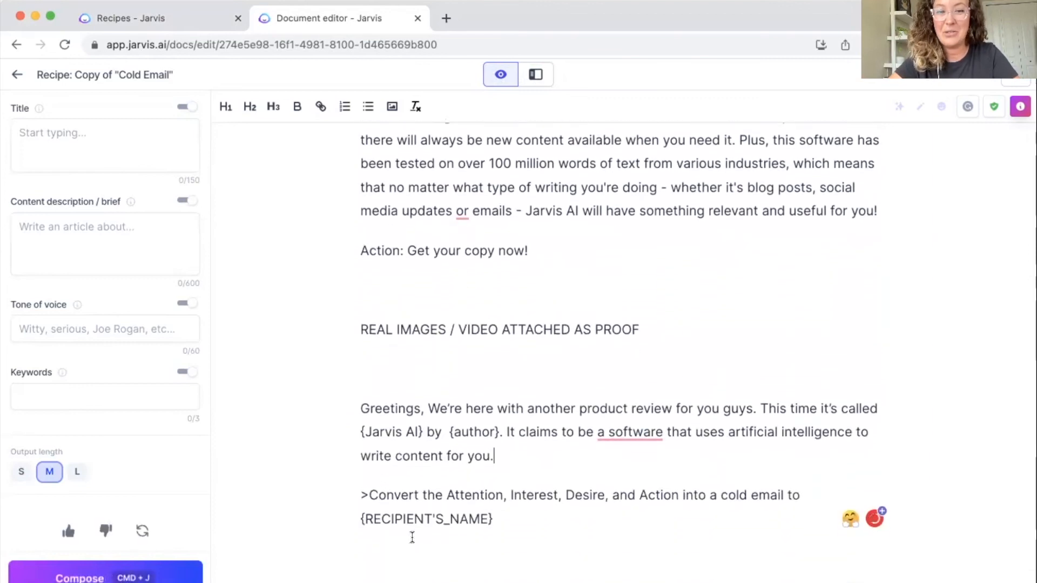
pyautogui.scroll(-3)
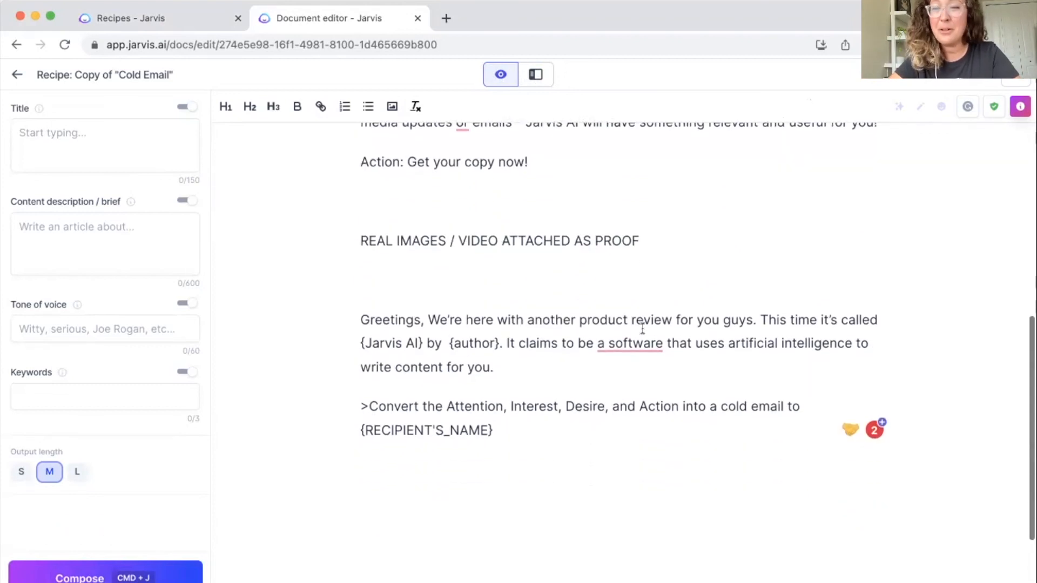
pyautogui.scroll(3)
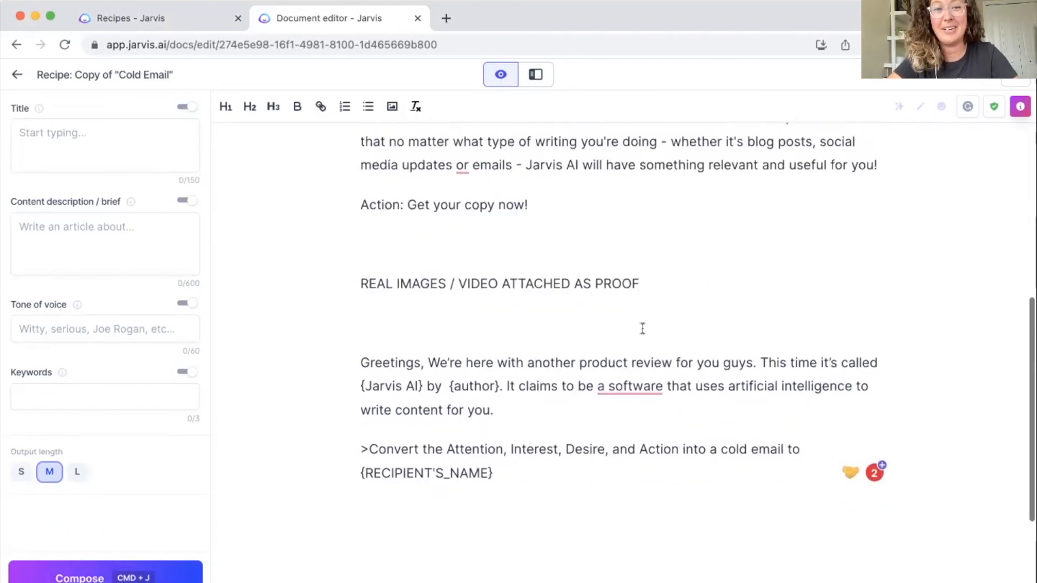
pyautogui.scroll(3)
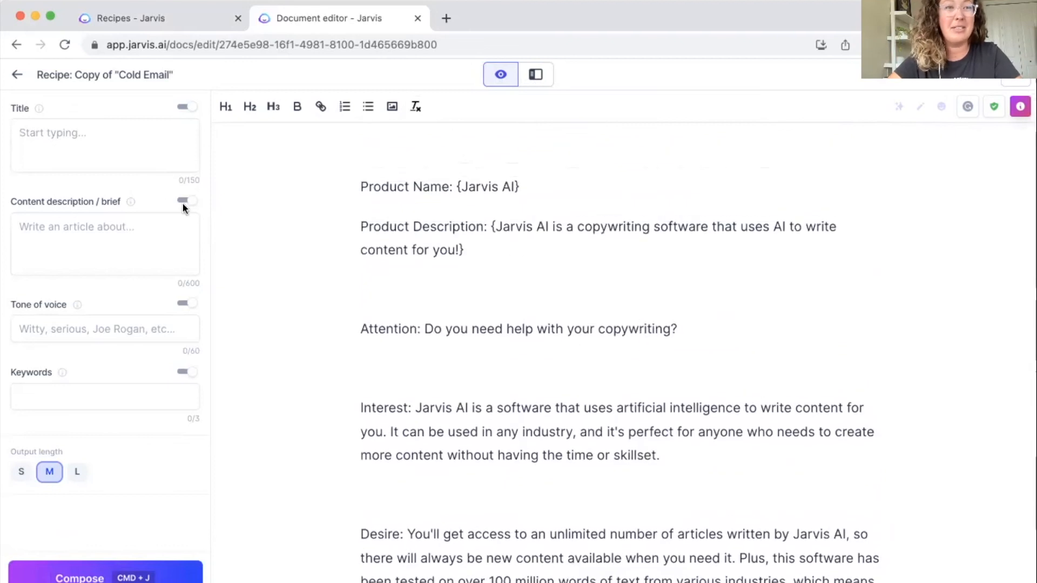
# Return to the Recipes page and start a new document from the Documents + button
pyautogui.click(17, 74)
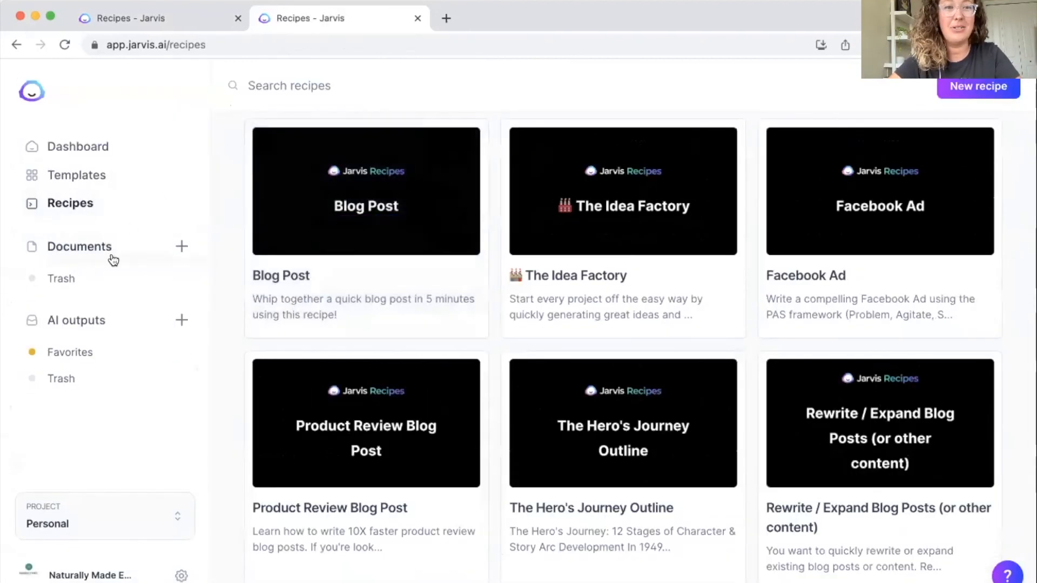
pyautogui.click(181, 247)
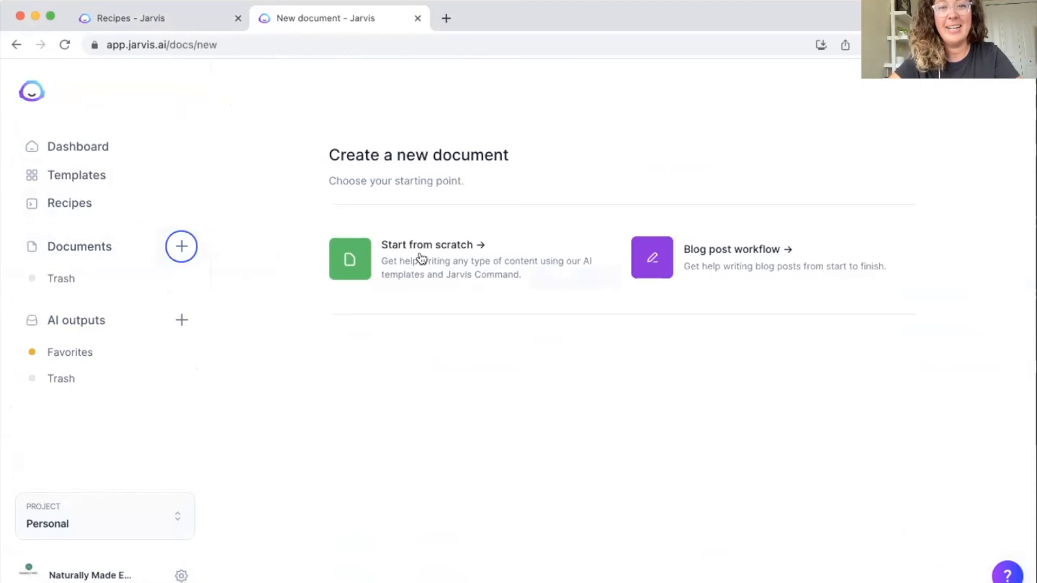
pyautogui.moveTo(446, 253)
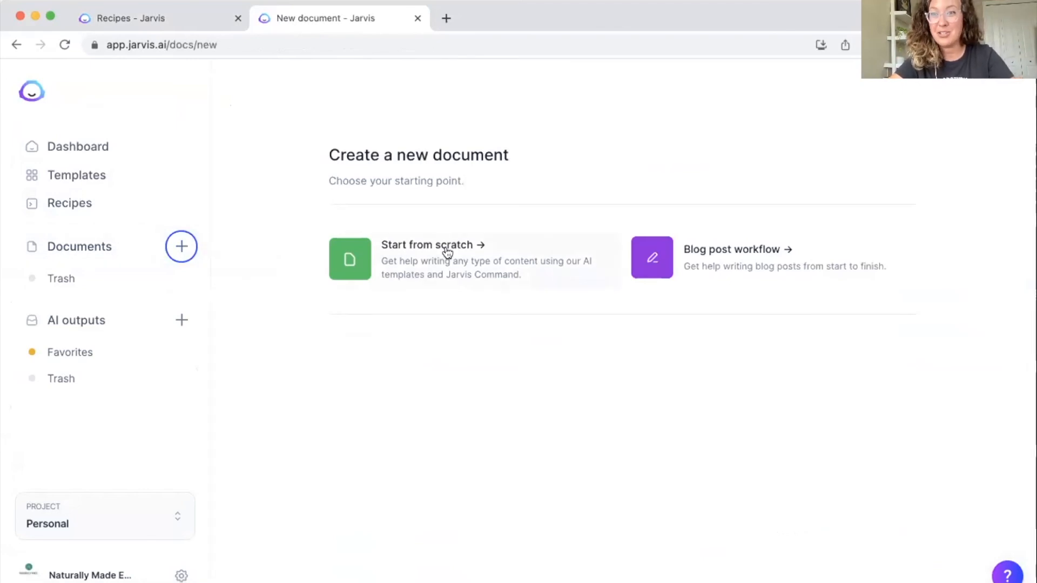